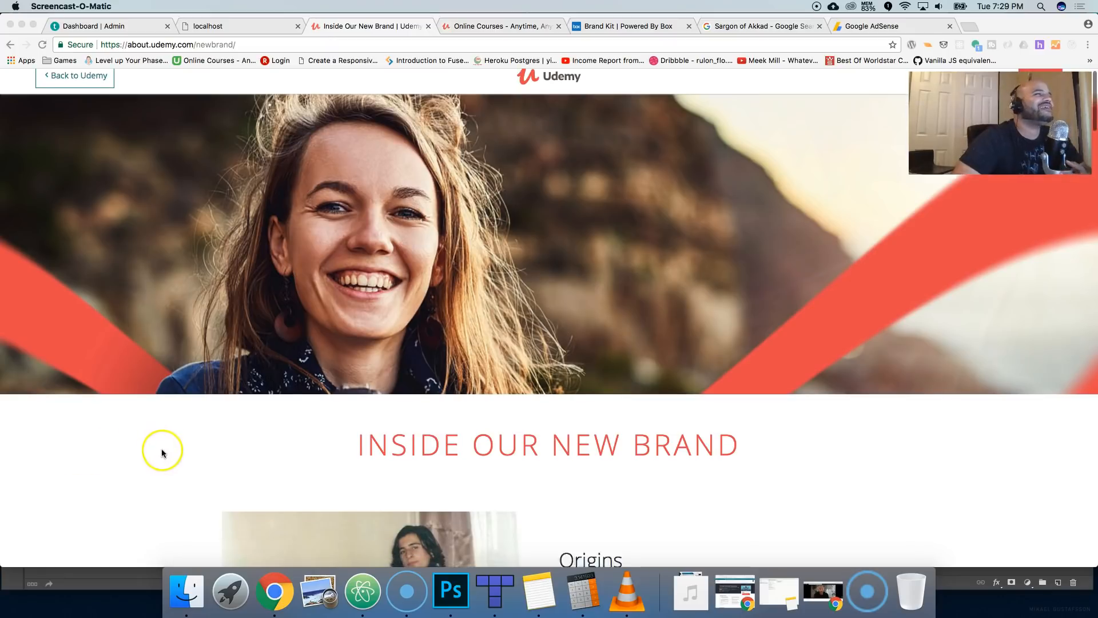
Scroll the new-brand page past Origins and Evolution to the Udemy Logo and The Union sections
{"action": "scroll", "scroll_direction": "down", "scroll_amount": 3}
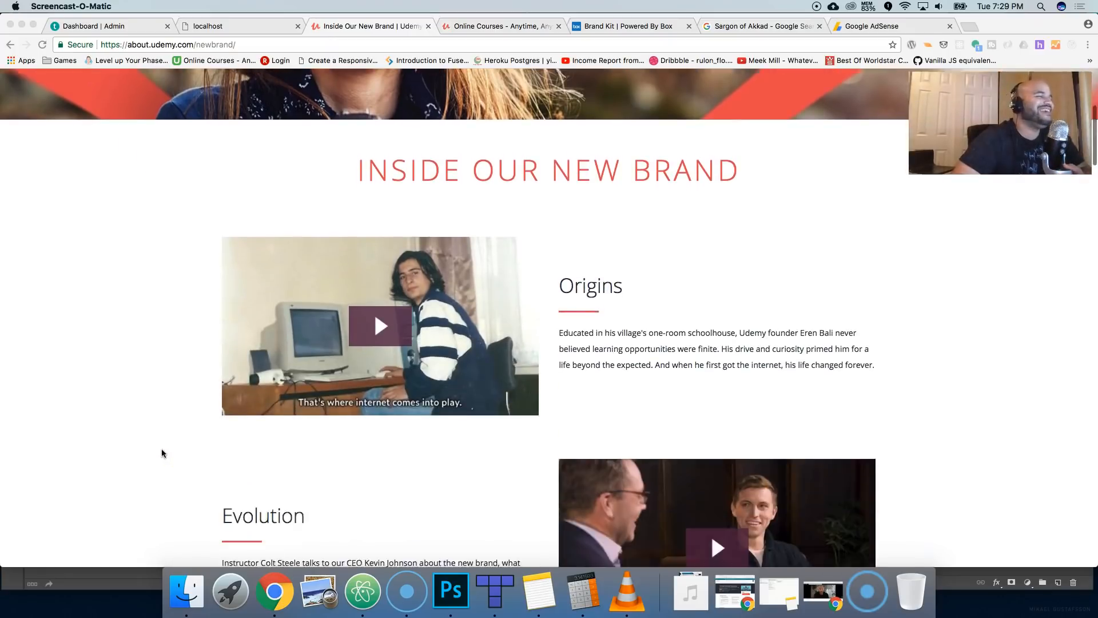
{"action": "scroll", "scroll_direction": "down", "scroll_amount": 3}
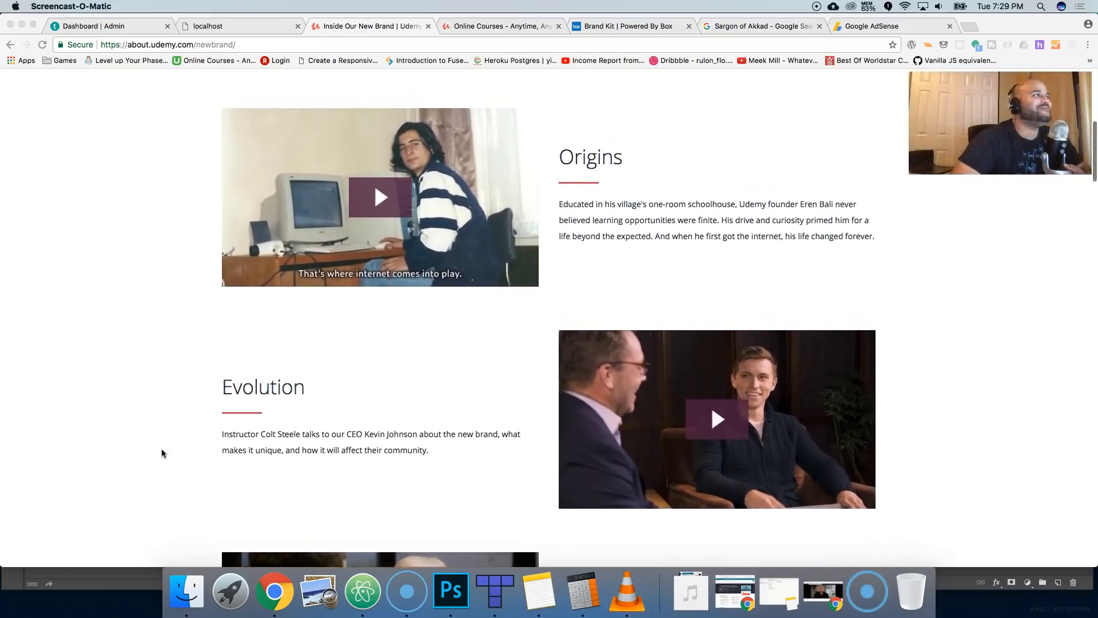
{"action": "scroll", "scroll_direction": "up", "scroll_amount": 3}
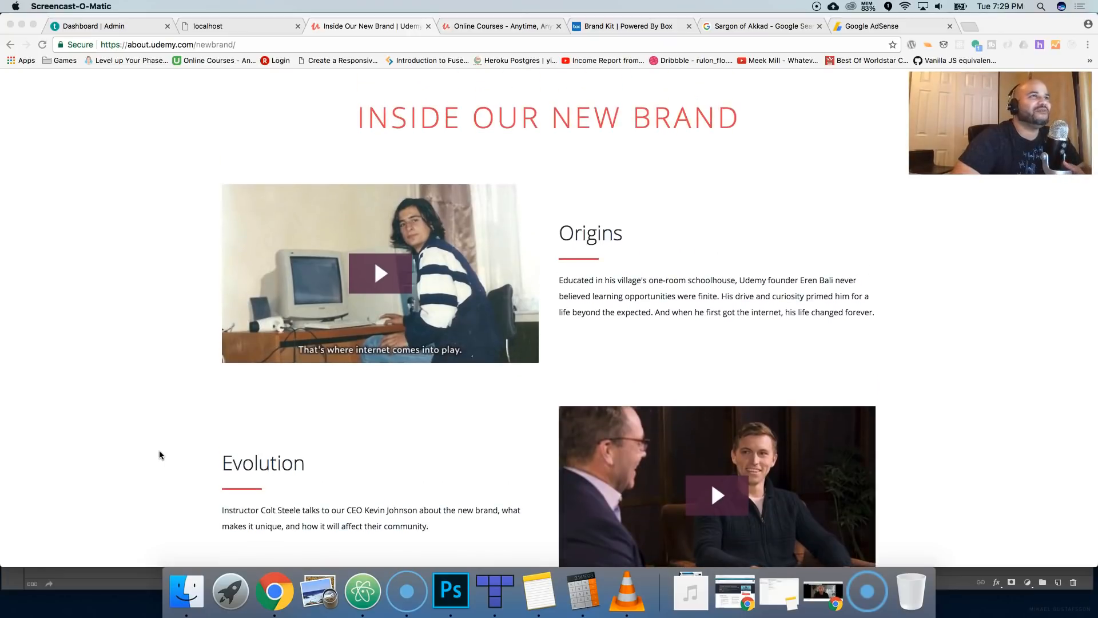
{"action": "scroll", "scroll_direction": "up", "scroll_amount": 3}
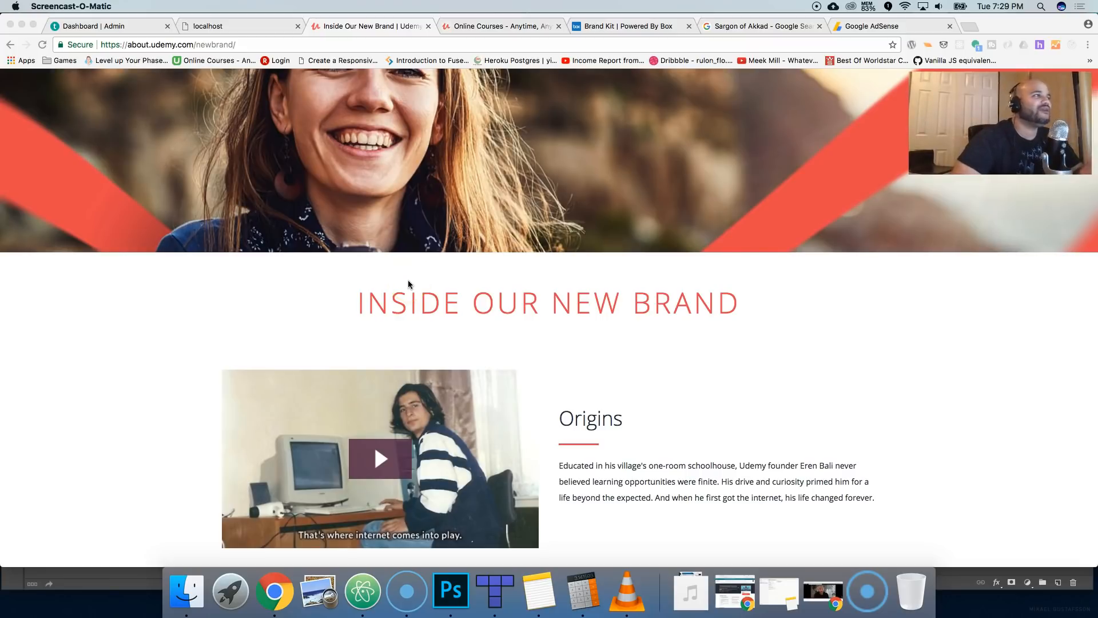
{"action": "scroll", "scroll_direction": "down", "scroll_amount": 3}
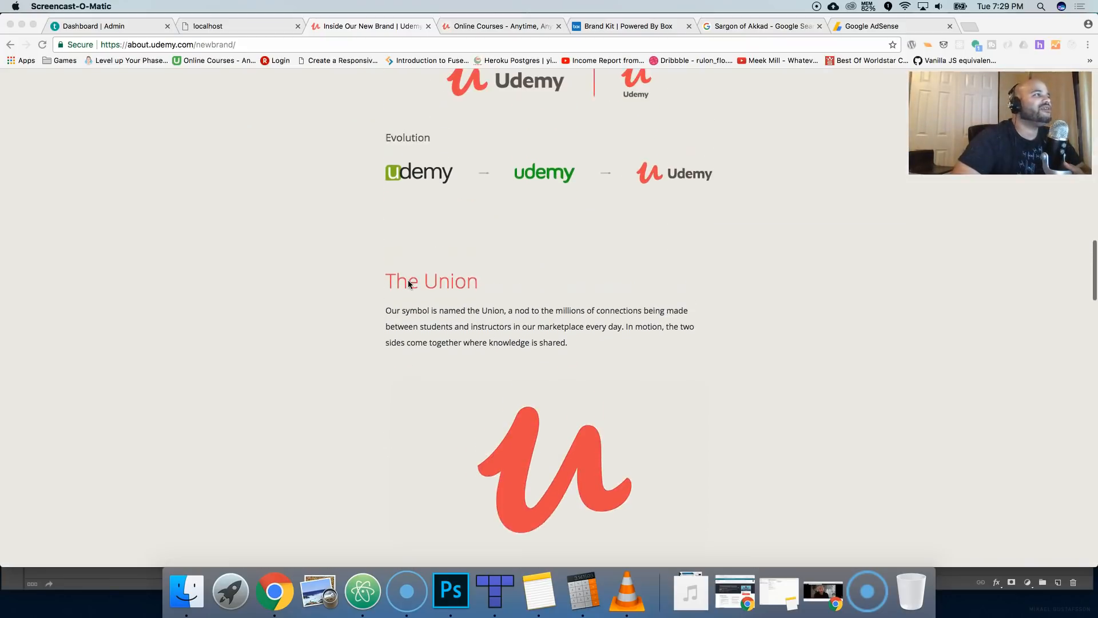
{"action": "scroll", "scroll_direction": "up", "scroll_amount": 3}
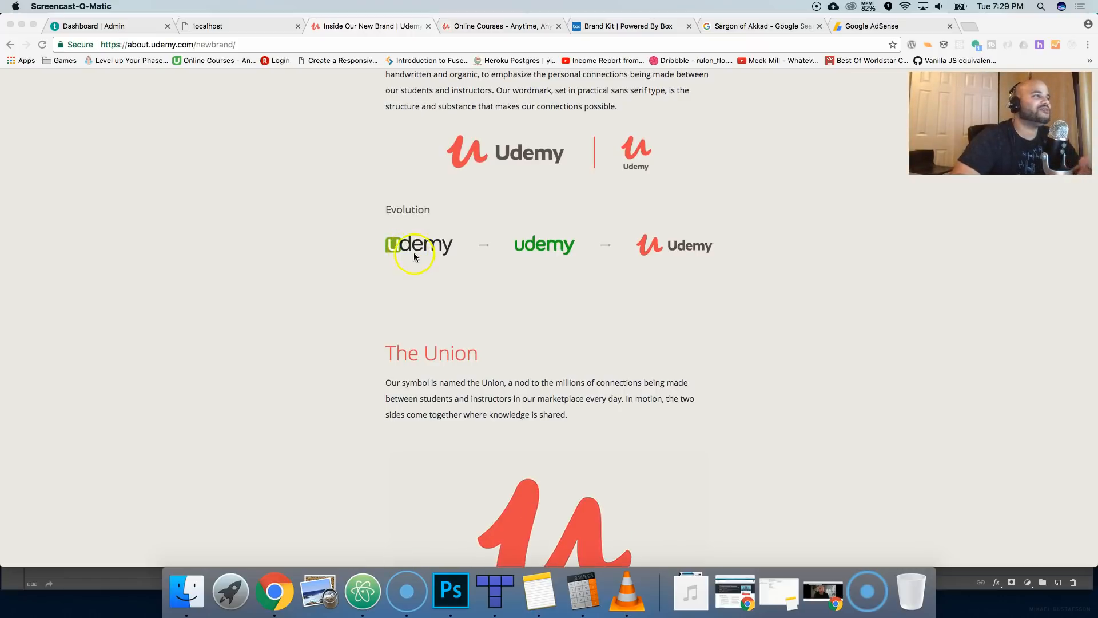
{"action": "mouse_move", "coordinate": [397, 267]}
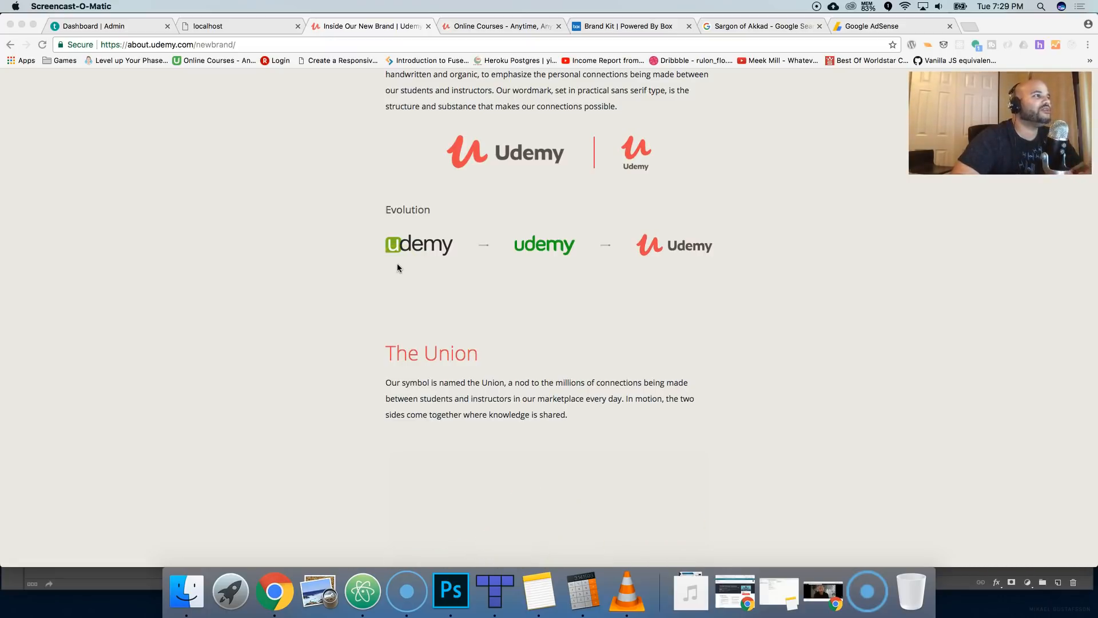
{"action": "mouse_move", "coordinate": [478, 162]}
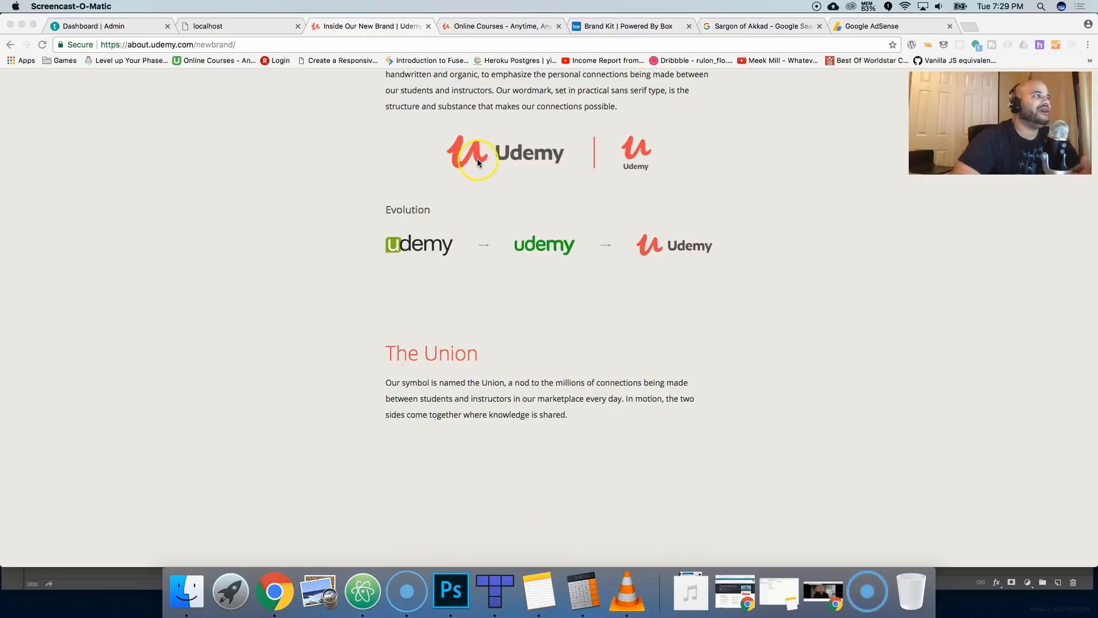
{"action": "scroll", "scroll_direction": "up", "scroll_amount": 3}
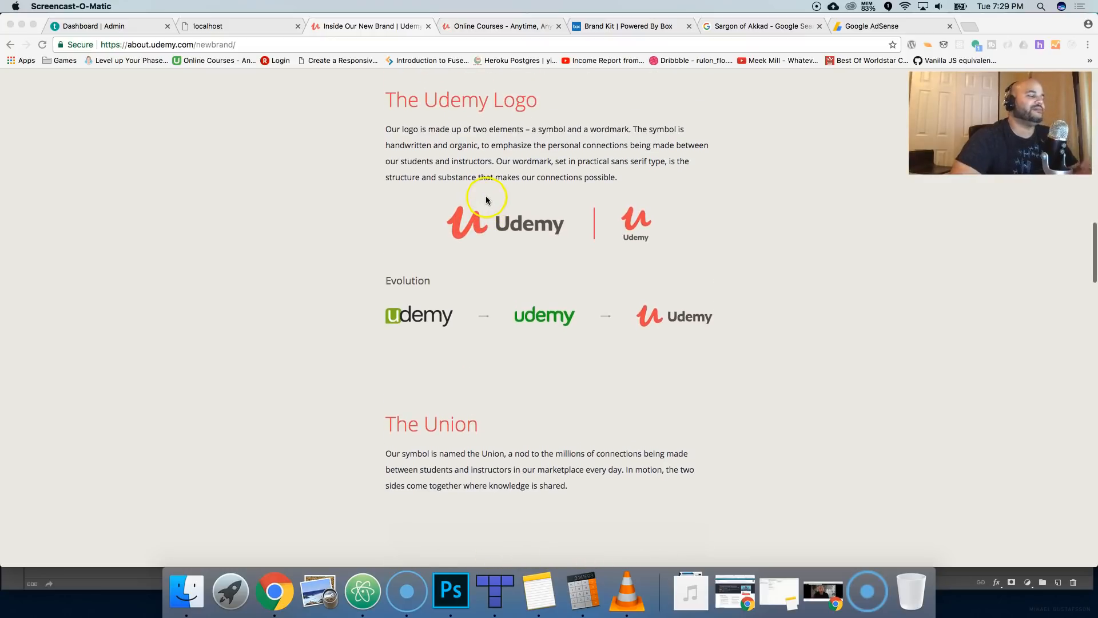
{"action": "mouse_move", "coordinate": [500, 213]}
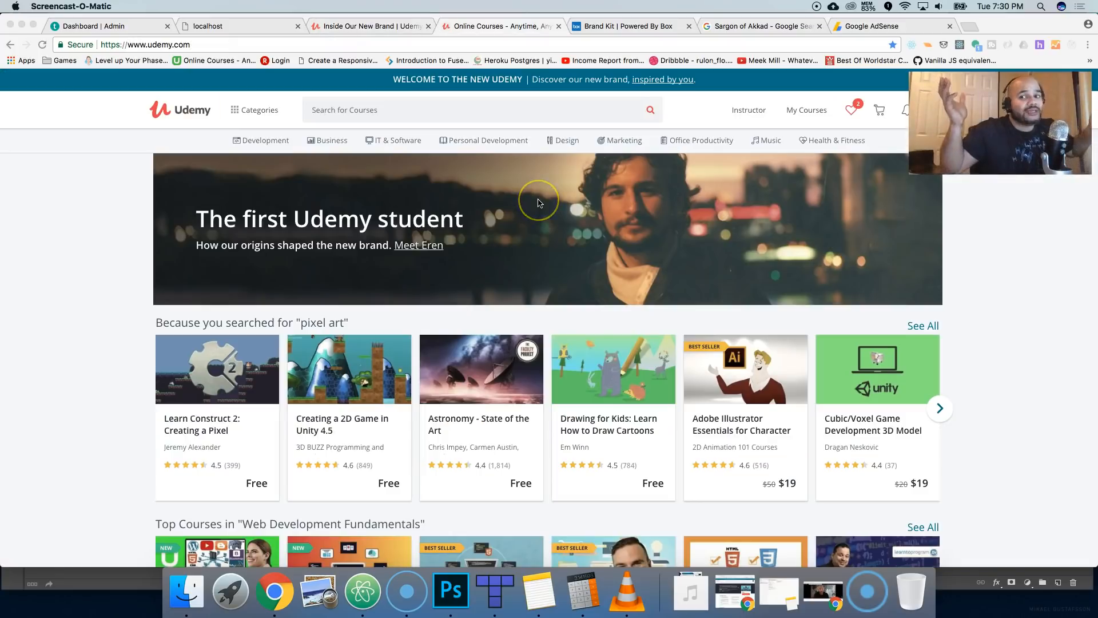
{"action": "mouse_move", "coordinate": [519, 201]}
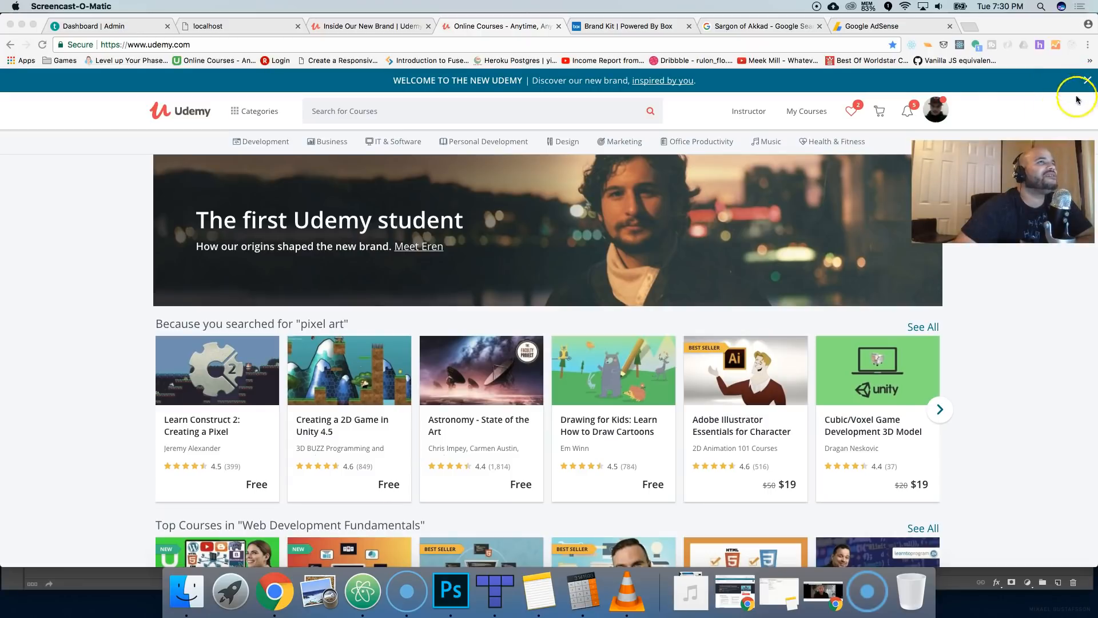
{"action": "mouse_move", "coordinate": [806, 119]}
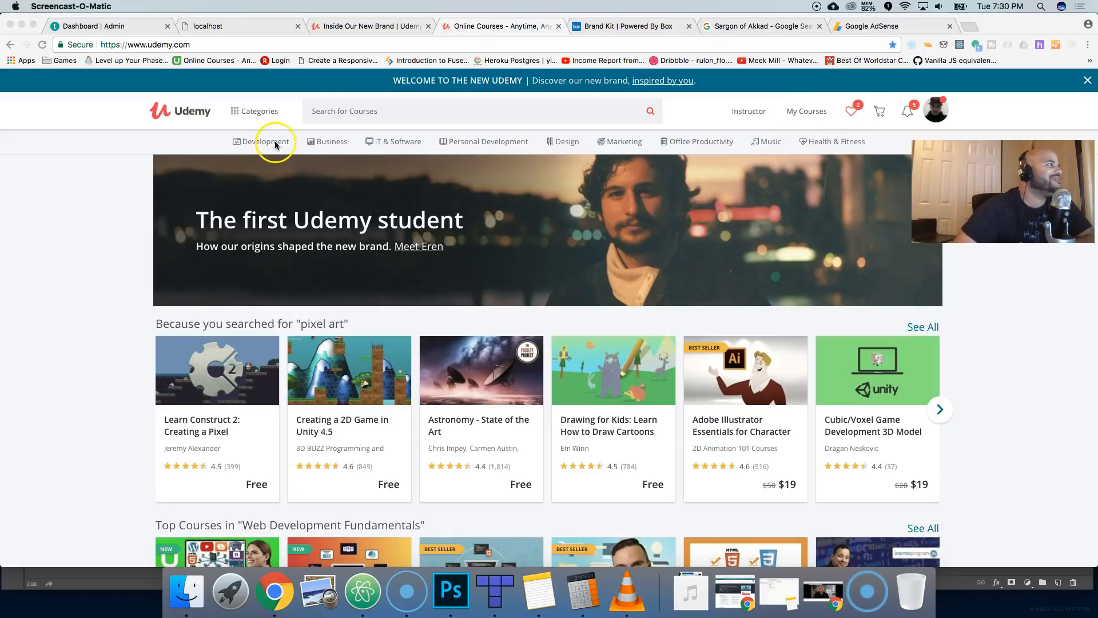
Browse the Development category, toggling All Courses and Featured, then view the Mobile Apps subcategory's top courses
{"action": "left_click", "coordinate": [268, 142]}
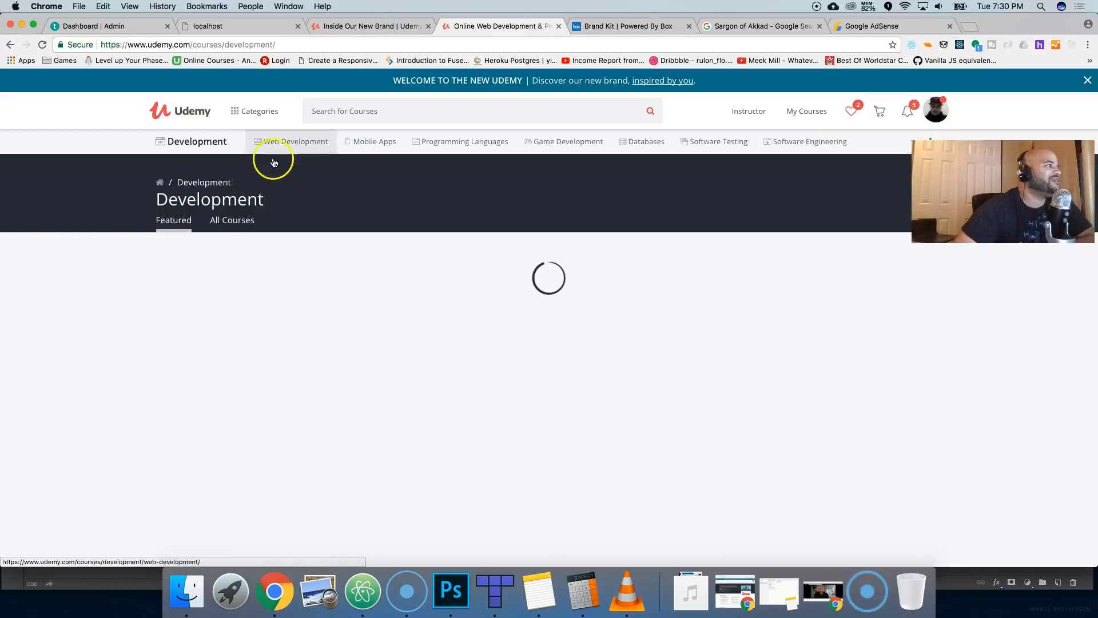
{"action": "left_click", "coordinate": [233, 219]}
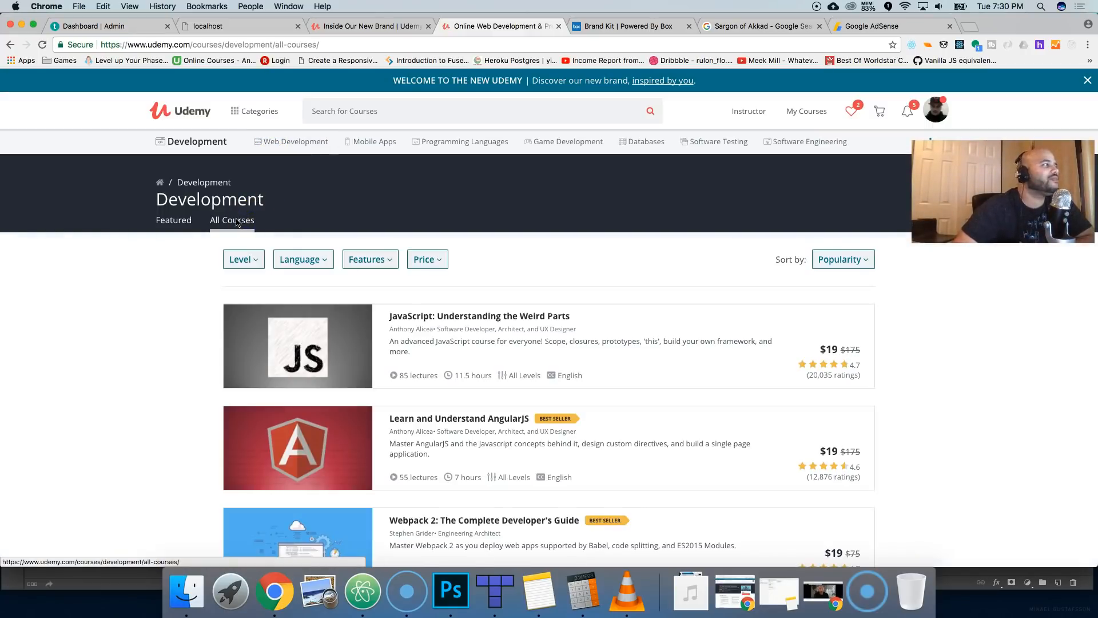
{"action": "left_click", "coordinate": [173, 219]}
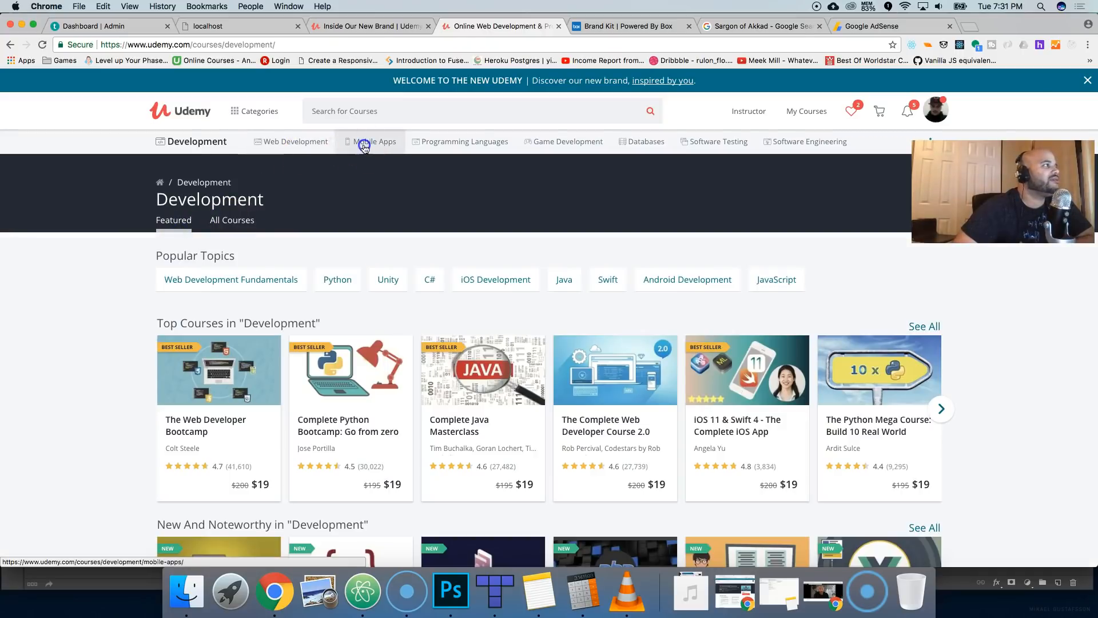
{"action": "left_click", "coordinate": [375, 141]}
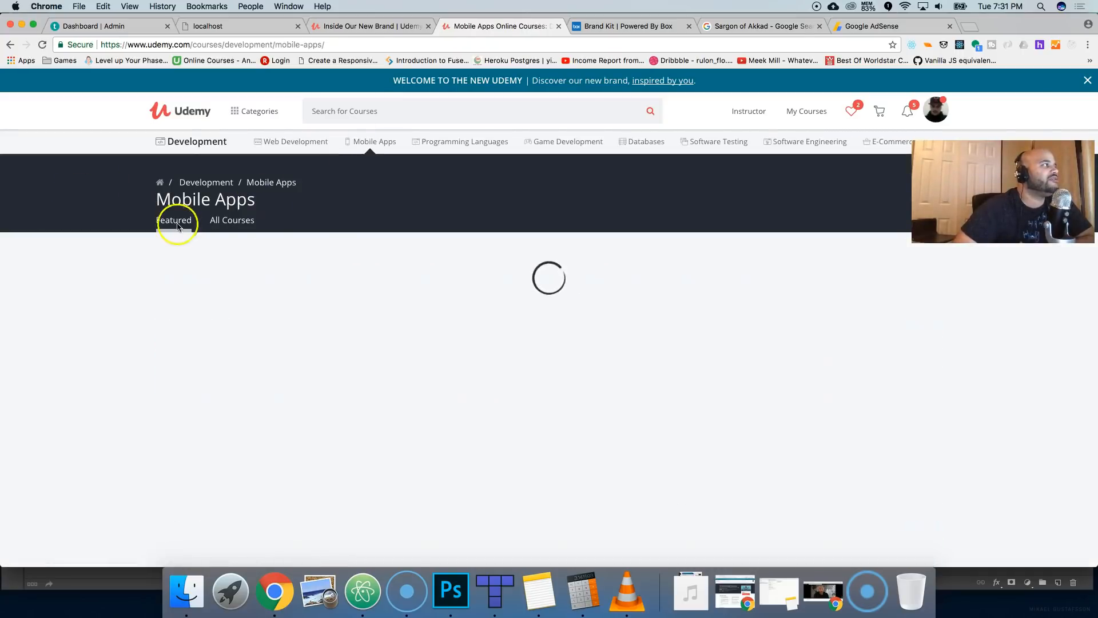
{"action": "scroll", "scroll_direction": "down", "scroll_amount": 3}
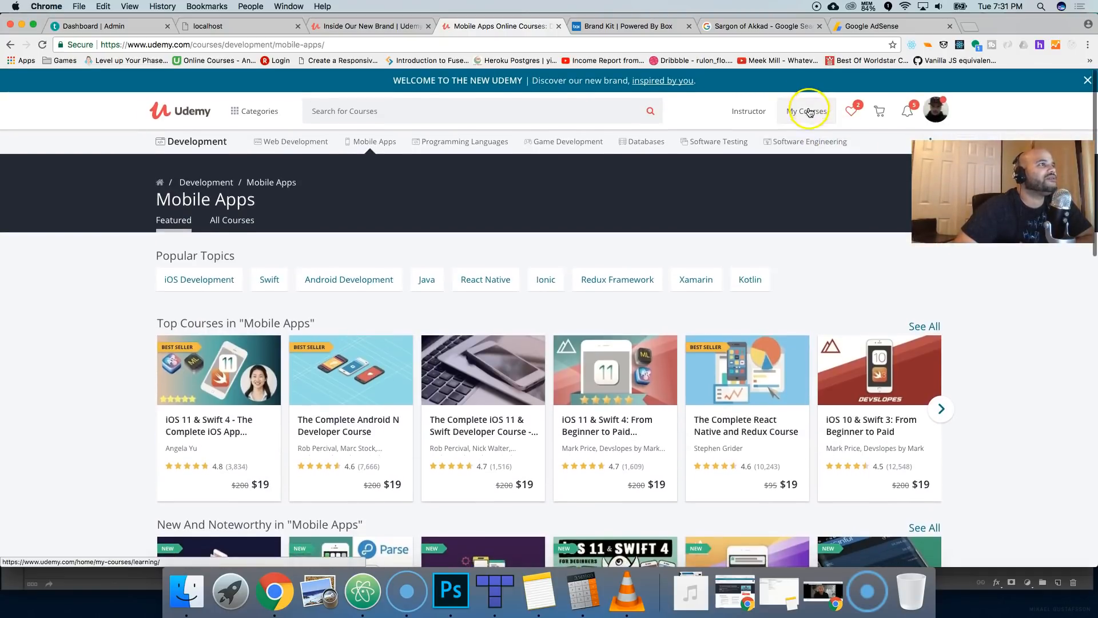
View My Courses and the pixel art course's section sidebar, then return via the Udemy logo
{"action": "left_click", "coordinate": [806, 111]}
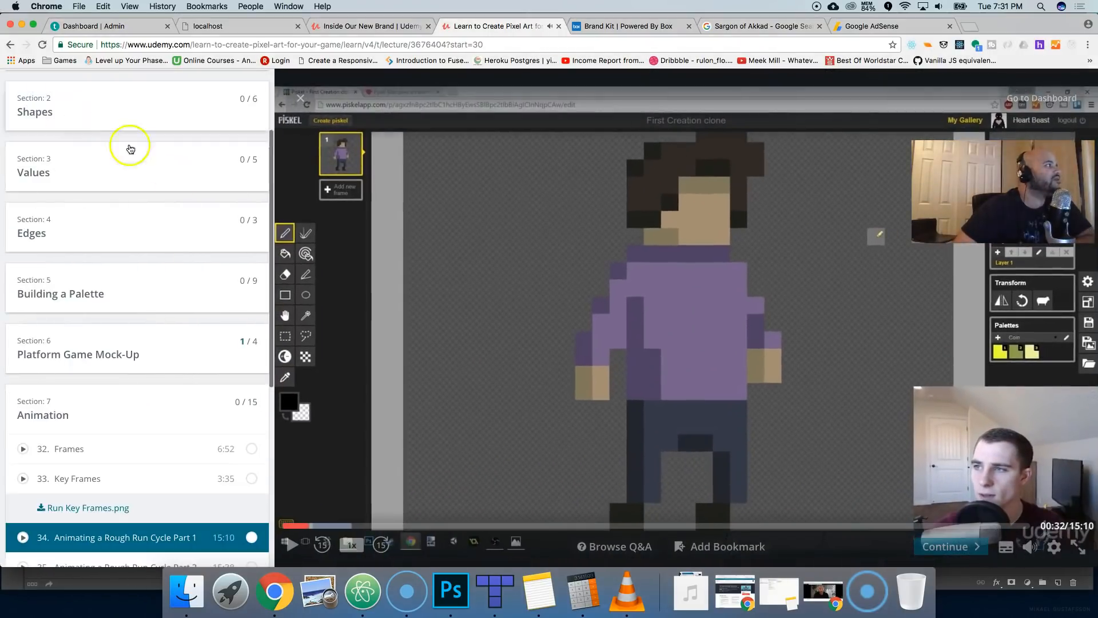
{"action": "scroll", "scroll_direction": "up", "scroll_amount": 3}
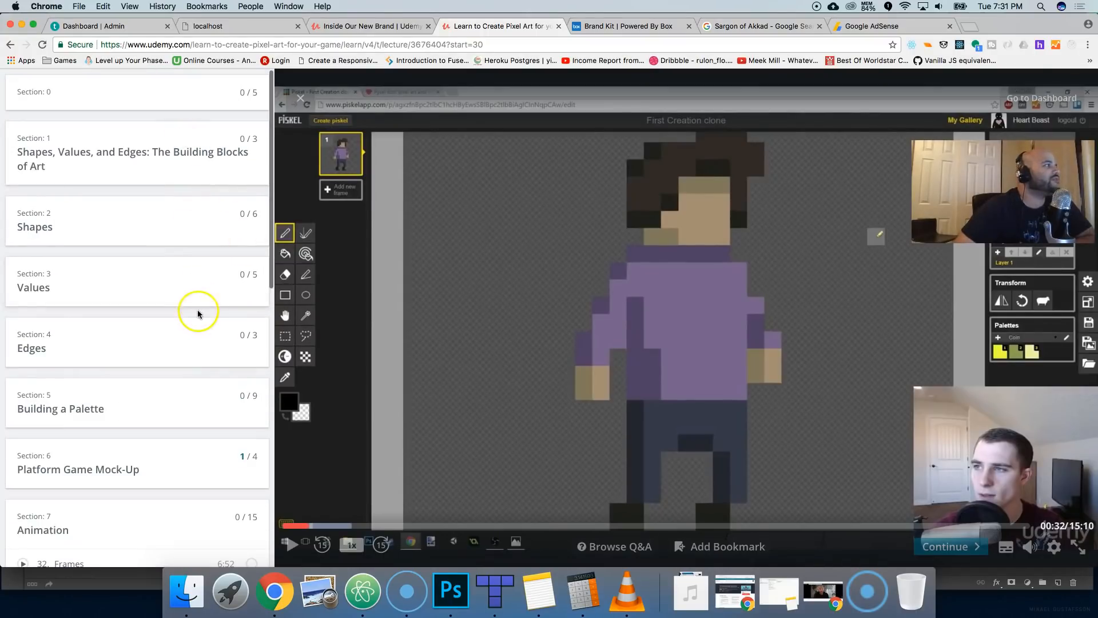
{"action": "mouse_move", "coordinate": [179, 429]}
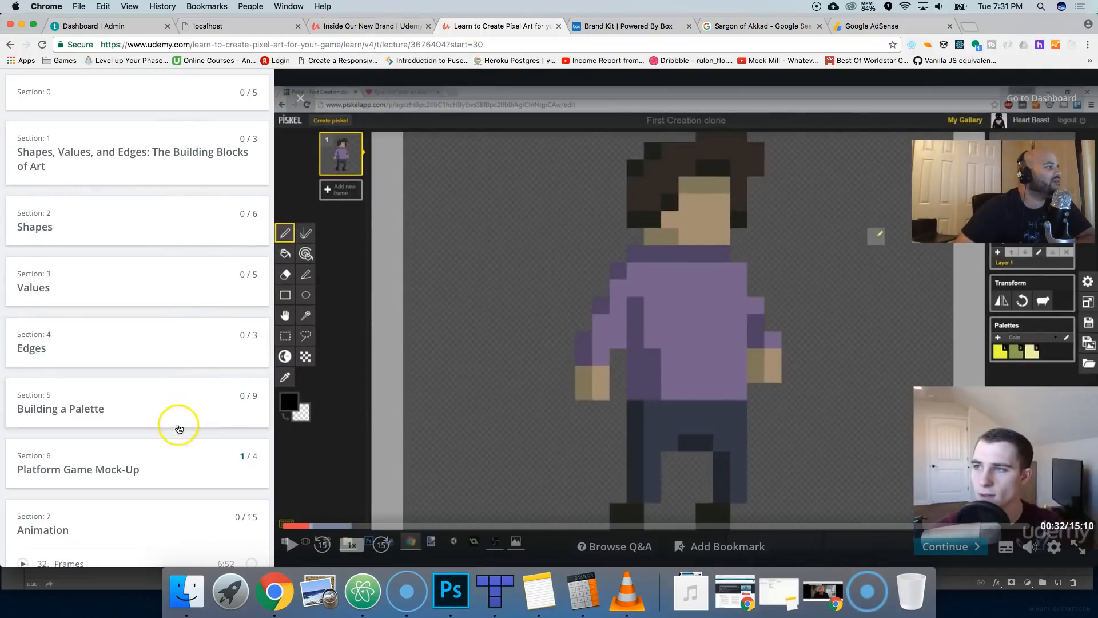
{"action": "mouse_move", "coordinate": [172, 223]}
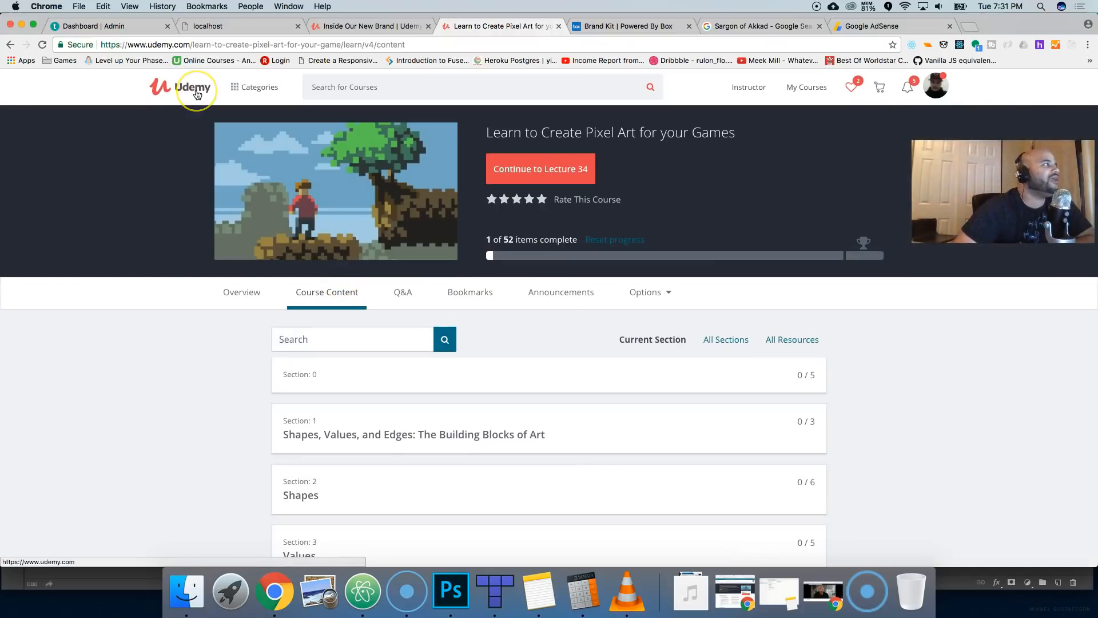
{"action": "left_click", "coordinate": [181, 86]}
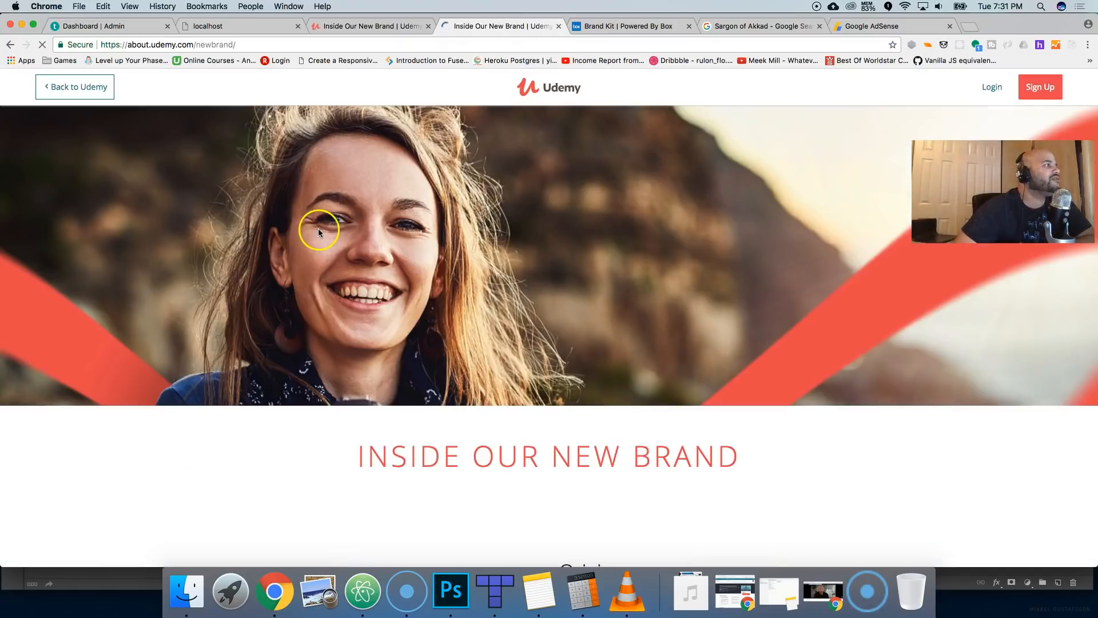
Scroll down the new-brand page through the Evolution and Expression video sections
{"action": "scroll", "scroll_direction": "down", "scroll_amount": 3}
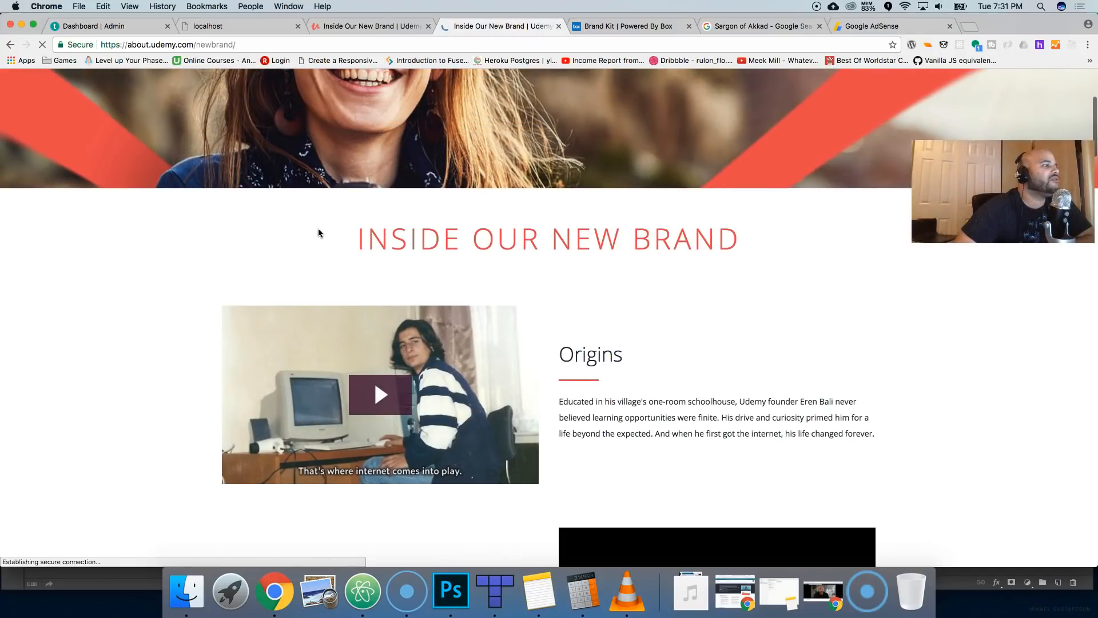
{"action": "scroll", "scroll_direction": "down", "scroll_amount": 3}
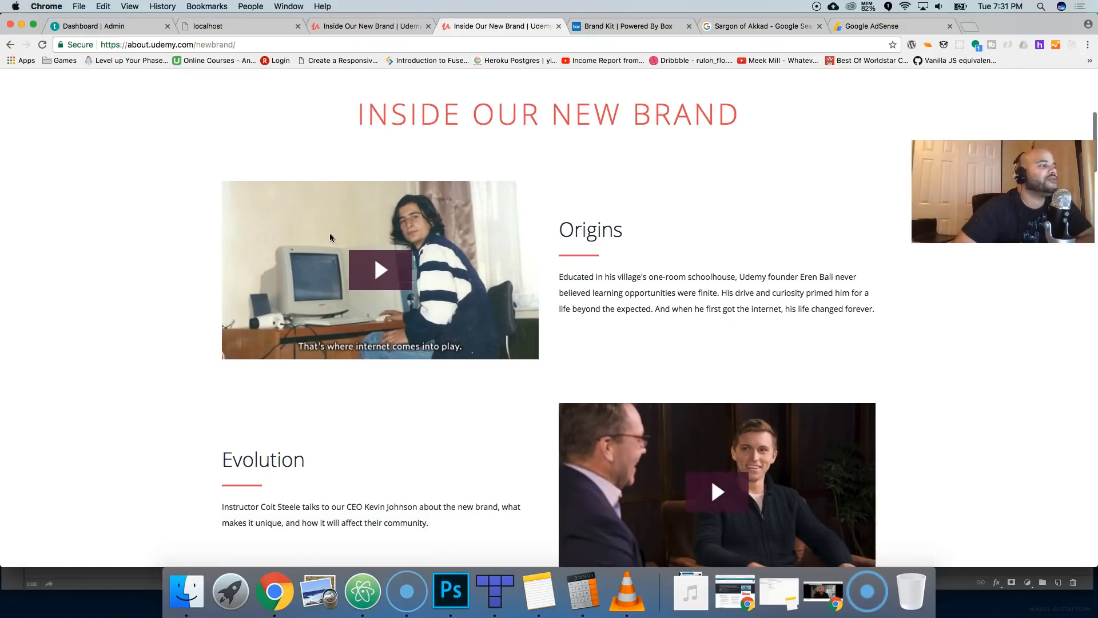
{"action": "scroll", "scroll_direction": "down", "scroll_amount": 3}
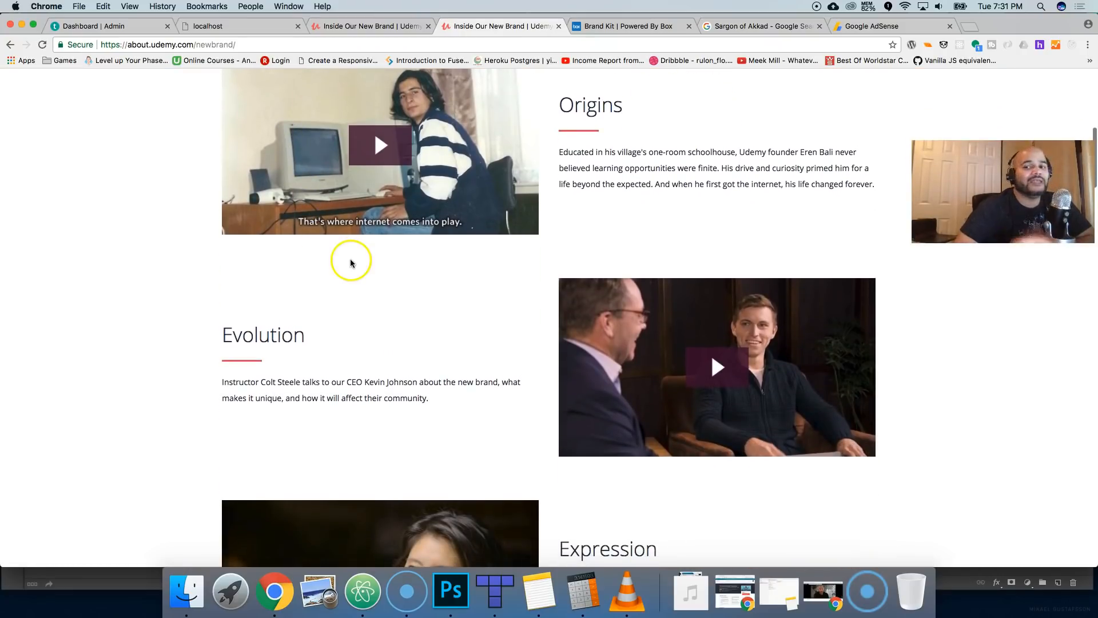
{"action": "mouse_move", "coordinate": [754, 397]}
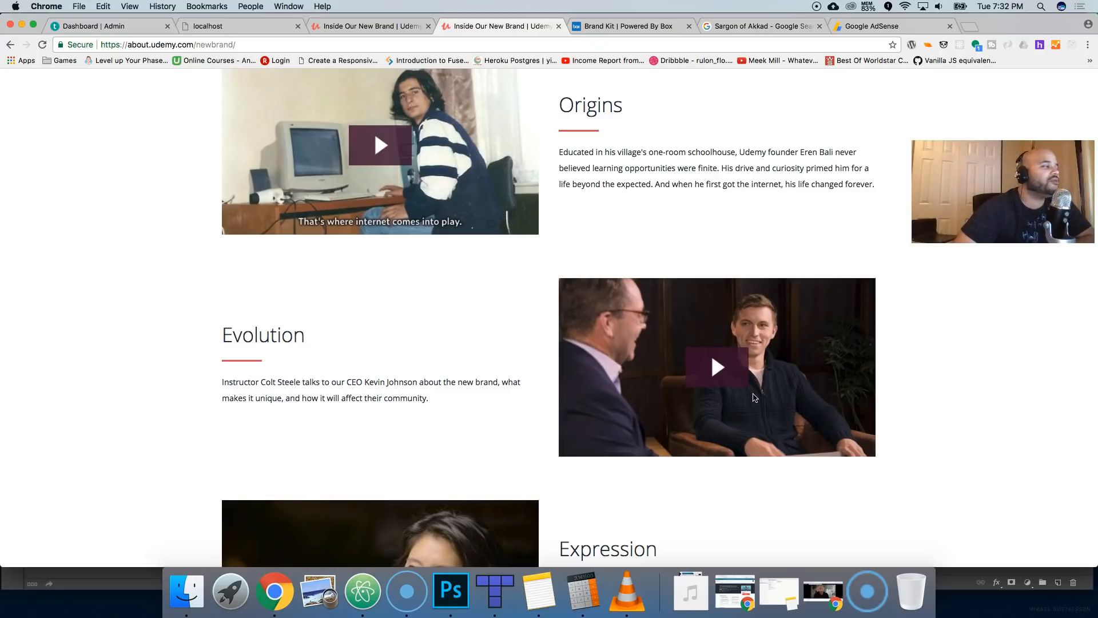
{"action": "scroll", "scroll_direction": "down", "scroll_amount": 3}
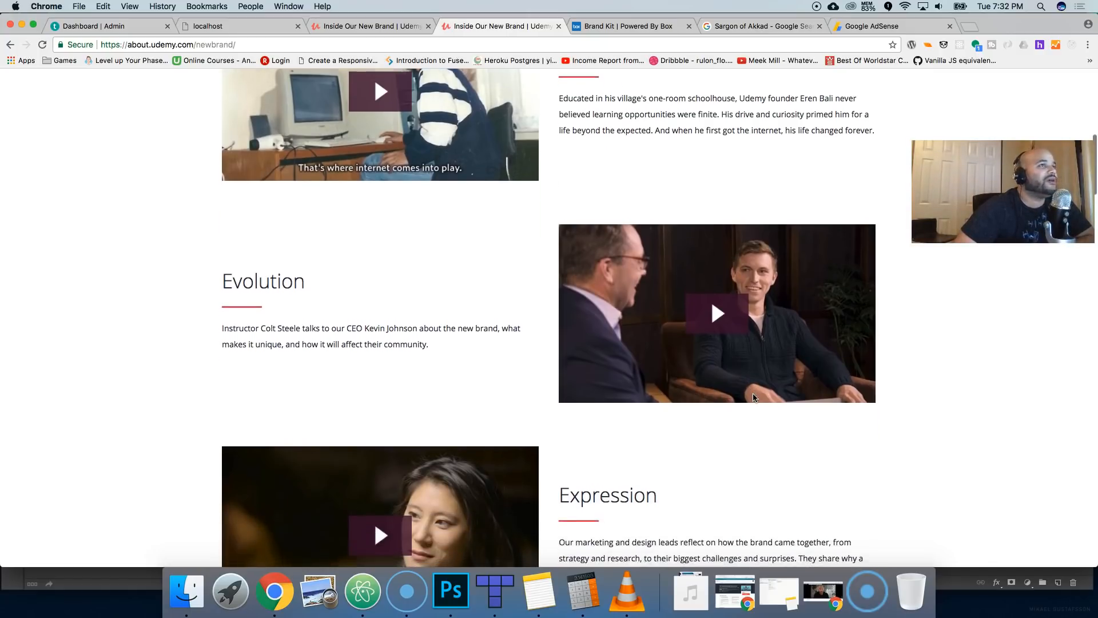
{"action": "scroll", "scroll_direction": "down", "scroll_amount": 3}
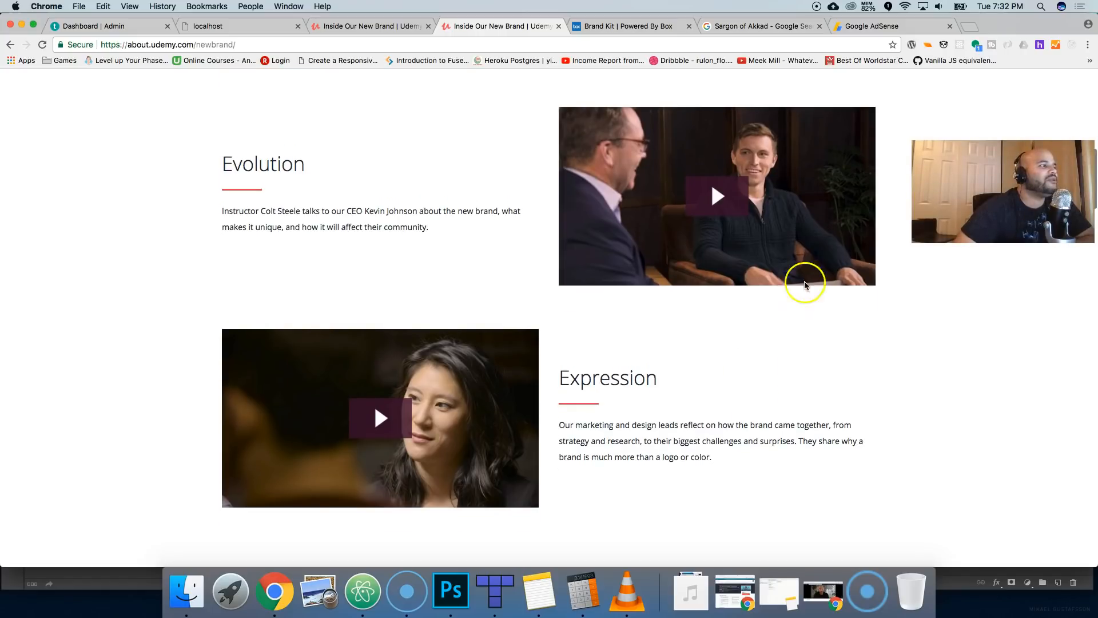
{"action": "scroll", "scroll_direction": "up", "scroll_amount": 3}
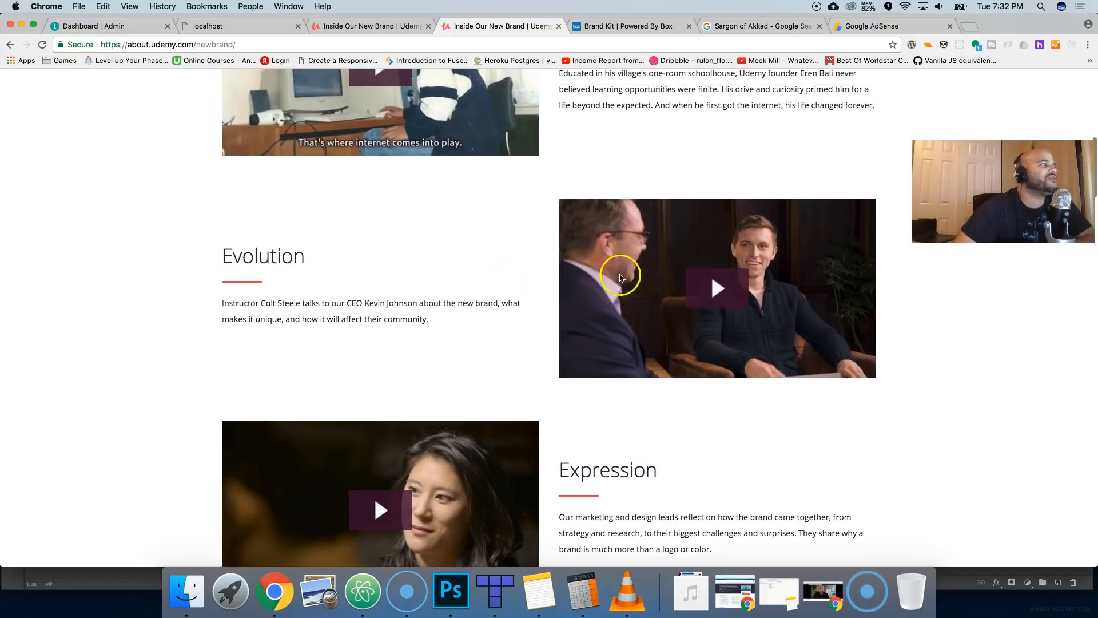
{"action": "mouse_move", "coordinate": [532, 278]}
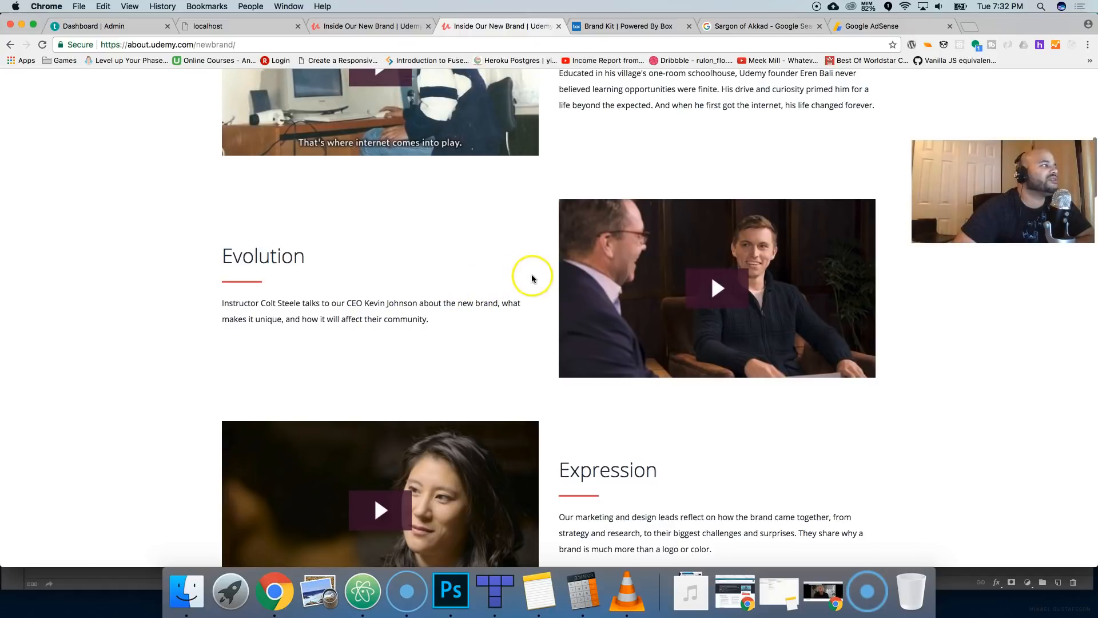
Continue down to The Udemy Logo section with its logo evolution and The Union
{"action": "scroll", "scroll_direction": "down", "scroll_amount": 3}
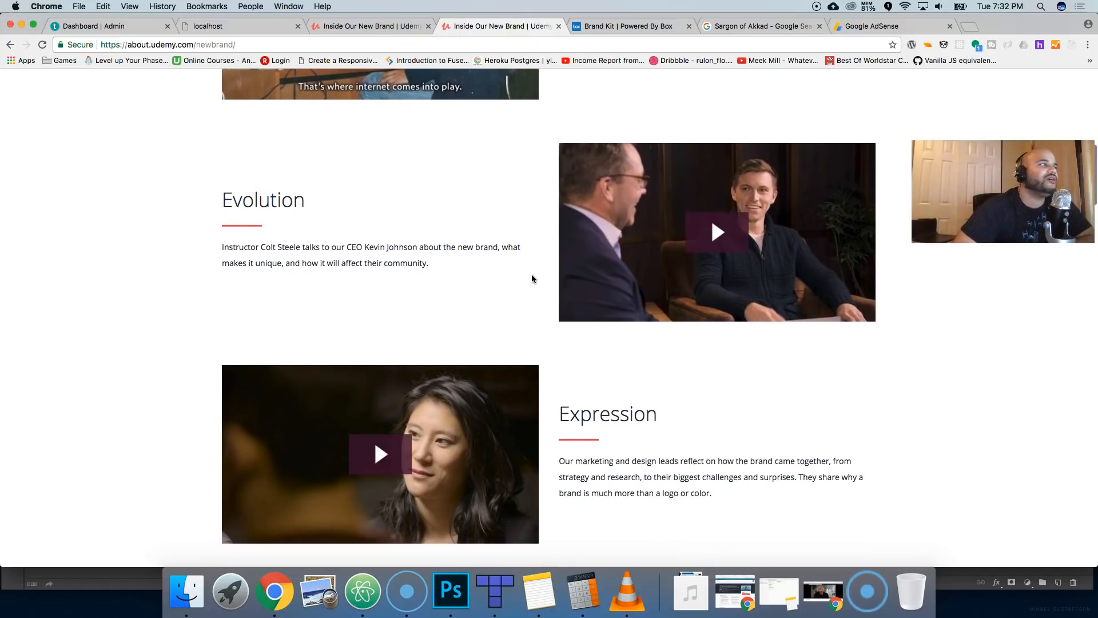
{"action": "scroll", "scroll_direction": "down", "scroll_amount": 3}
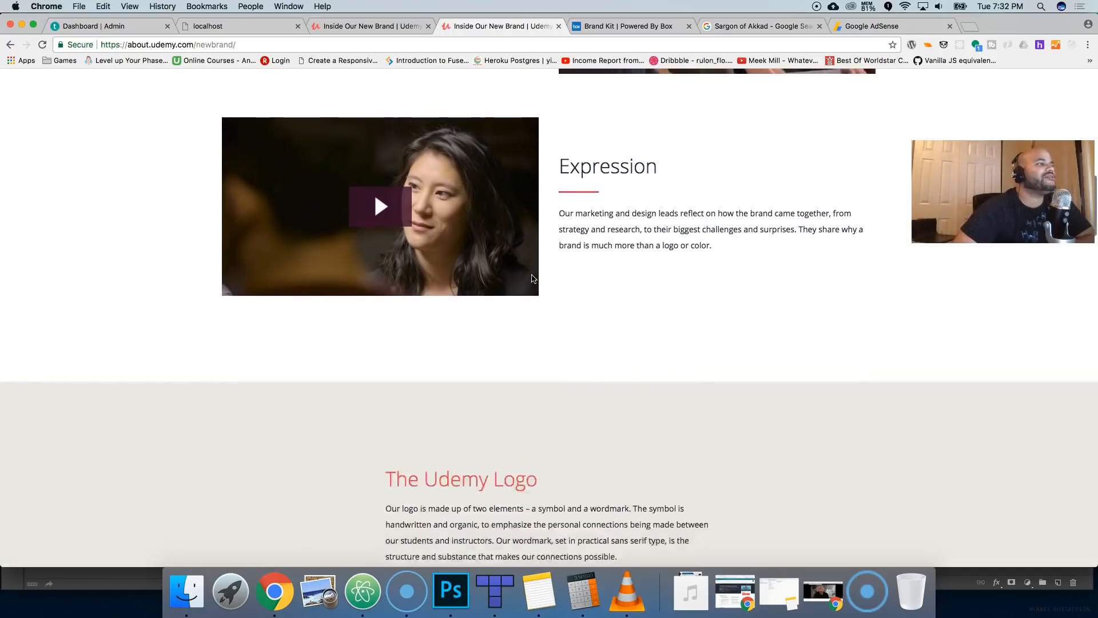
{"action": "scroll", "scroll_direction": "down", "scroll_amount": 3}
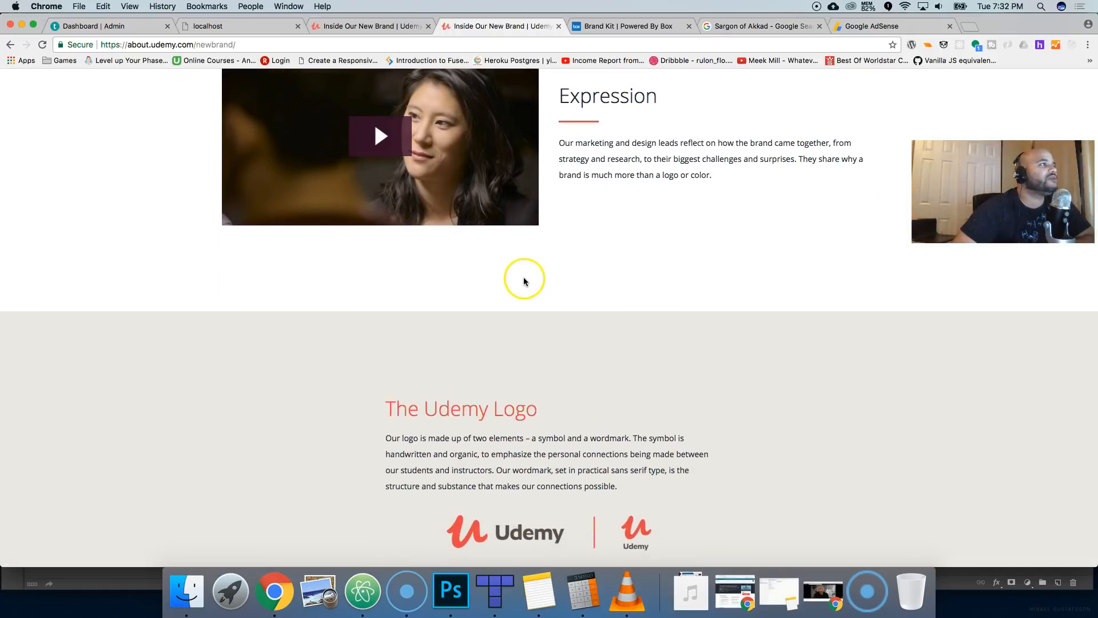
{"action": "scroll", "scroll_direction": "down", "scroll_amount": 3}
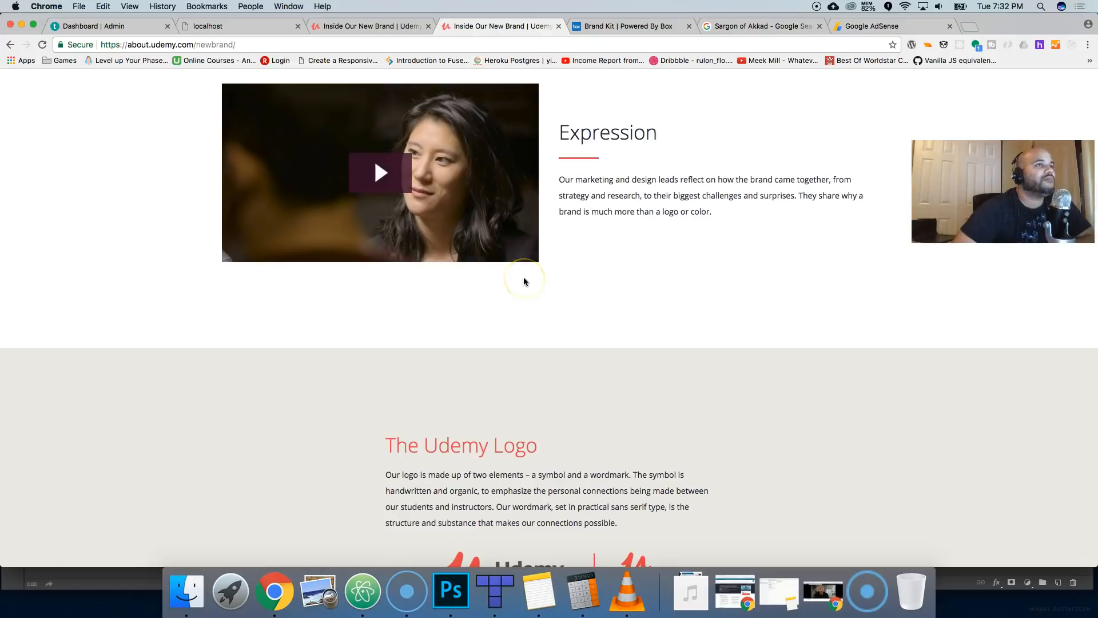
{"action": "mouse_move", "coordinate": [524, 281]}
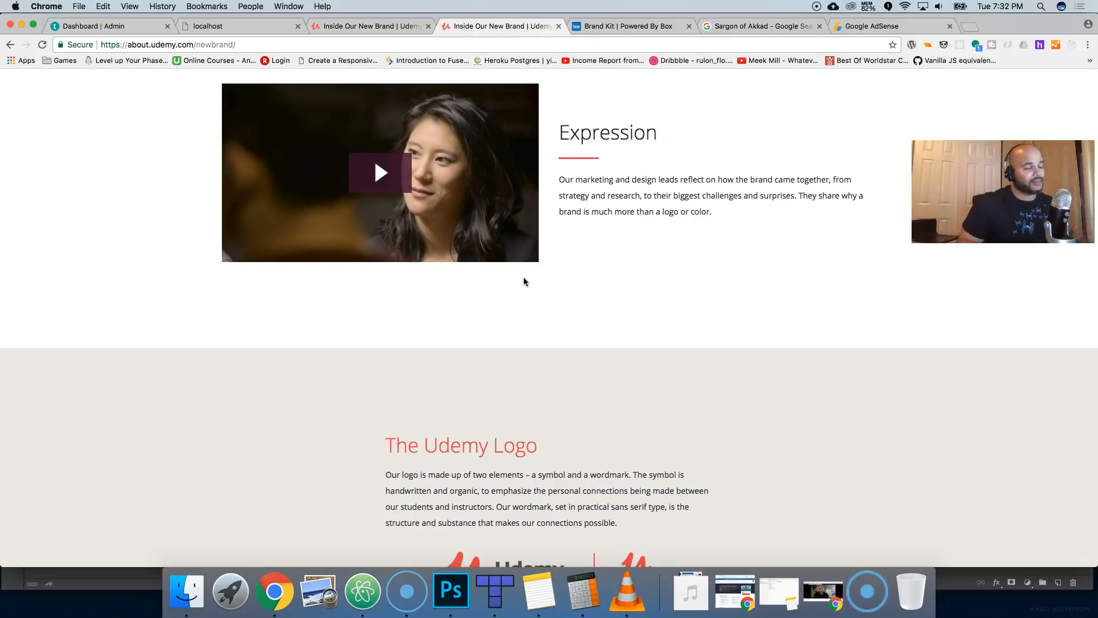
{"action": "scroll", "scroll_direction": "down", "scroll_amount": 3}
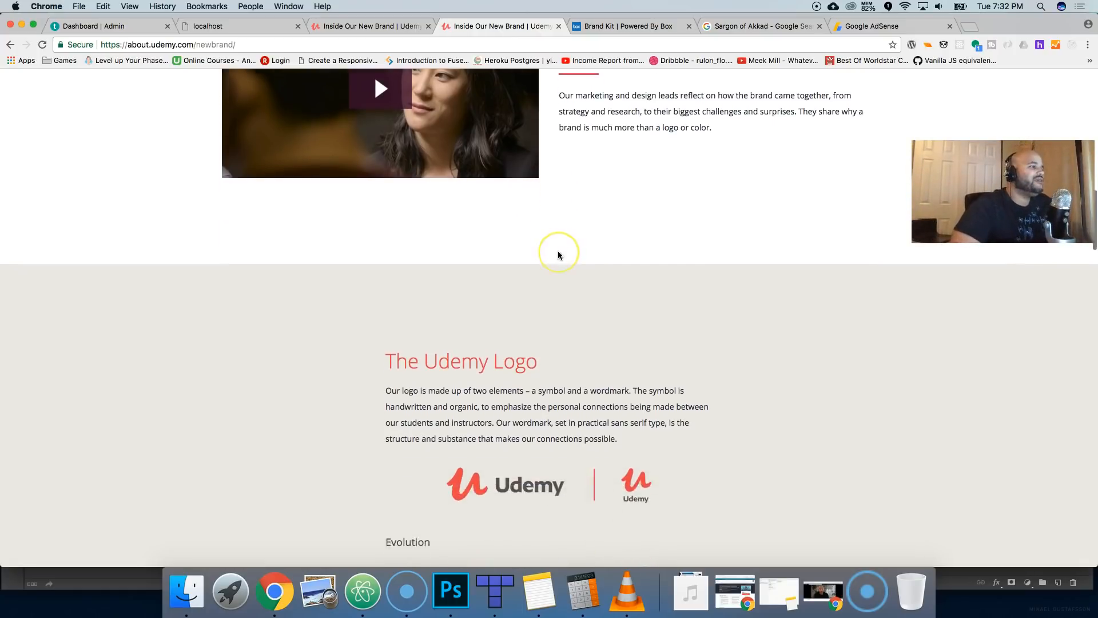
{"action": "scroll", "scroll_direction": "down", "scroll_amount": 3}
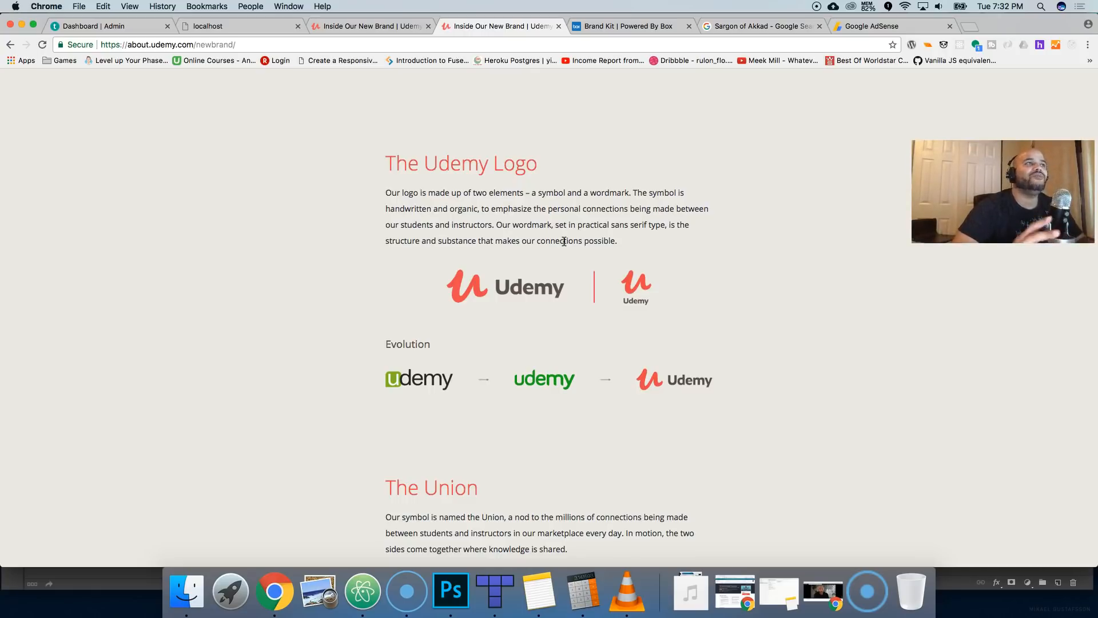
Show the Wappalyzer panel listing WordPress, Google Analytics UA, Nginx, Varnish and Twemoji
{"action": "left_click", "coordinate": [912, 45]}
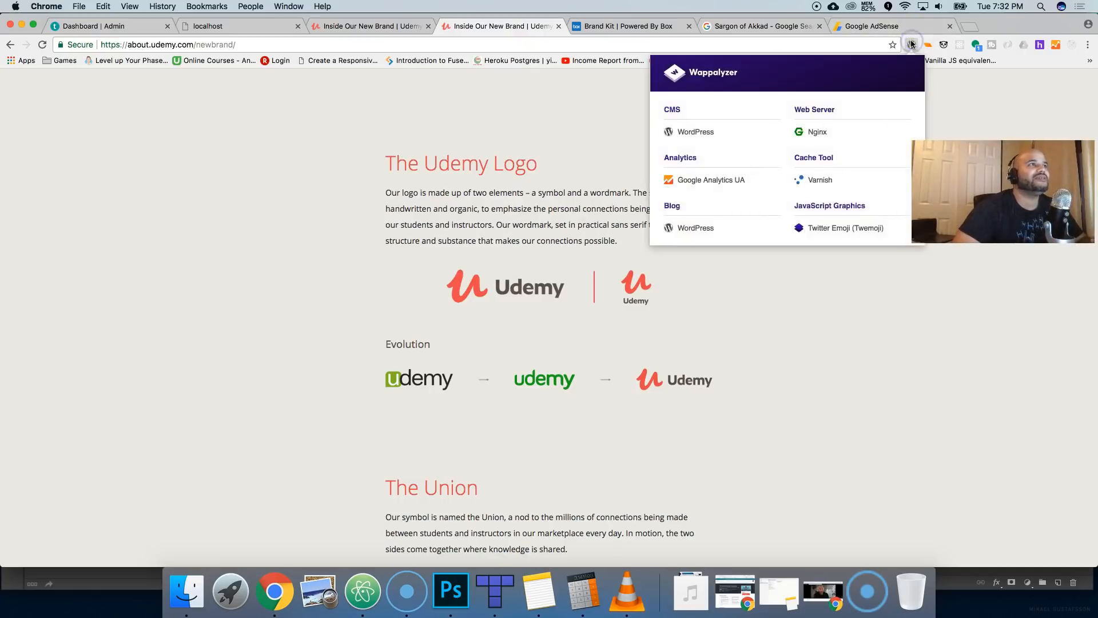
{"action": "mouse_move", "coordinate": [396, 160]}
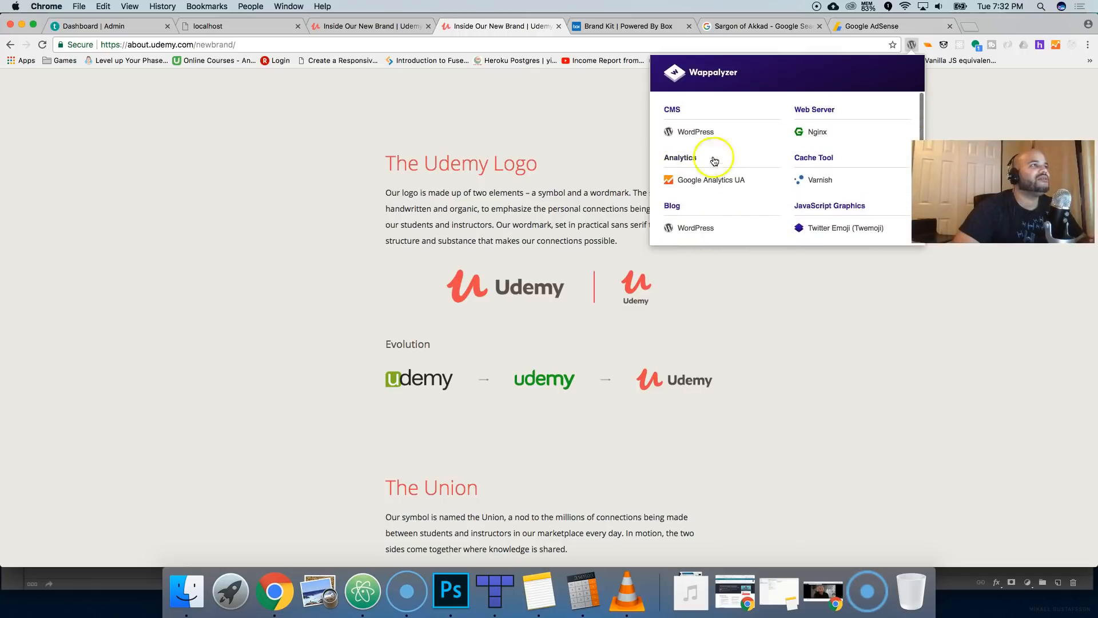
{"action": "mouse_move", "coordinate": [694, 140]}
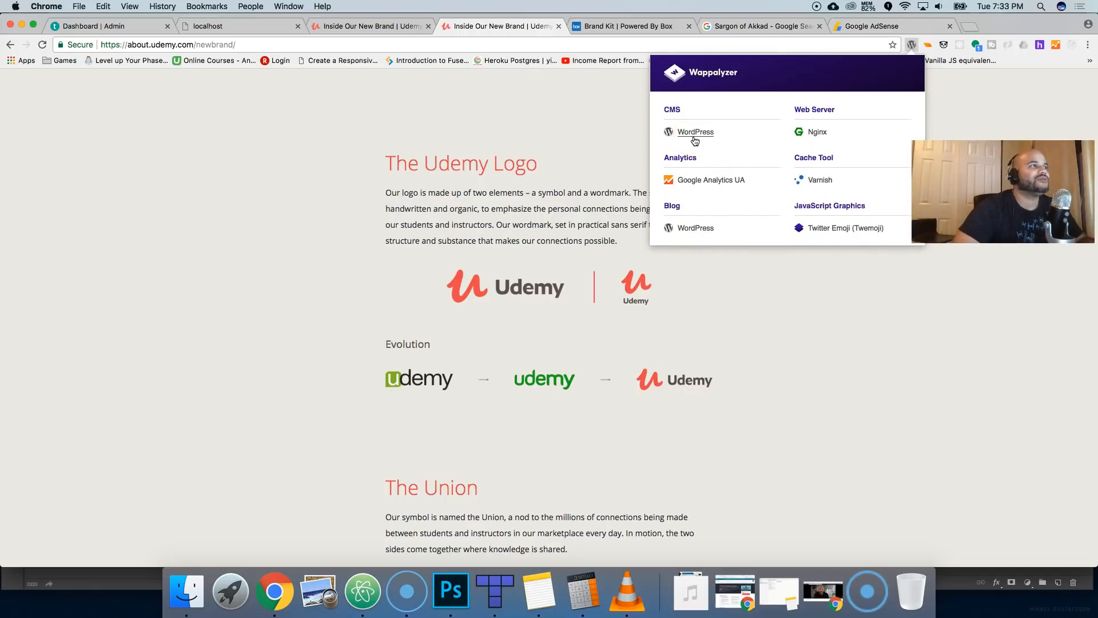
Dismiss the Wappalyzer popup, scroll up to the hero banner and back down to The Union
{"action": "left_click", "coordinate": [595, 189]}
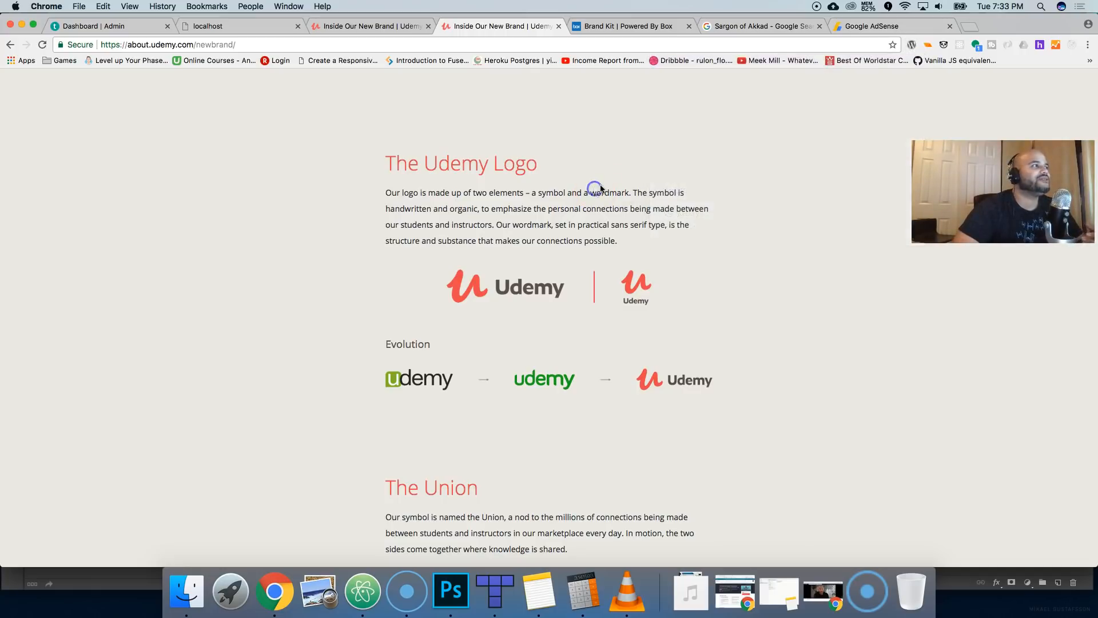
{"action": "mouse_move", "coordinate": [604, 188]}
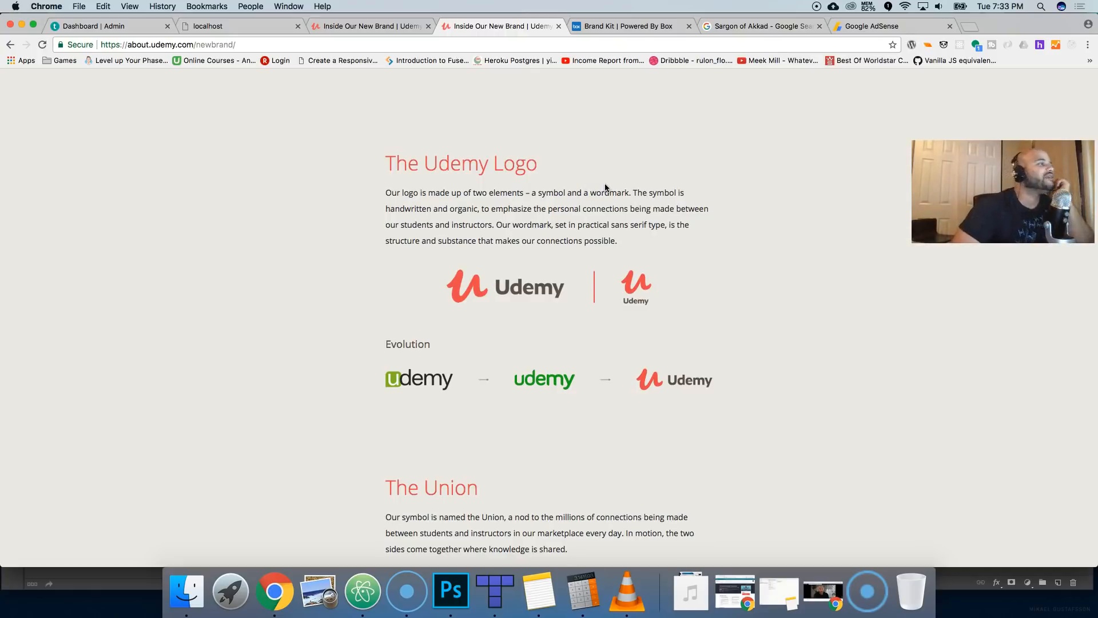
{"action": "scroll", "scroll_direction": "up", "scroll_amount": 3}
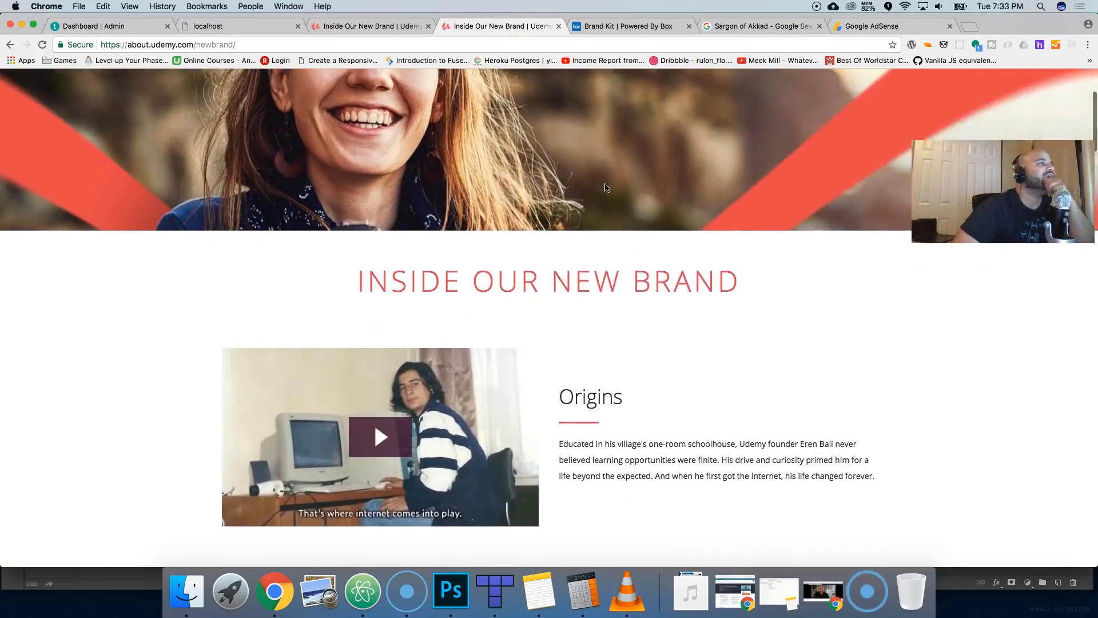
{"action": "scroll", "scroll_direction": "up", "scroll_amount": 3}
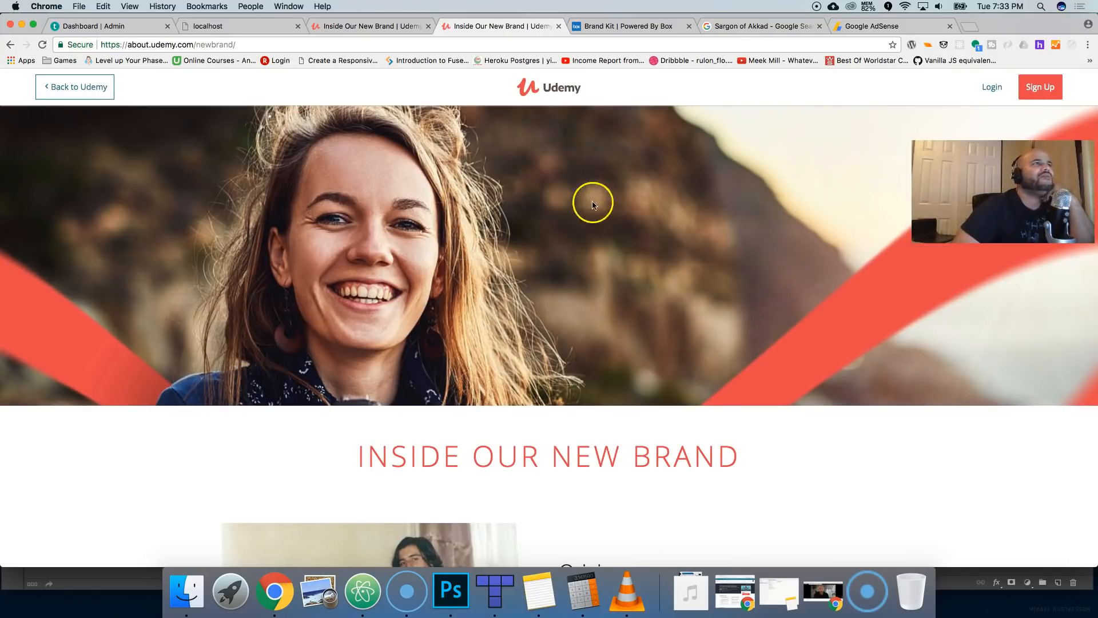
{"action": "mouse_move", "coordinate": [464, 91]}
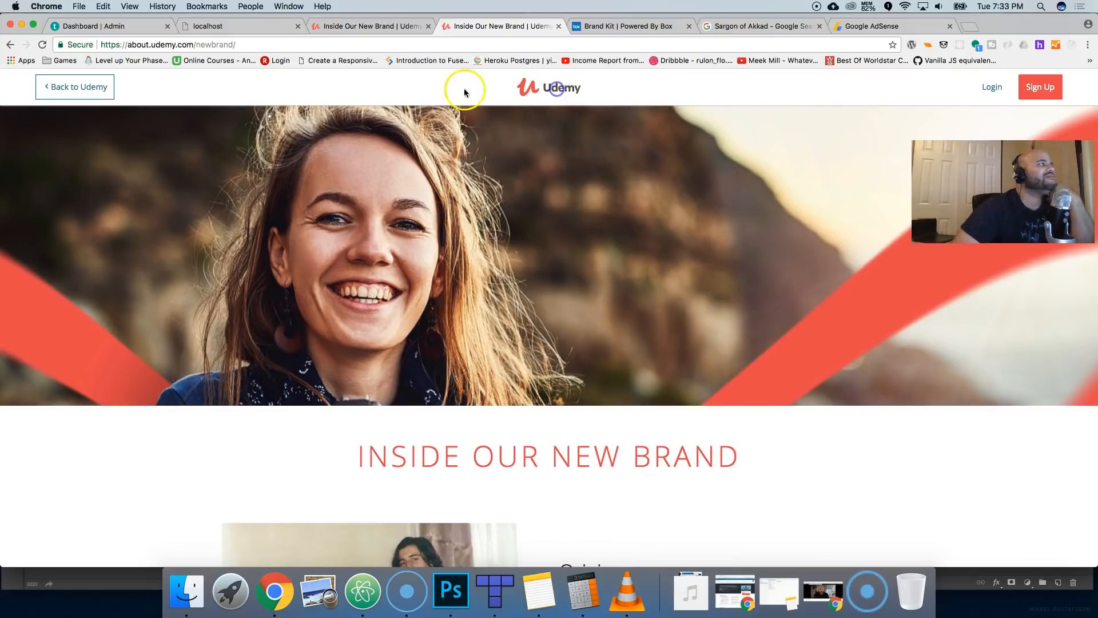
{"action": "scroll", "scroll_direction": "down", "scroll_amount": 3}
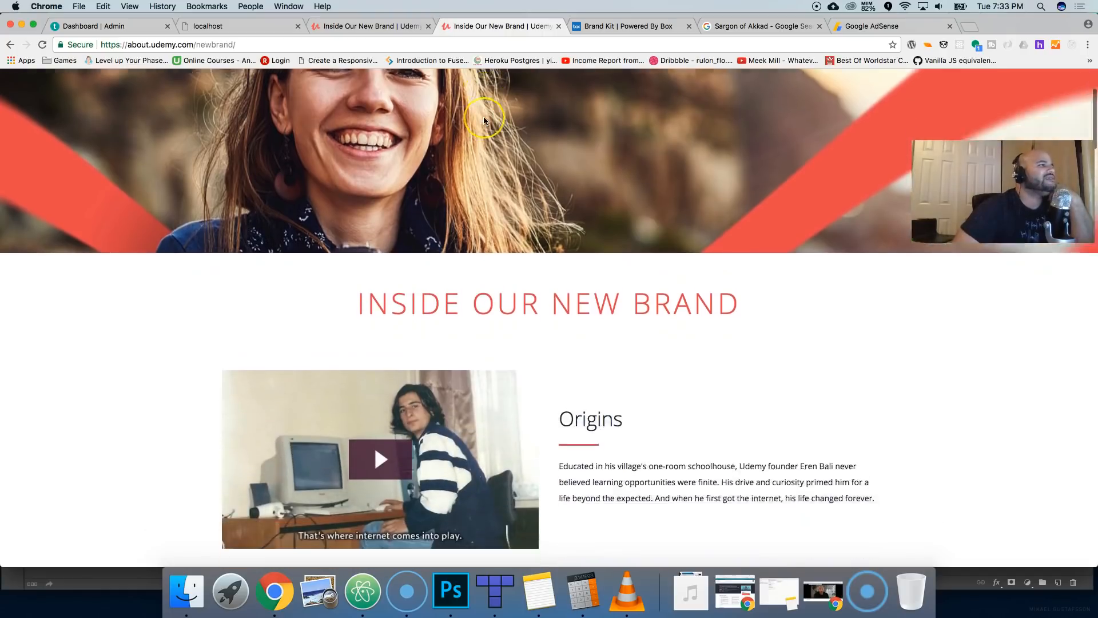
{"action": "scroll", "scroll_direction": "down", "scroll_amount": 3}
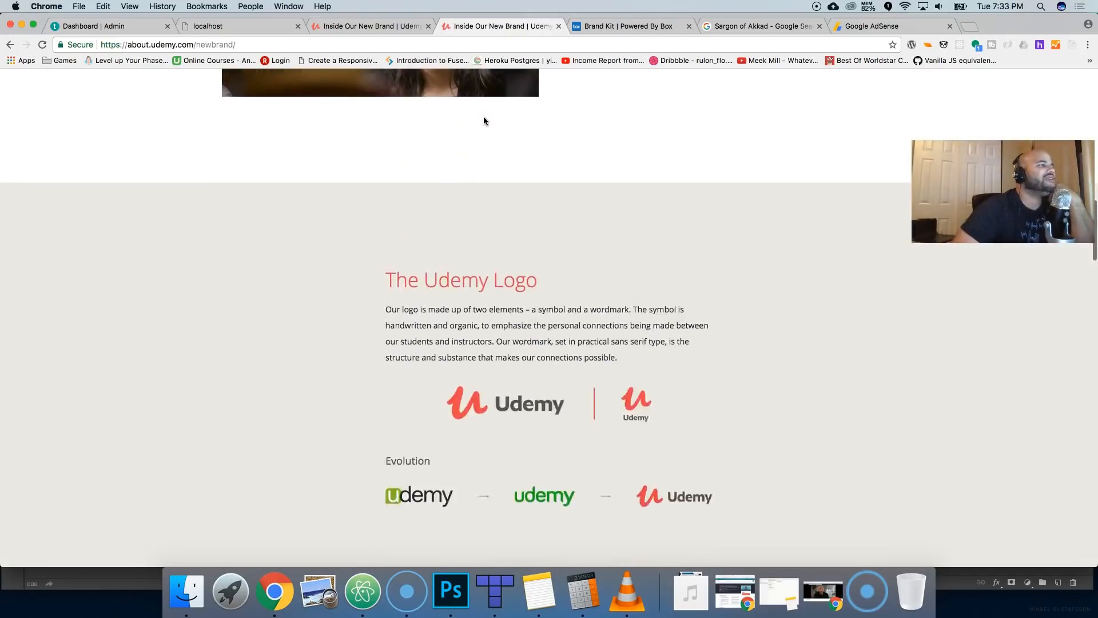
{"action": "scroll", "scroll_direction": "down", "scroll_amount": 3}
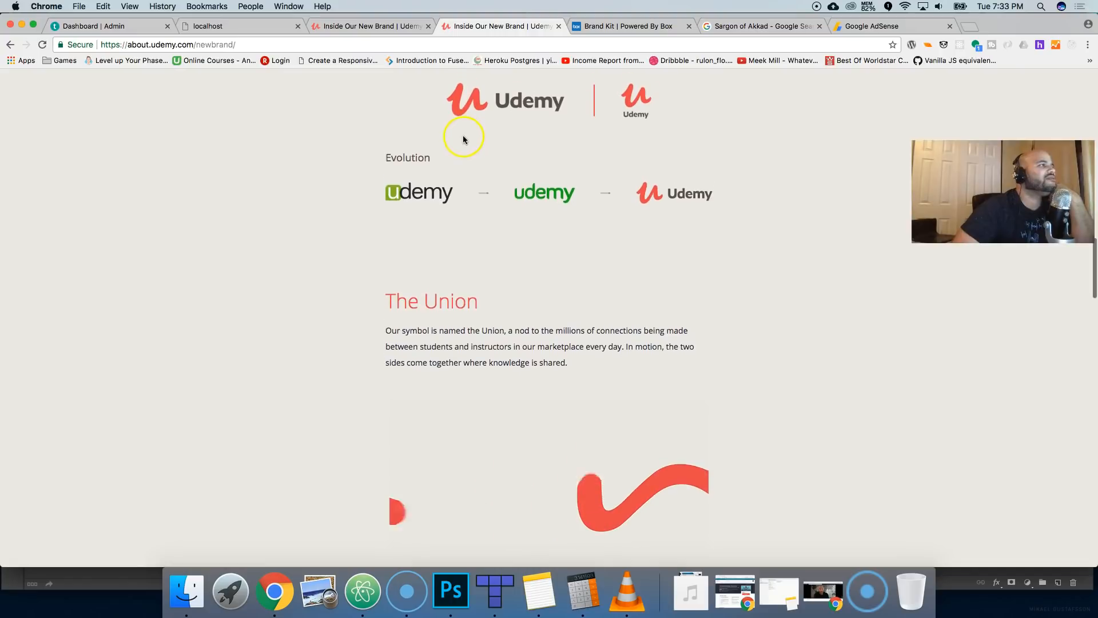
{"action": "mouse_move", "coordinate": [448, 100]}
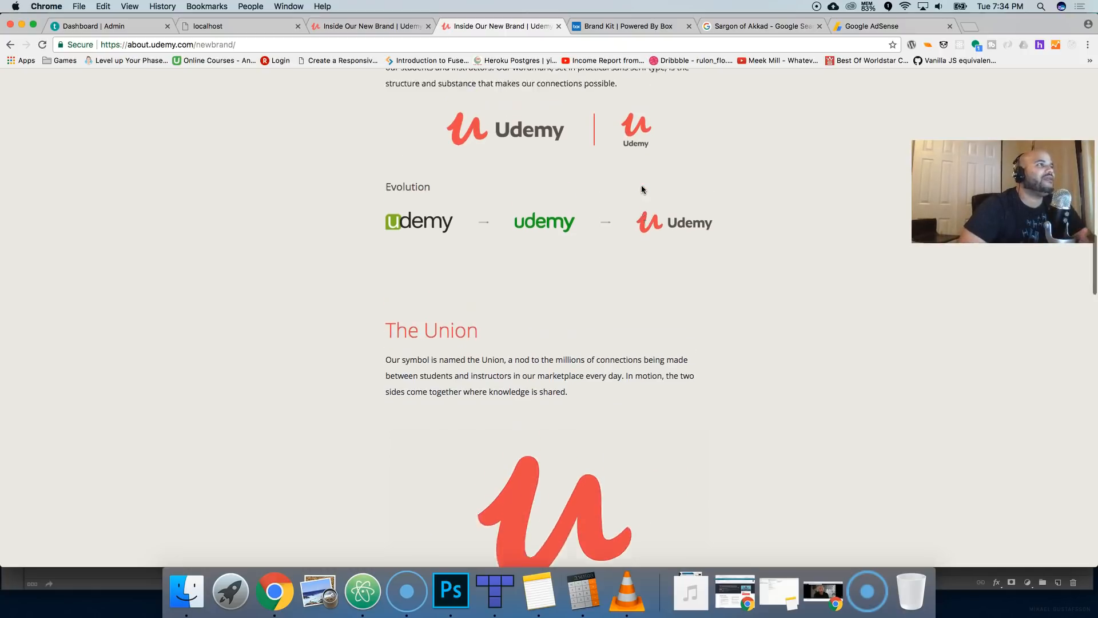
Scroll to the Evolution interview video and start it playing
{"action": "scroll", "scroll_direction": "down", "scroll_amount": 3}
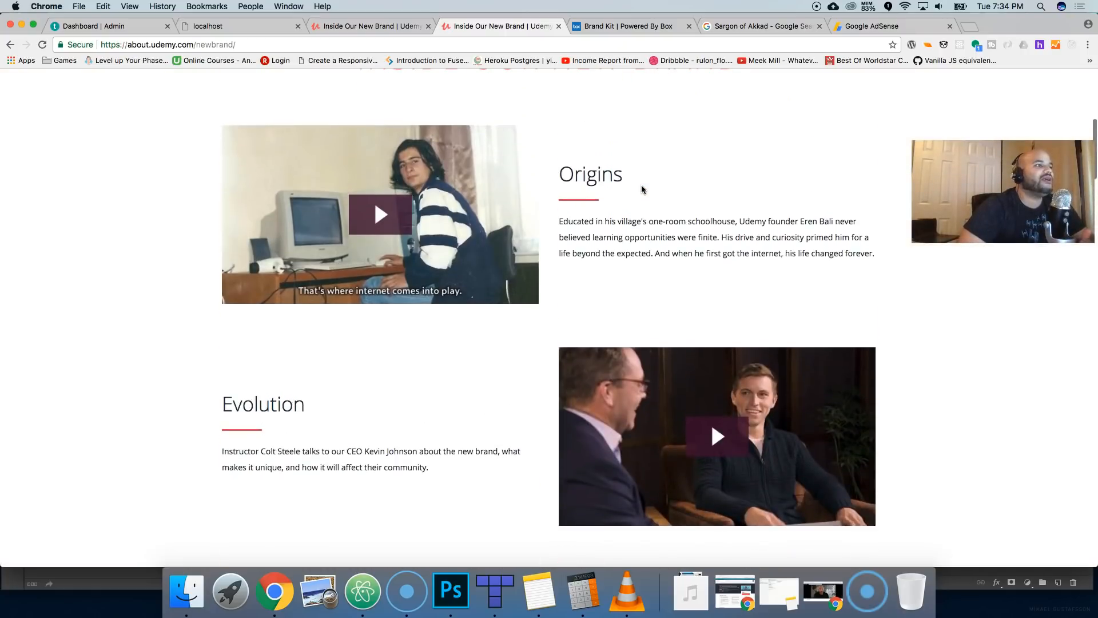
{"action": "scroll", "scroll_direction": "down", "scroll_amount": 3}
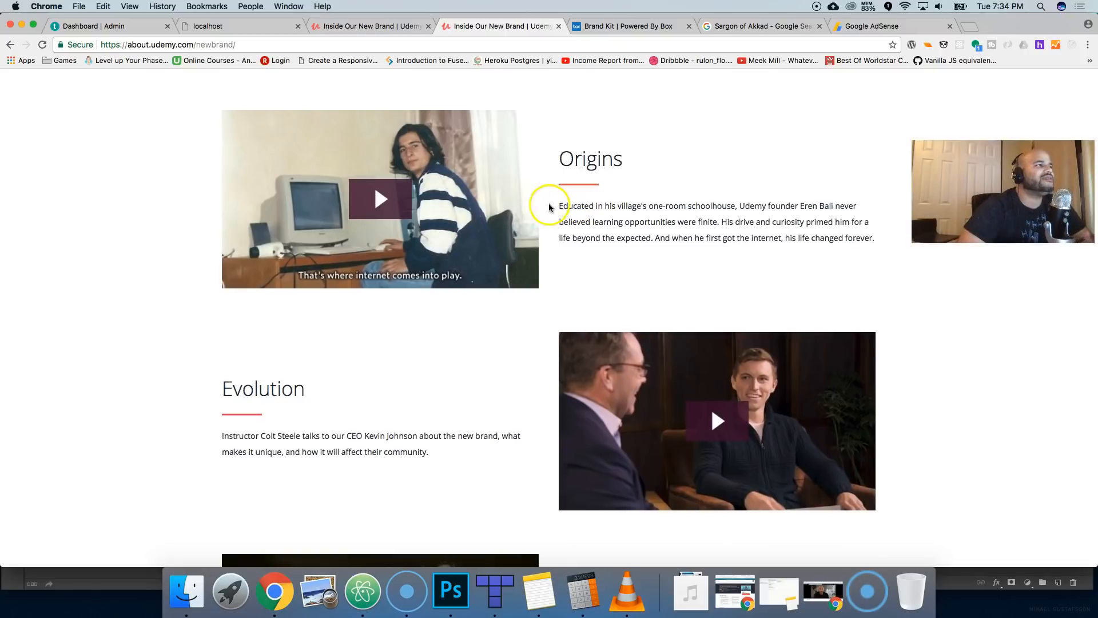
{"action": "mouse_move", "coordinate": [568, 207]}
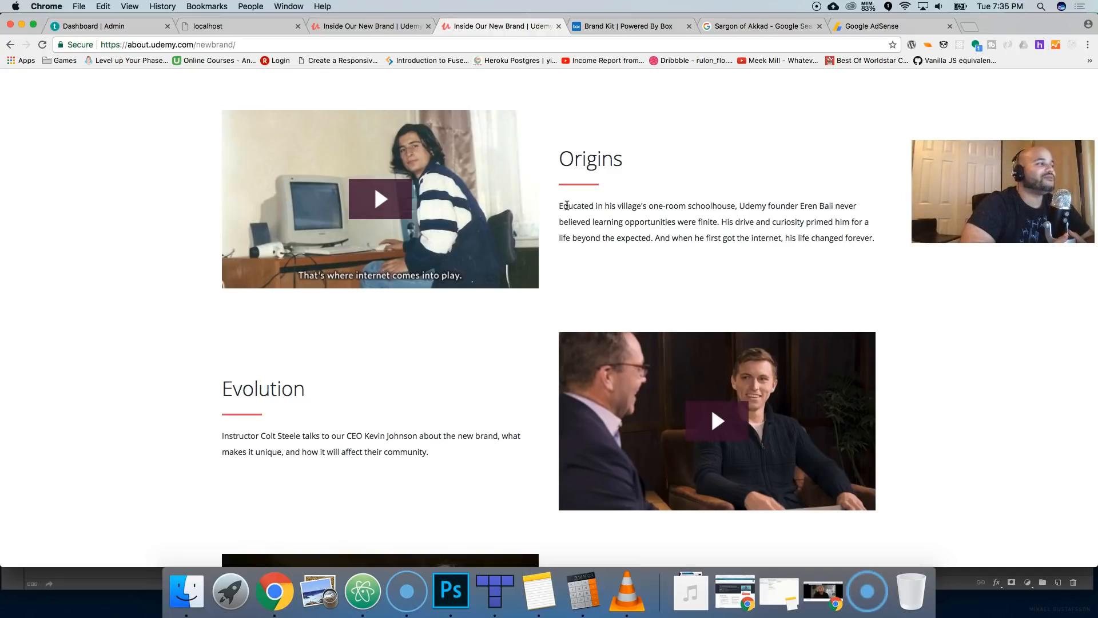
{"action": "mouse_move", "coordinate": [669, 320]}
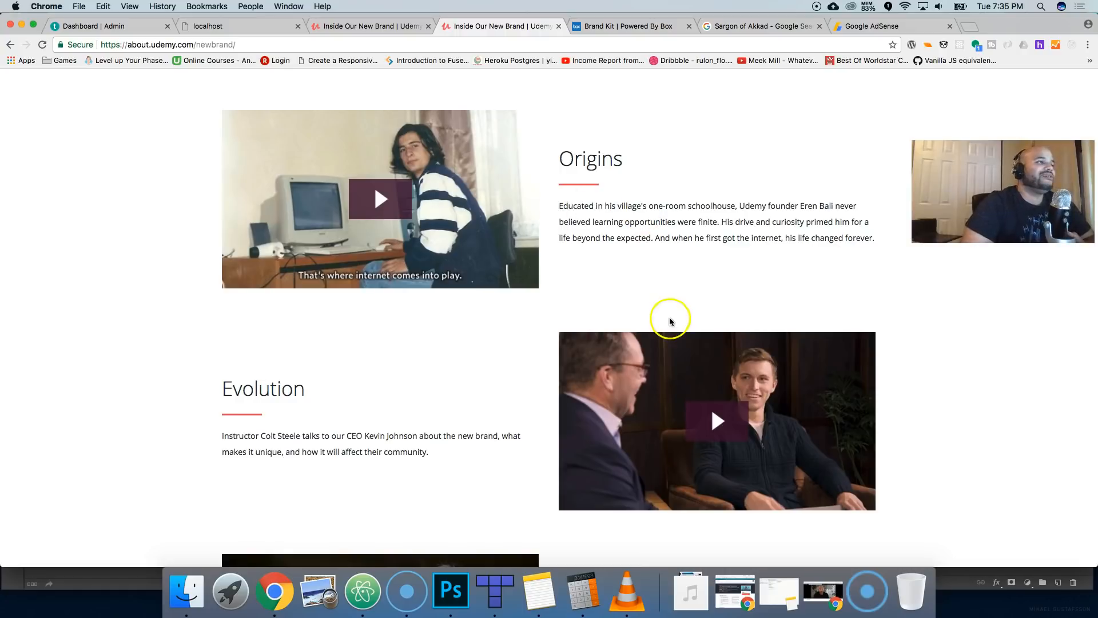
{"action": "mouse_move", "coordinate": [707, 436]}
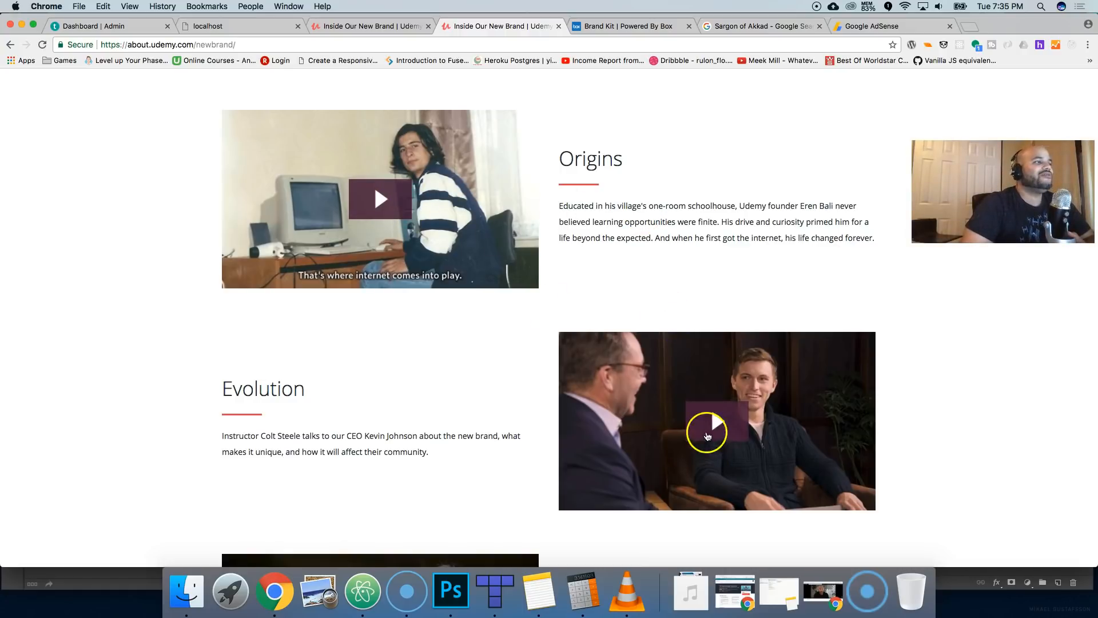
{"action": "left_click", "coordinate": [706, 429]}
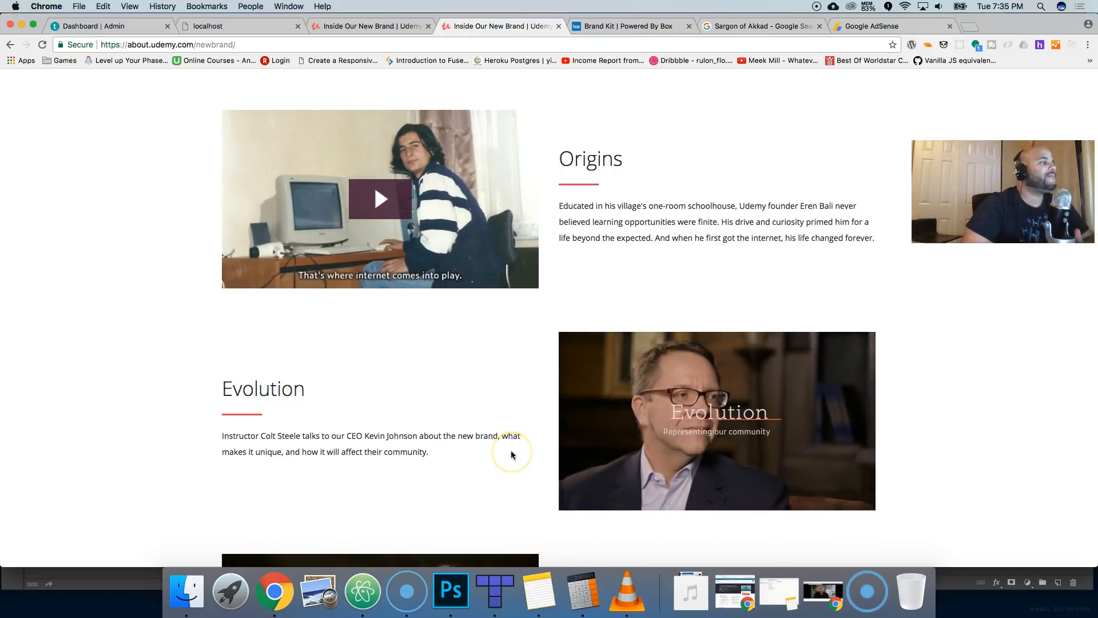
Scroll around the page while the Evolution video plays, ending at the Inside Our New Brand heading
{"action": "scroll", "scroll_direction": "down", "scroll_amount": 3}
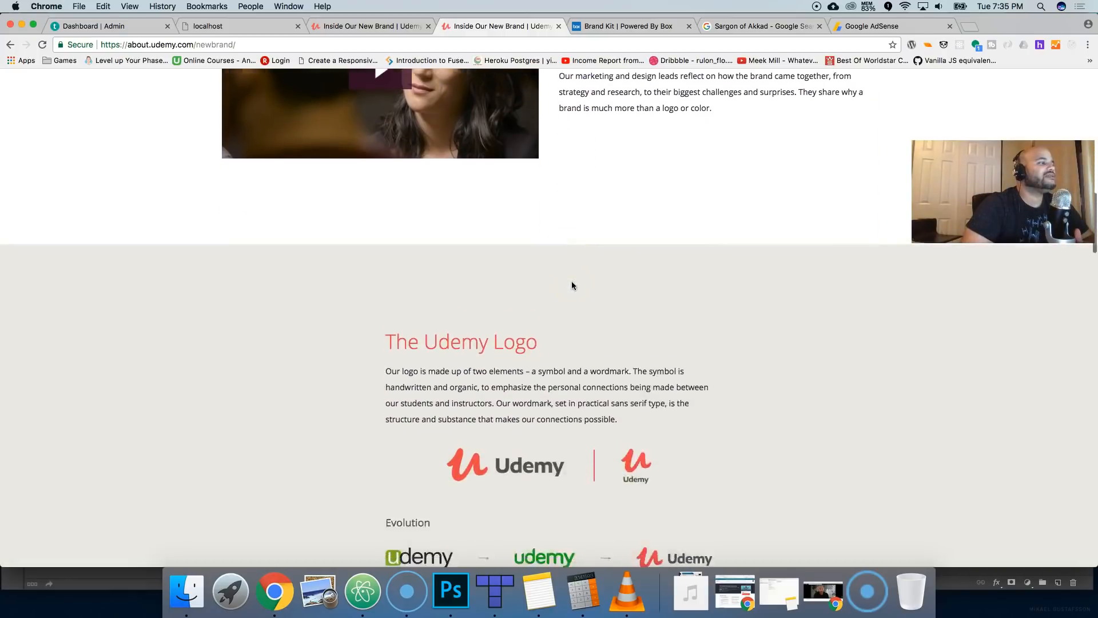
{"action": "scroll", "scroll_direction": "down", "scroll_amount": 3}
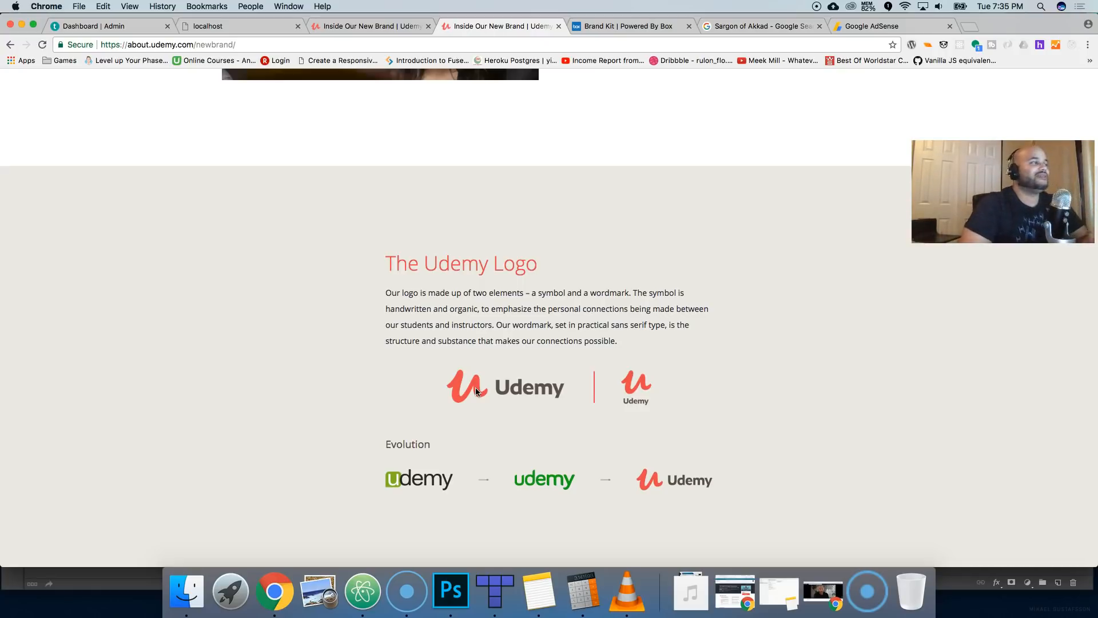
{"action": "mouse_move", "coordinate": [495, 296]}
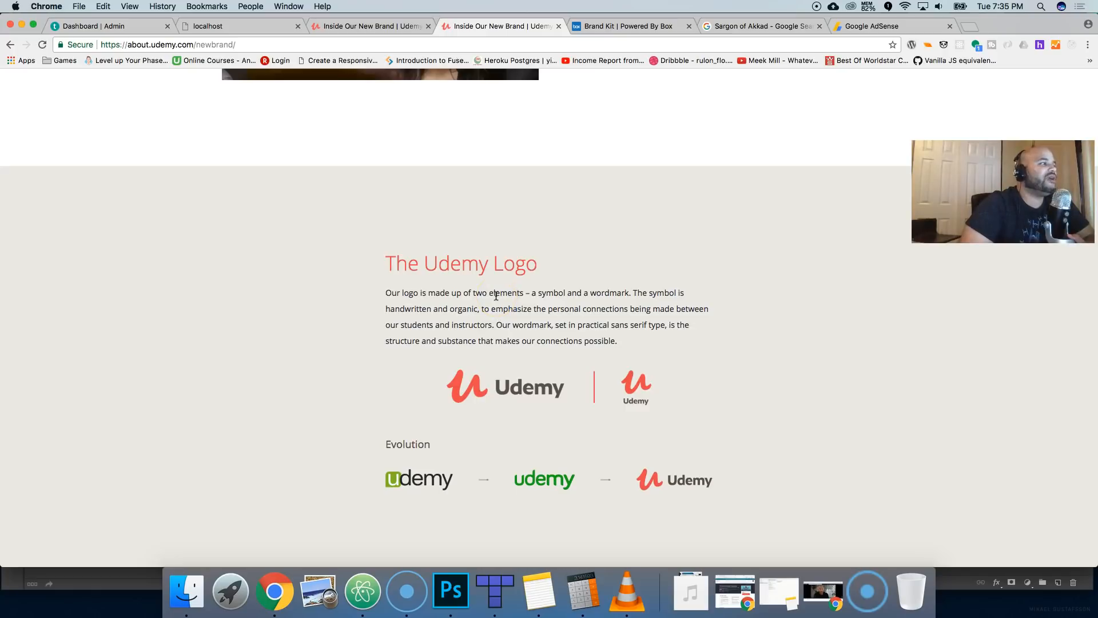
{"action": "scroll", "scroll_direction": "up", "scroll_amount": 3}
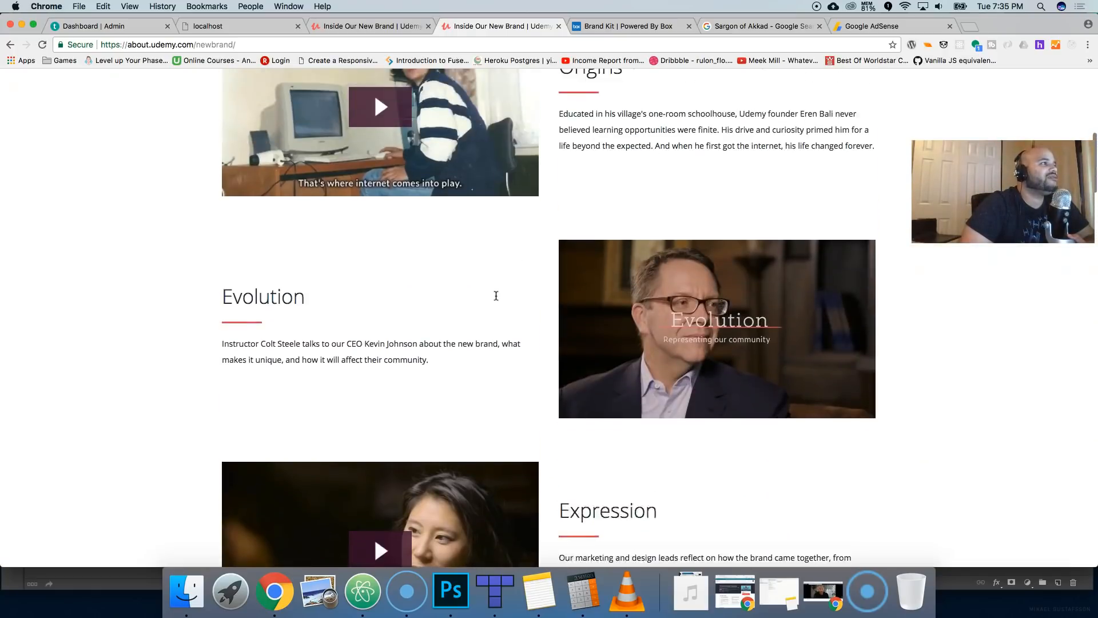
{"action": "scroll", "scroll_direction": "down", "scroll_amount": 3}
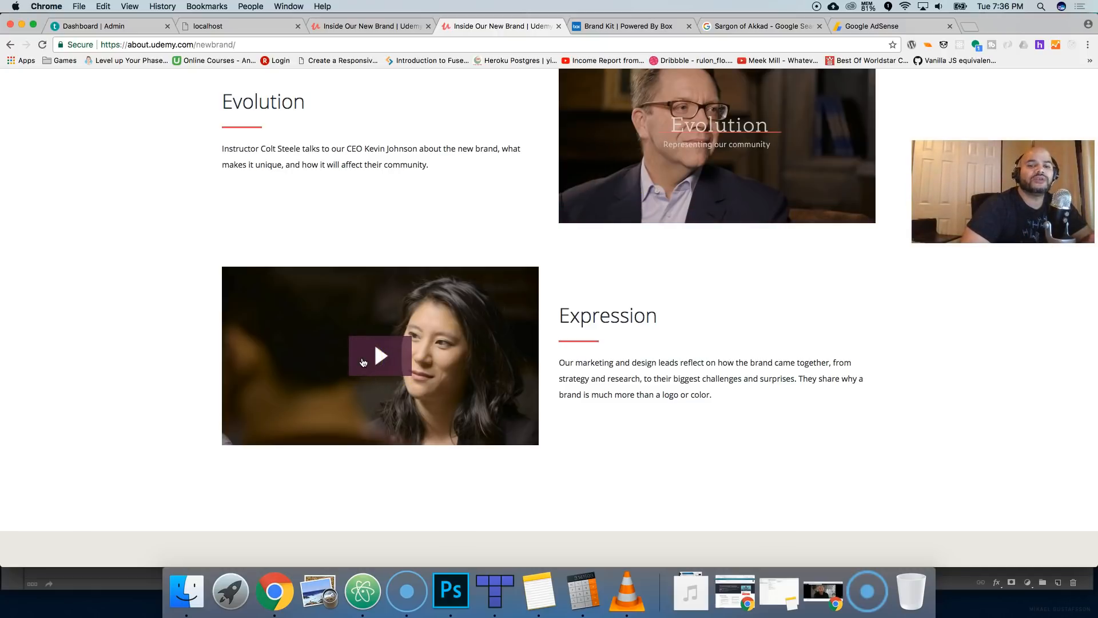
{"action": "scroll", "scroll_direction": "down", "scroll_amount": 3}
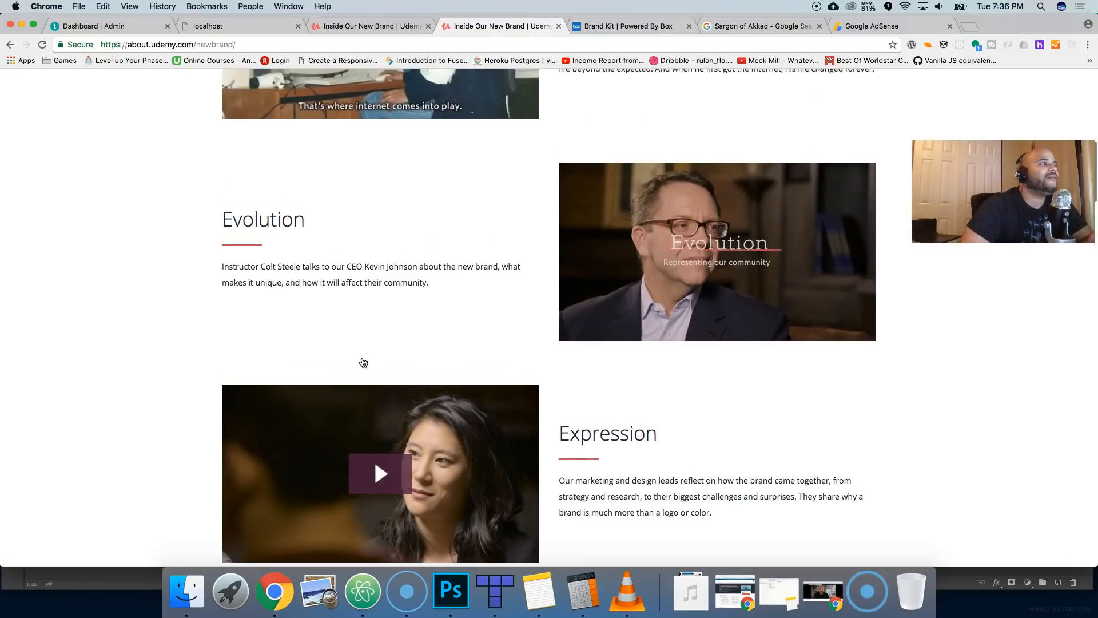
{"action": "scroll", "scroll_direction": "up", "scroll_amount": 3}
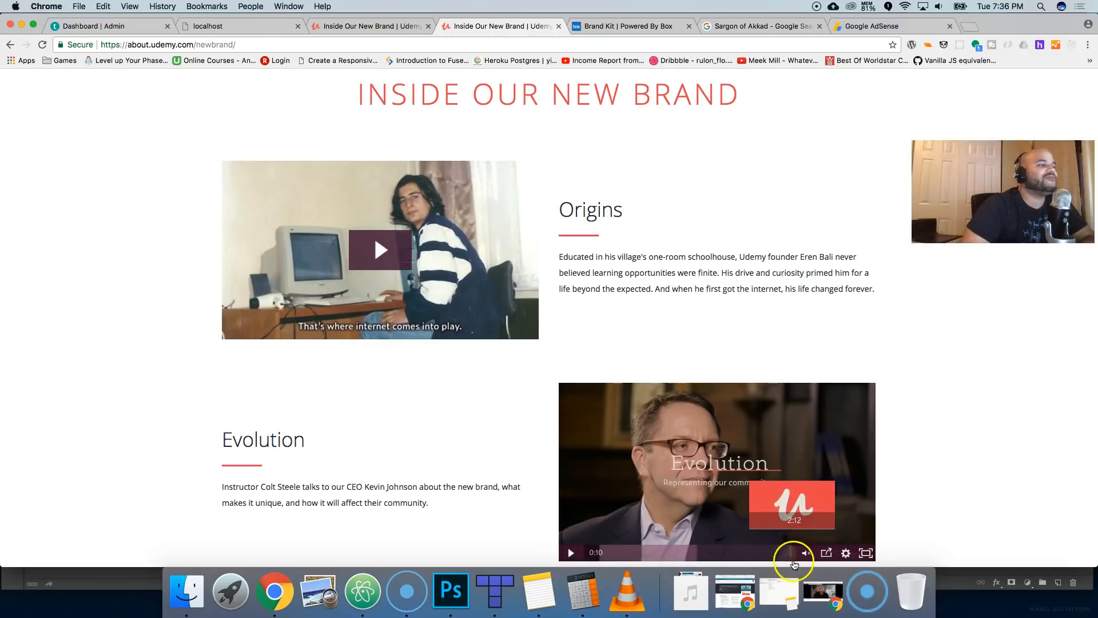
Scrub the Evolution video ahead, restart and pause it, then scroll toward the Expression video
{"action": "left_click", "coordinate": [571, 552]}
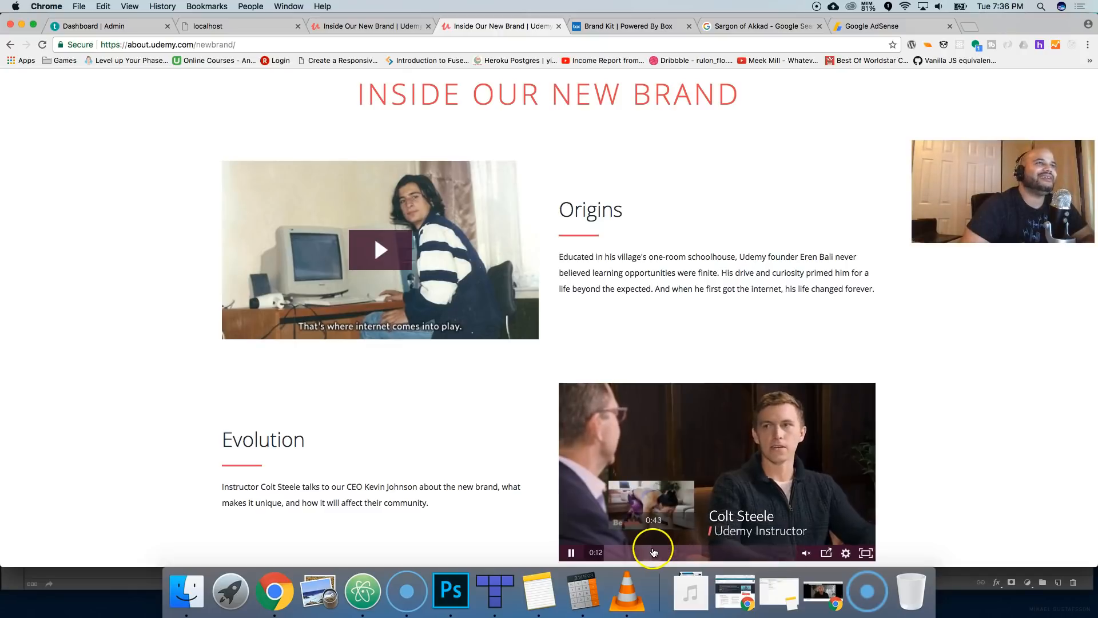
{"action": "left_click", "coordinate": [707, 552]}
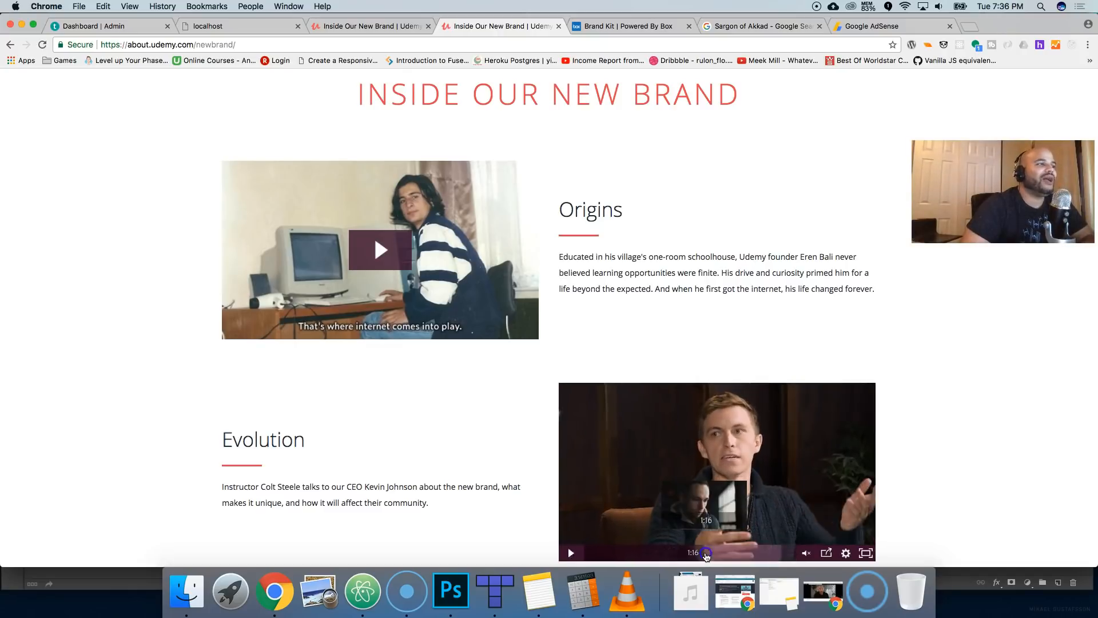
{"action": "left_click", "coordinate": [589, 552]}
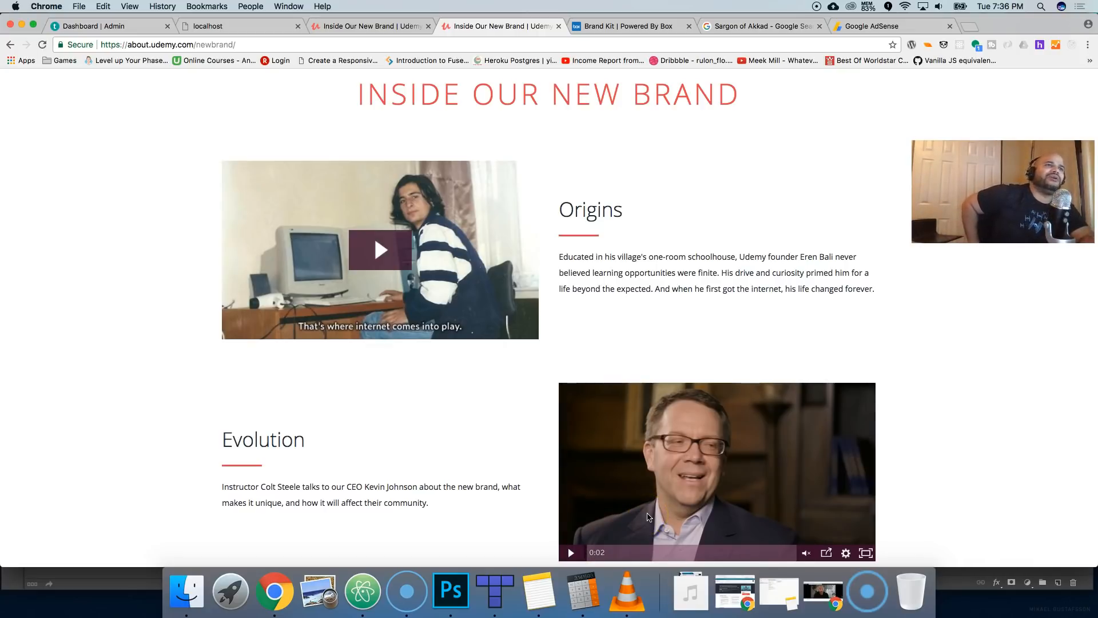
{"action": "left_click", "coordinate": [571, 553]}
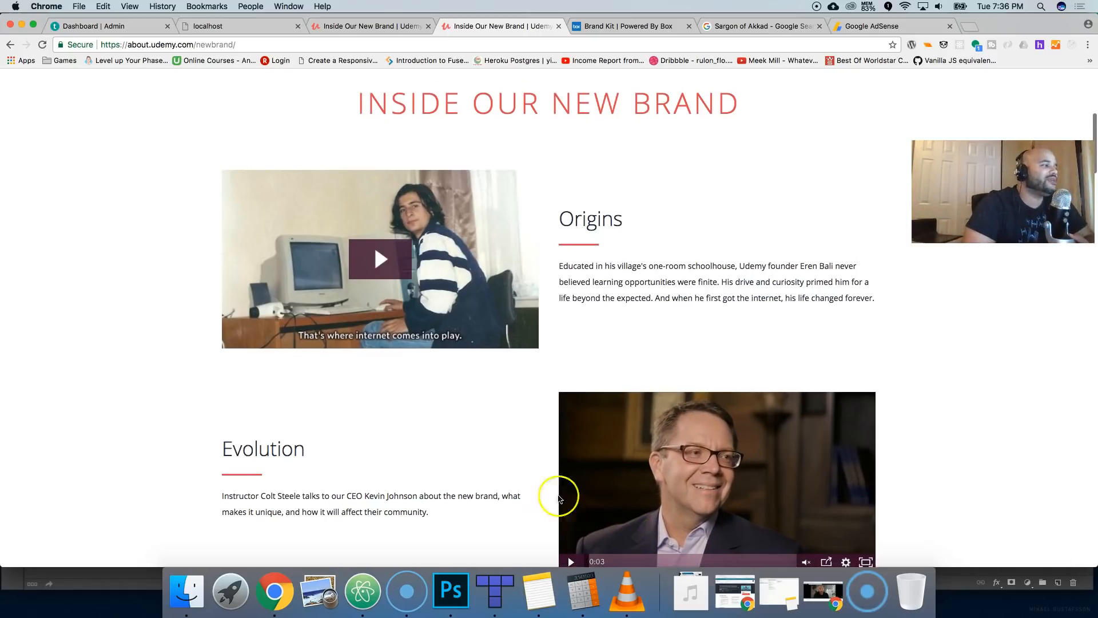
{"action": "scroll", "scroll_direction": "down", "scroll_amount": 3}
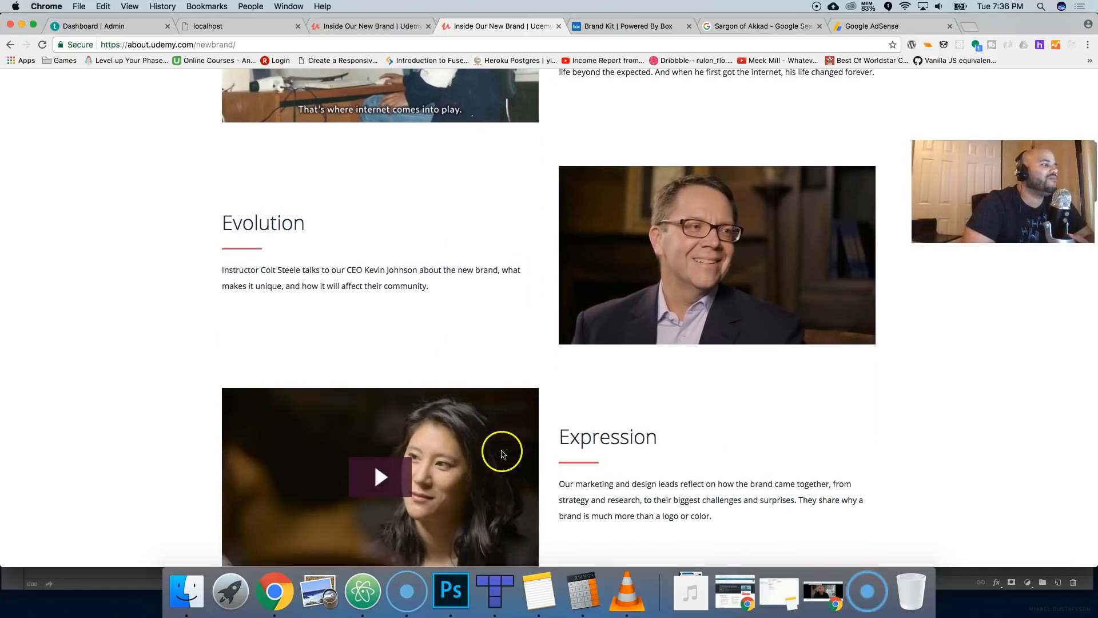
{"action": "scroll", "scroll_direction": "down", "scroll_amount": 3}
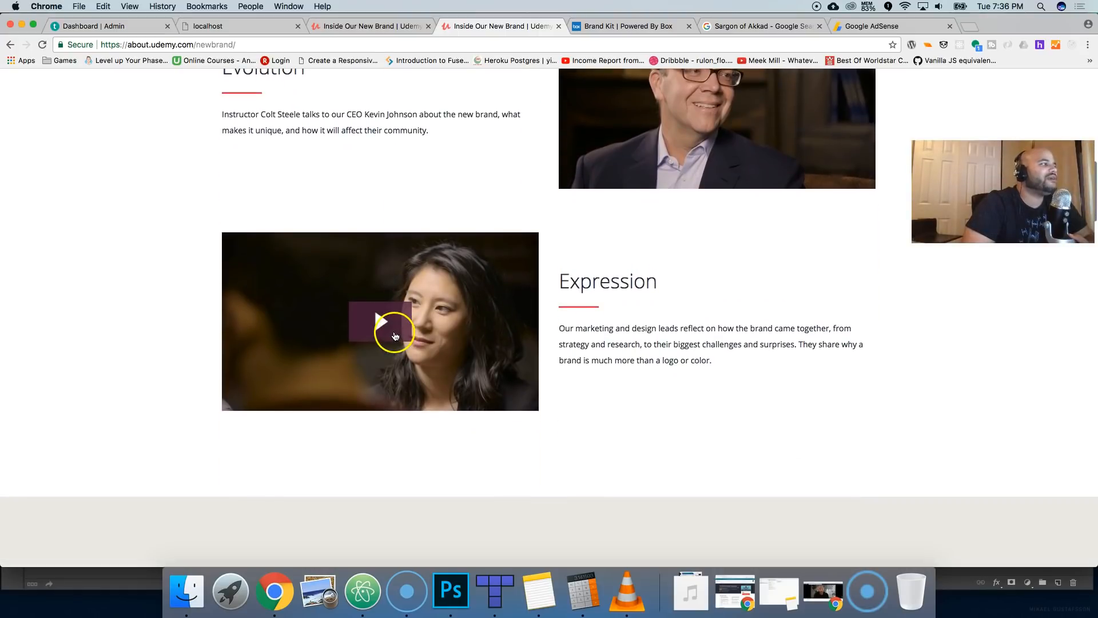
Play the Expression video and skip to its closing Udemy logo
{"action": "left_click", "coordinate": [380, 322]}
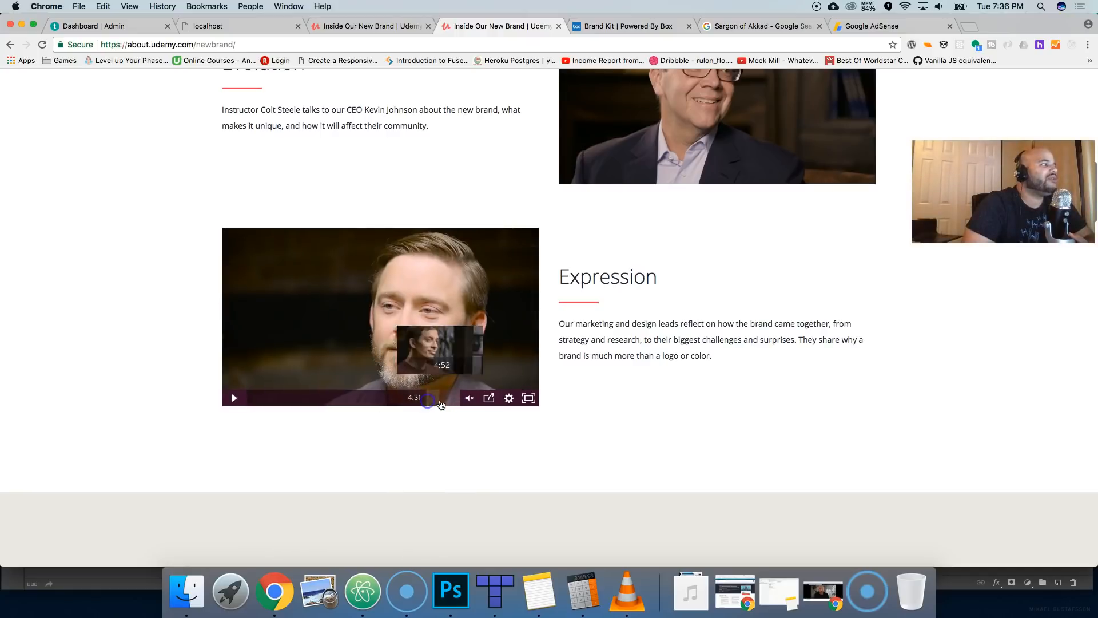
{"action": "left_click", "coordinate": [459, 398]}
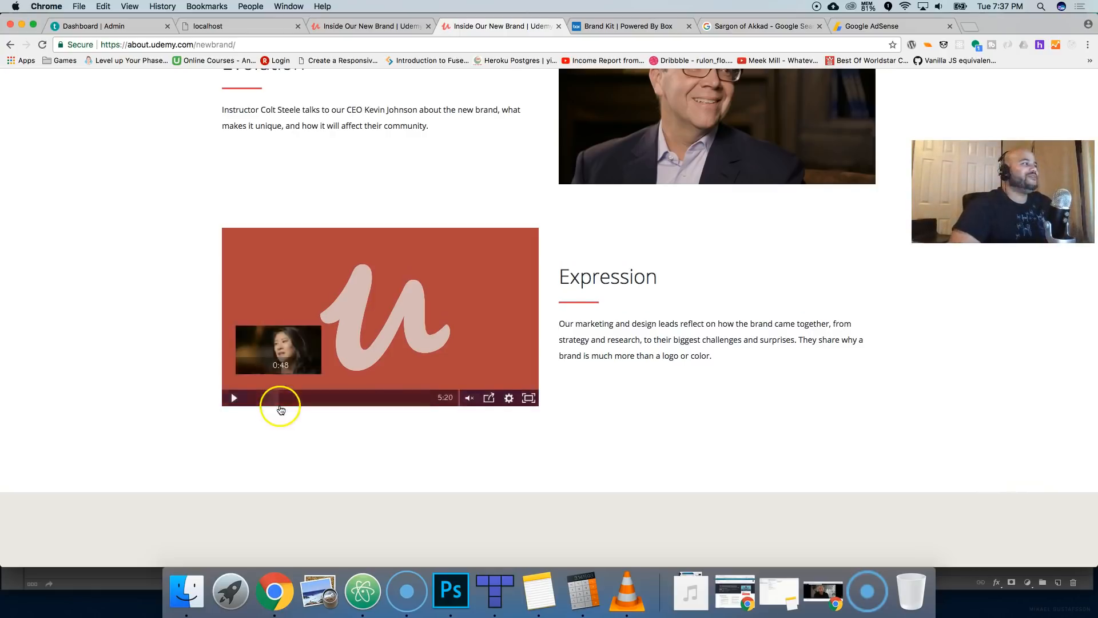
Scroll down to The Udemy Logo section showing the three-step evolution and The Union
{"action": "scroll", "scroll_direction": "down", "scroll_amount": 3}
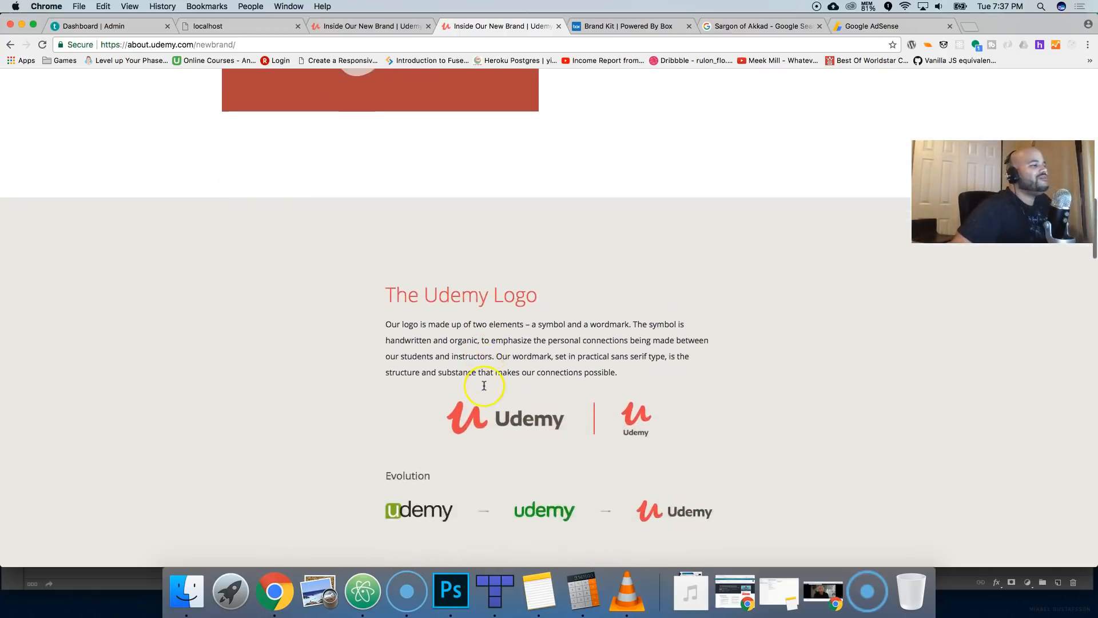
{"action": "scroll", "scroll_direction": "down", "scroll_amount": 3}
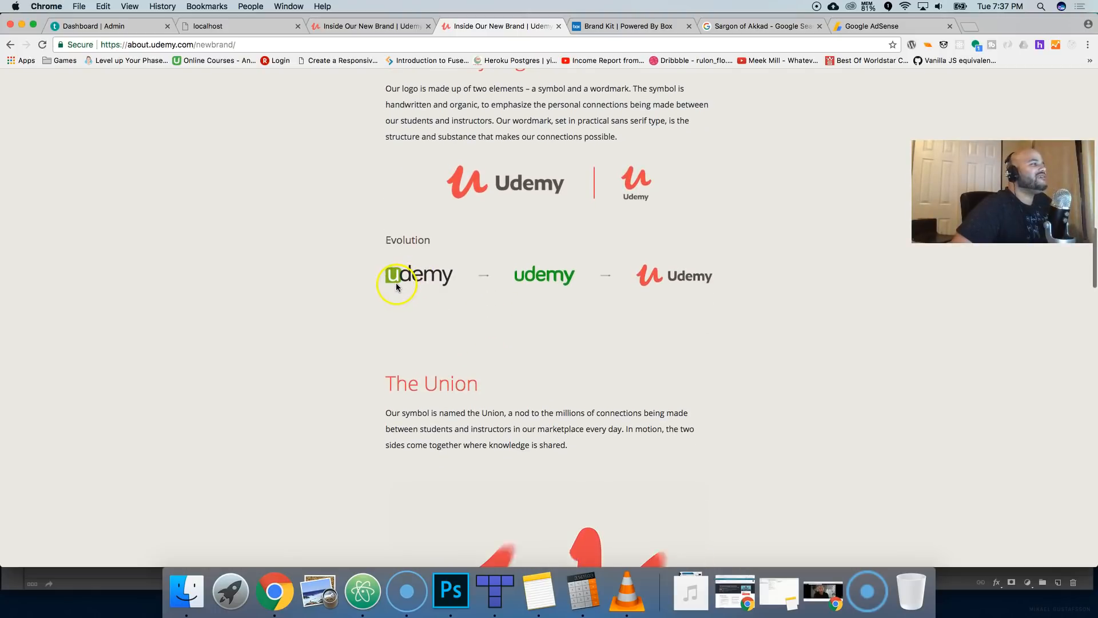
{"action": "mouse_move", "coordinate": [482, 288]}
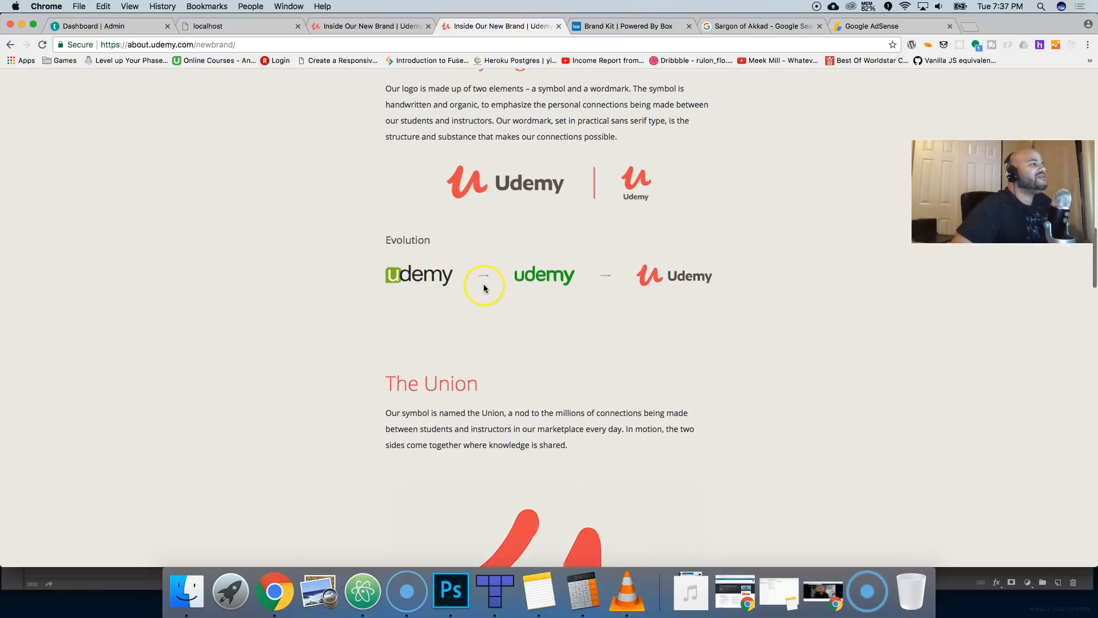
{"action": "mouse_move", "coordinate": [624, 285]}
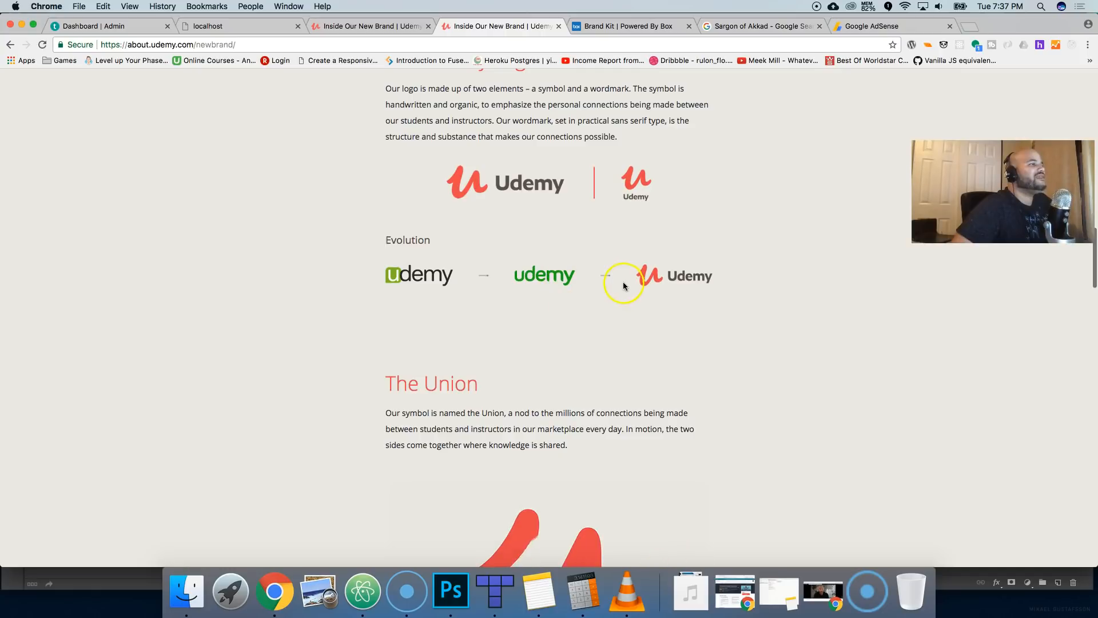
{"action": "mouse_move", "coordinate": [553, 285]}
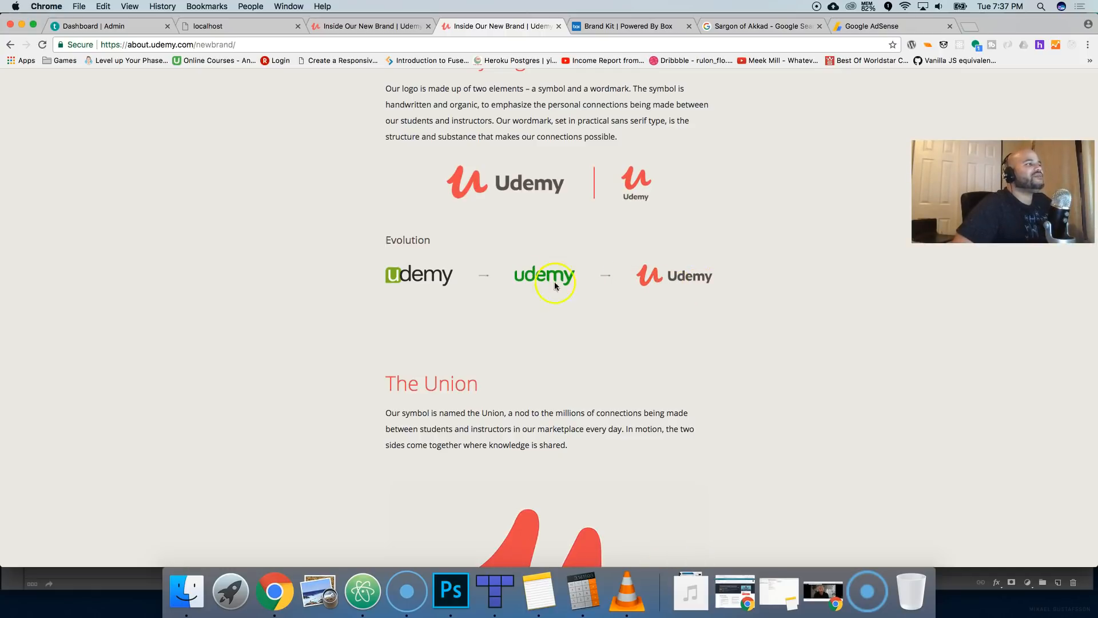
{"action": "mouse_move", "coordinate": [689, 284]}
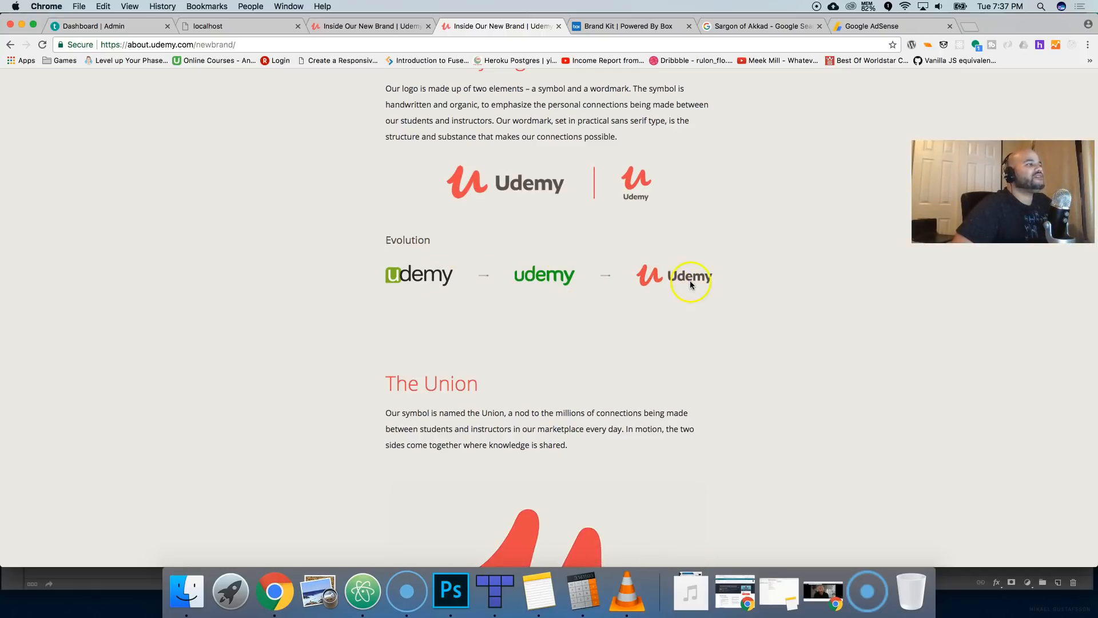
{"action": "scroll", "scroll_direction": "down", "scroll_amount": 3}
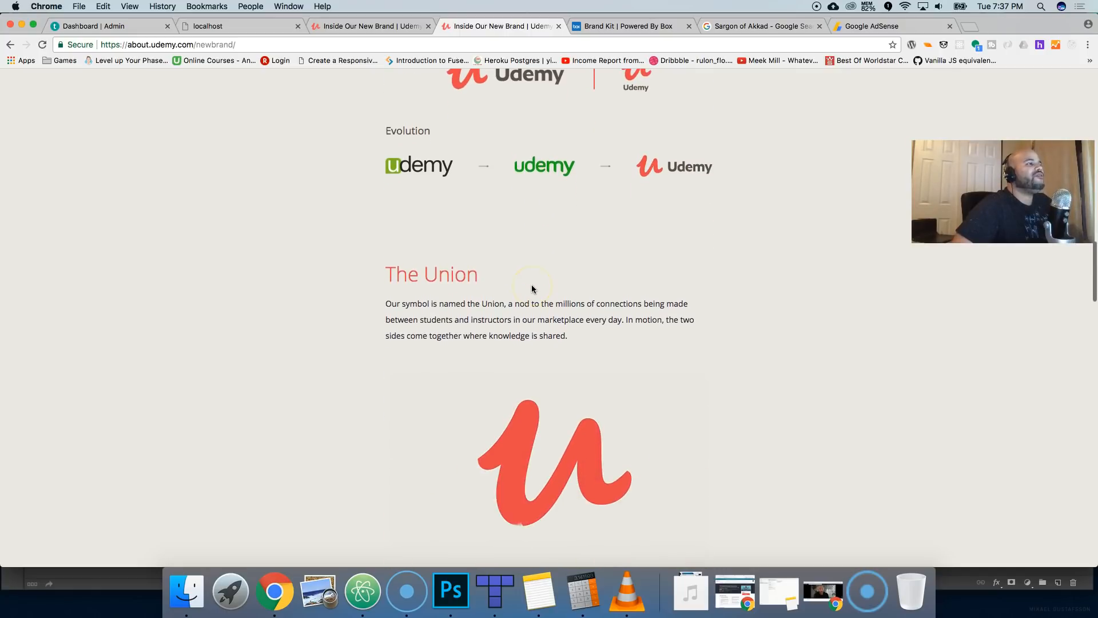
{"action": "scroll", "scroll_direction": "up", "scroll_amount": 3}
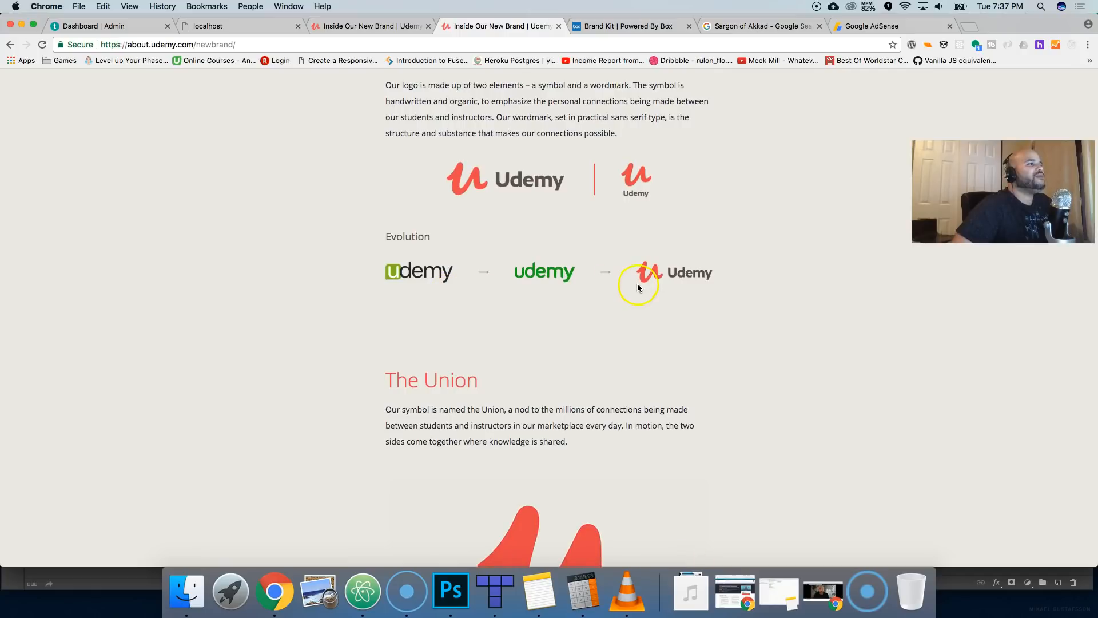
{"action": "mouse_move", "coordinate": [676, 287]}
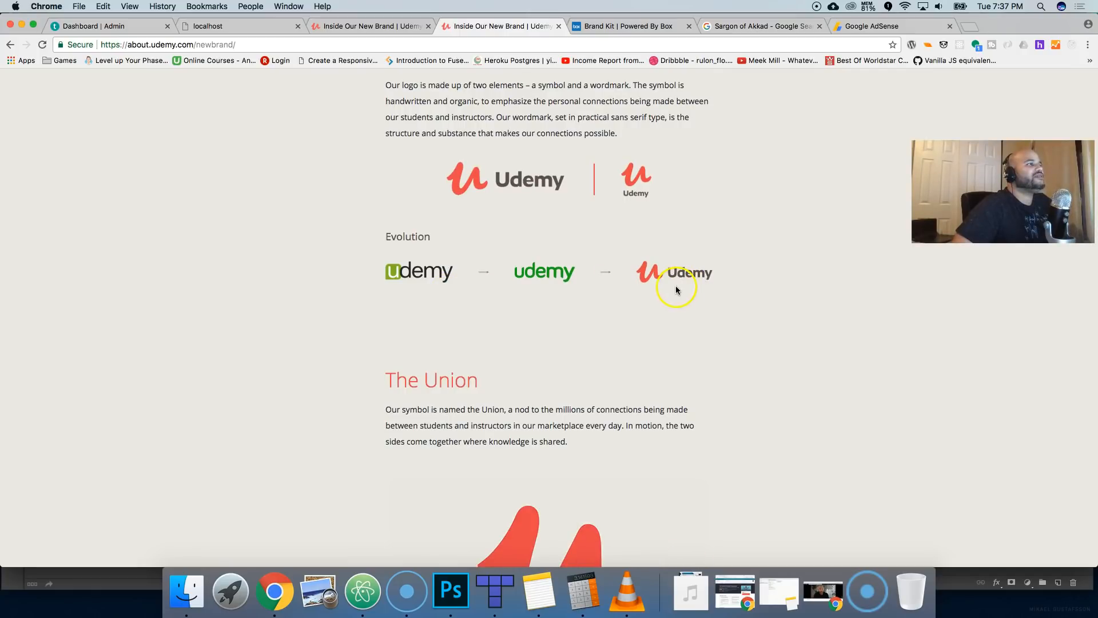
{"action": "mouse_move", "coordinate": [547, 293]}
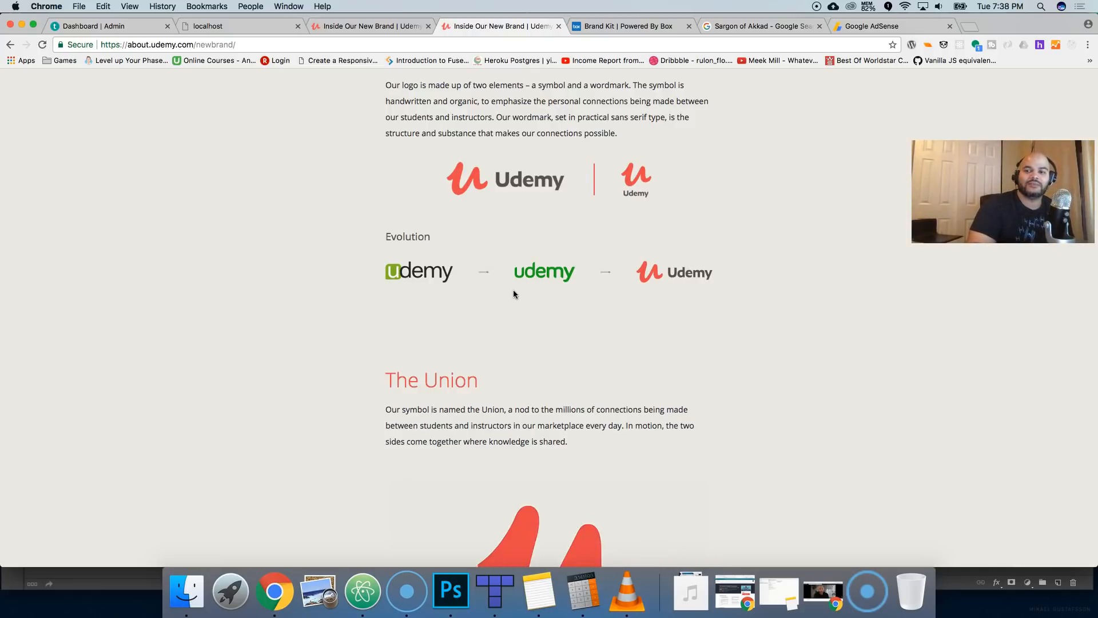
Page the Top Courses in Web Development Fundamentals row forward several sets of courses
{"action": "scroll", "scroll_direction": "up", "scroll_amount": 3}
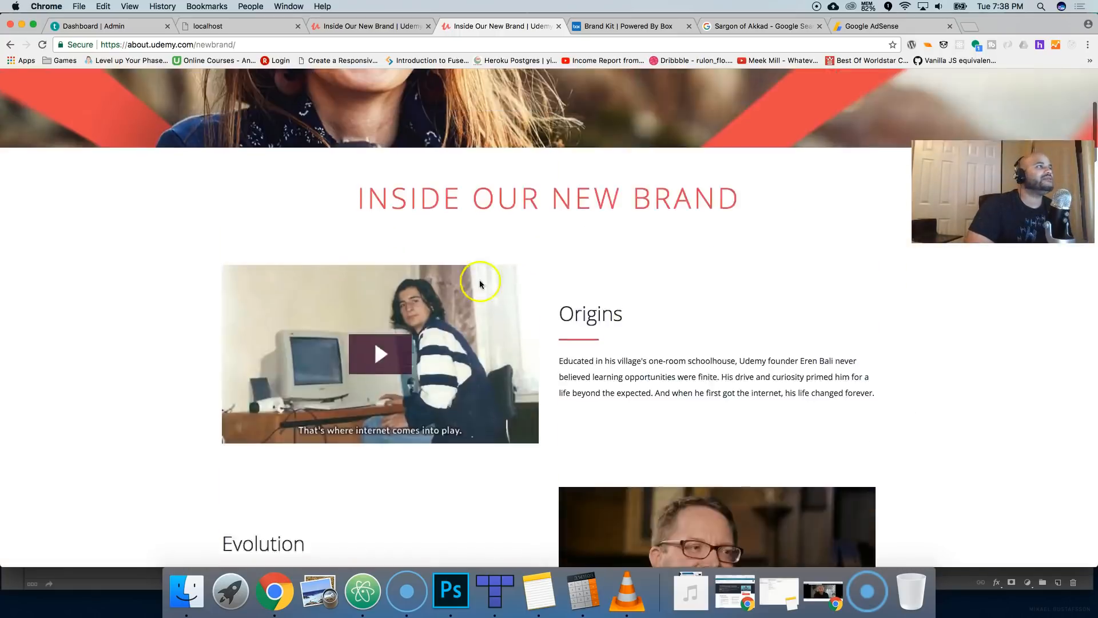
{"action": "scroll", "scroll_direction": "up", "scroll_amount": 3}
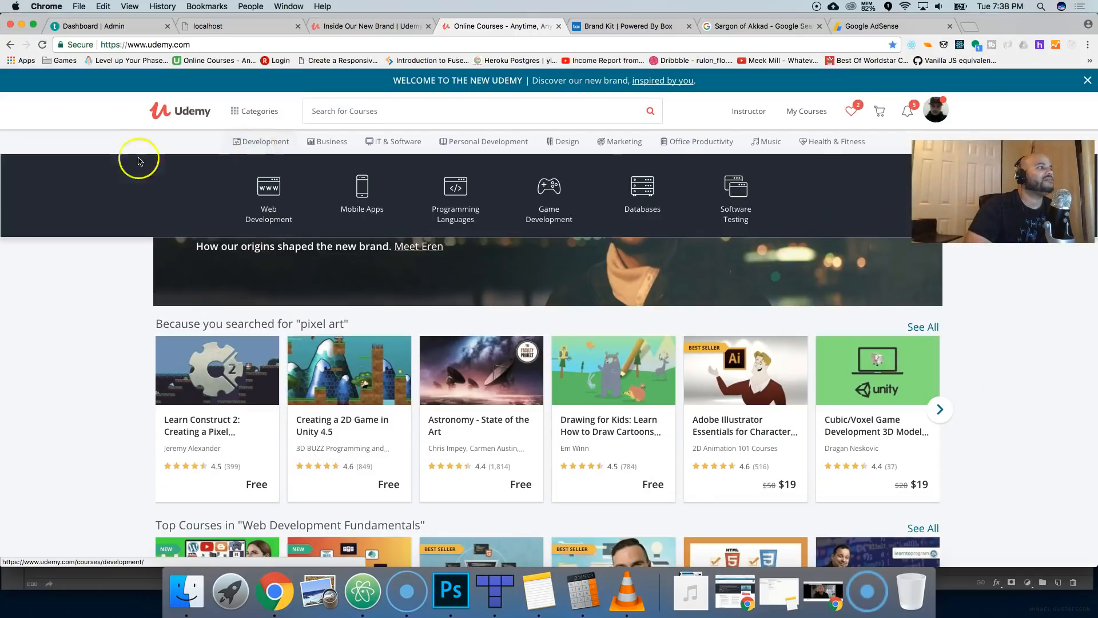
{"action": "scroll", "scroll_direction": "down", "scroll_amount": 3}
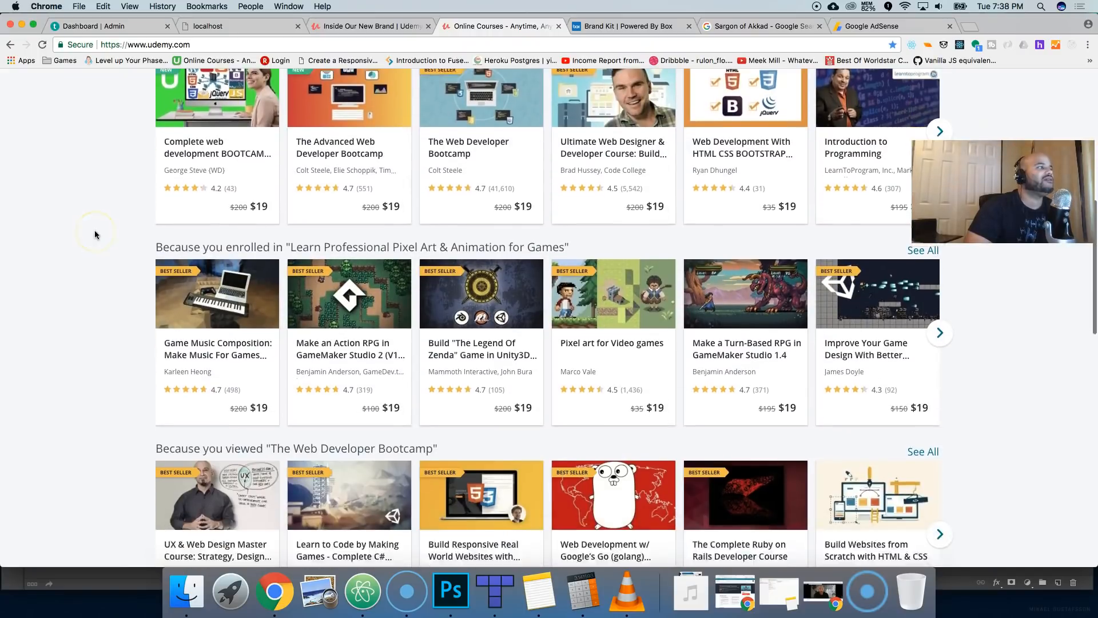
{"action": "scroll", "scroll_direction": "up", "scroll_amount": 3}
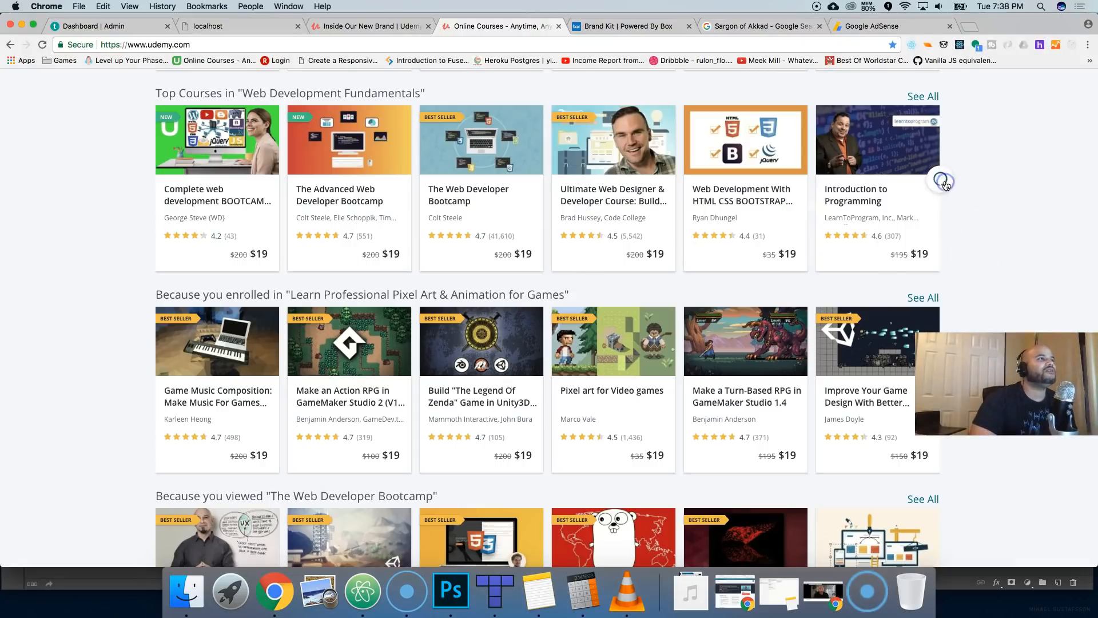
{"action": "left_click", "coordinate": [938, 179]}
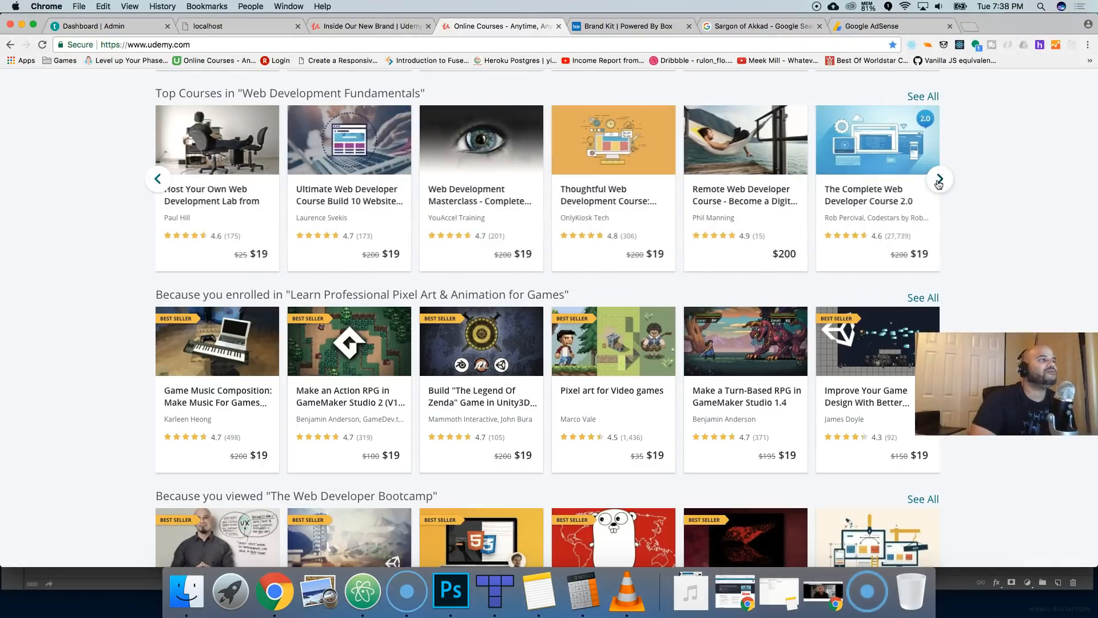
{"action": "left_click", "coordinate": [939, 178]}
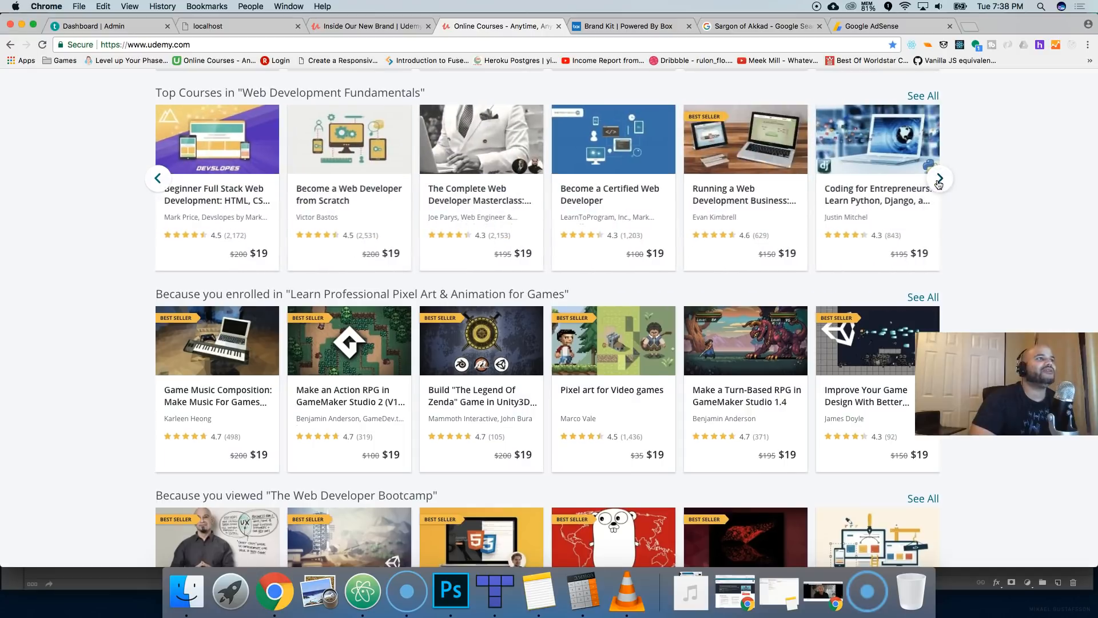
{"action": "left_click", "coordinate": [938, 178]}
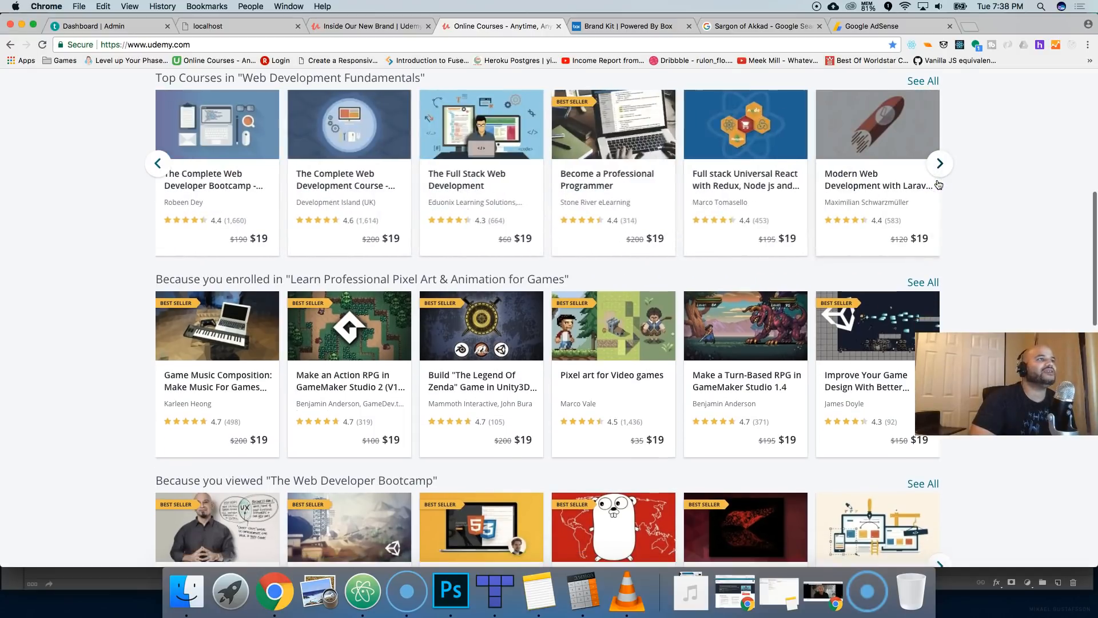
{"action": "left_click", "coordinate": [939, 164]}
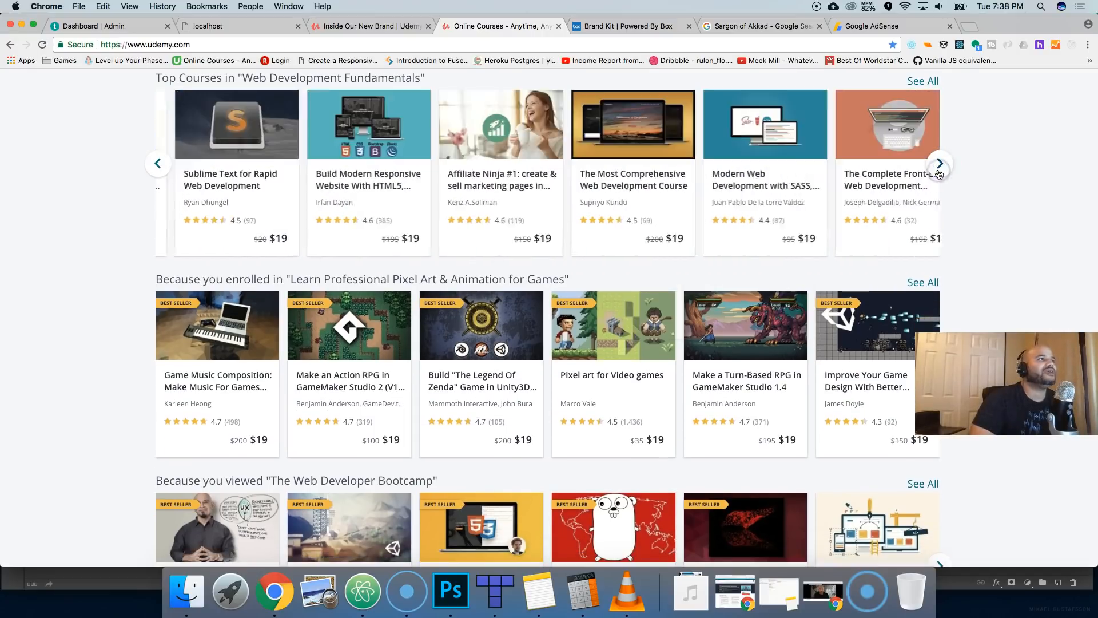
{"action": "left_click", "coordinate": [938, 163]}
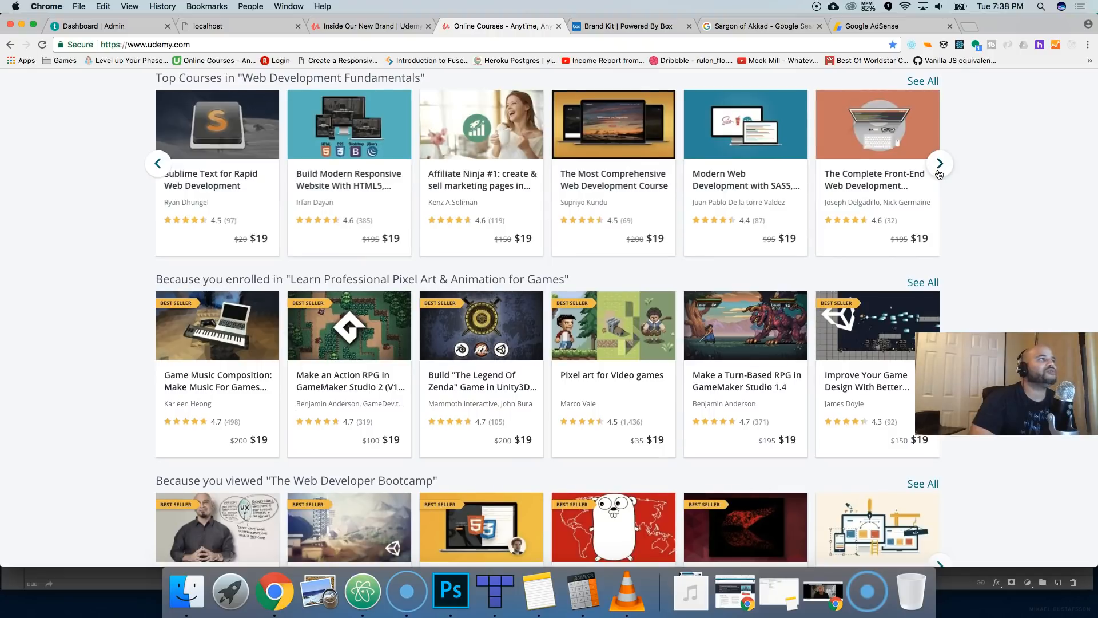
Browse down the homepage recommendations to the Students are Viewing and You Recently Viewed rows
{"action": "scroll", "scroll_direction": "down", "scroll_amount": 3}
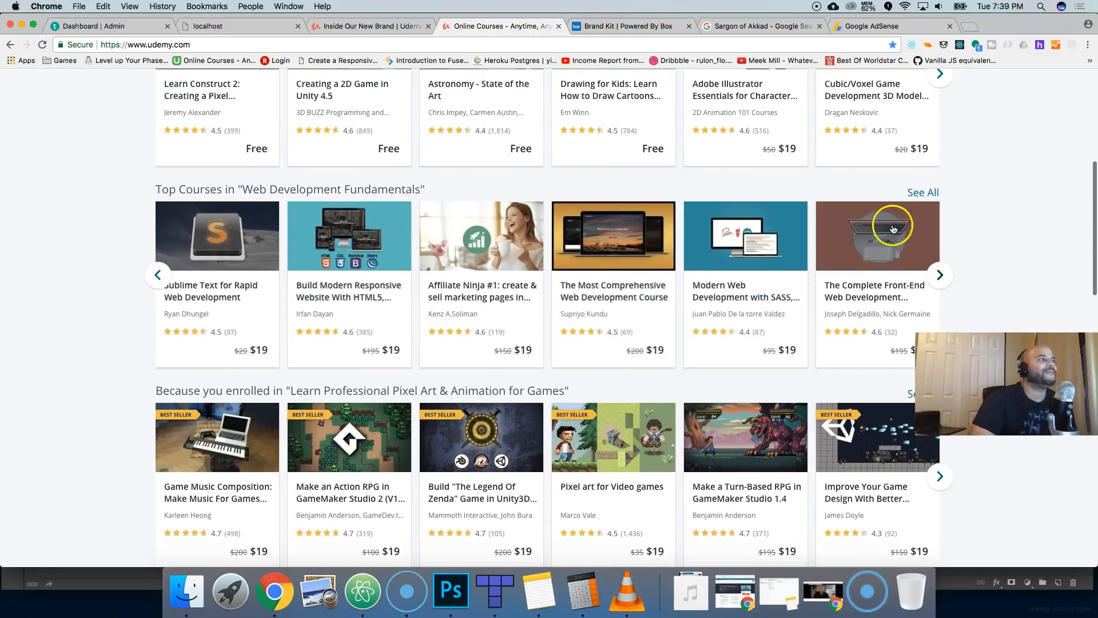
{"action": "scroll", "scroll_direction": "up", "scroll_amount": 3}
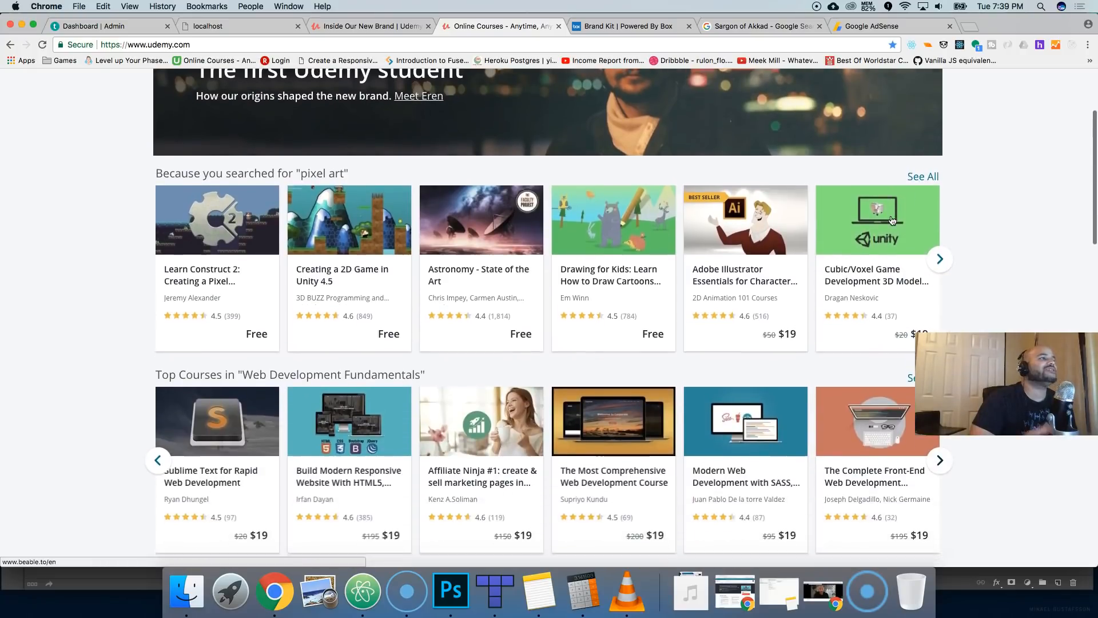
{"action": "mouse_move", "coordinate": [877, 219]}
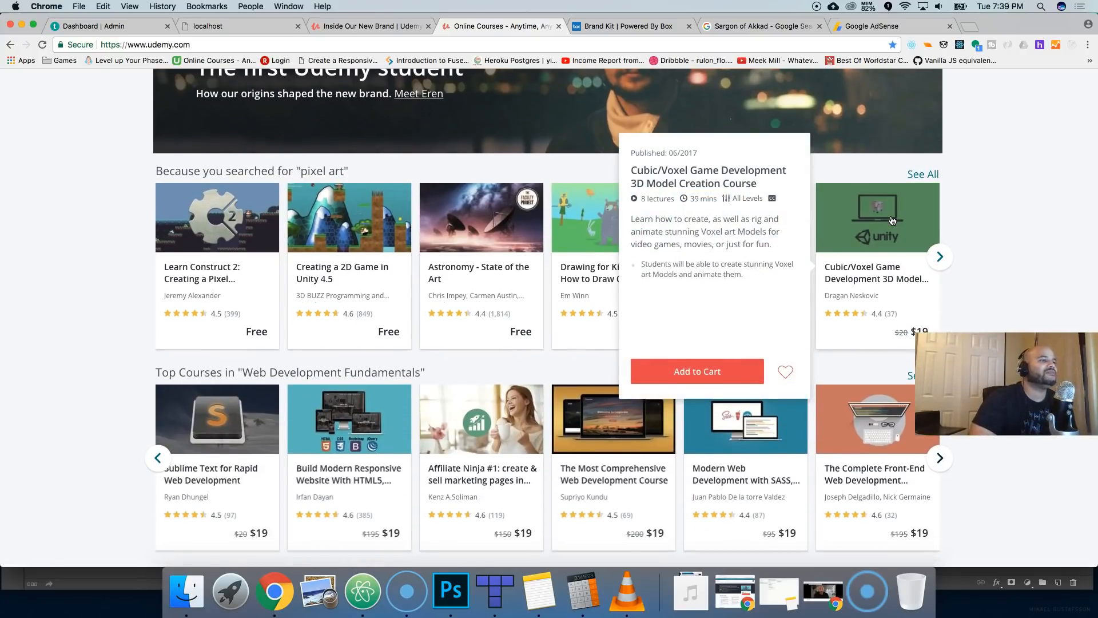
{"action": "scroll", "scroll_direction": "down", "scroll_amount": 3}
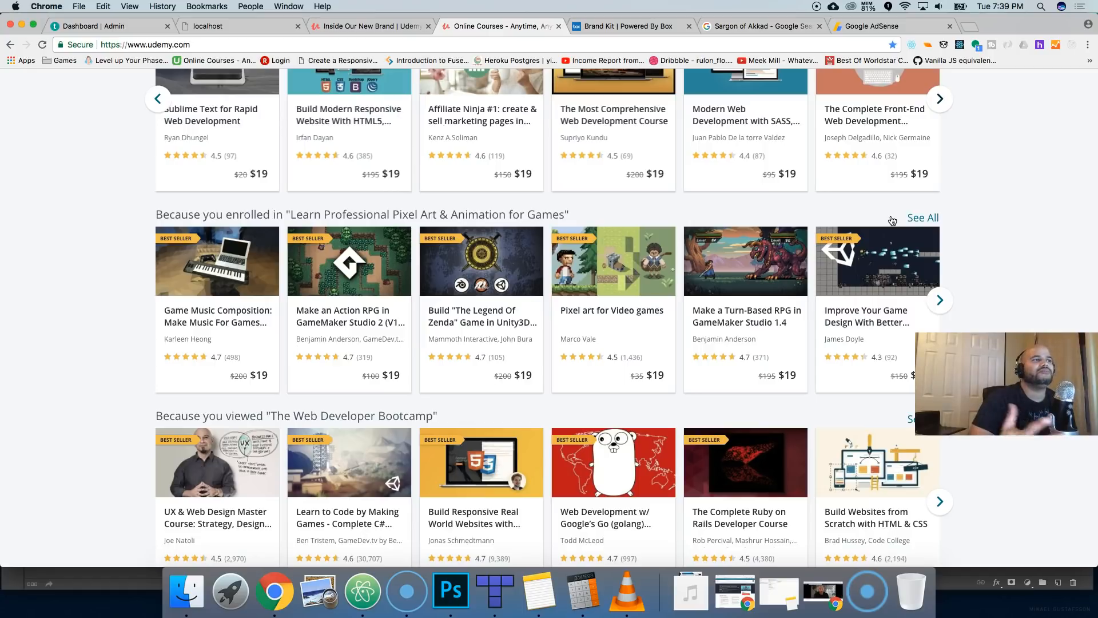
{"action": "scroll", "scroll_direction": "down", "scroll_amount": 3}
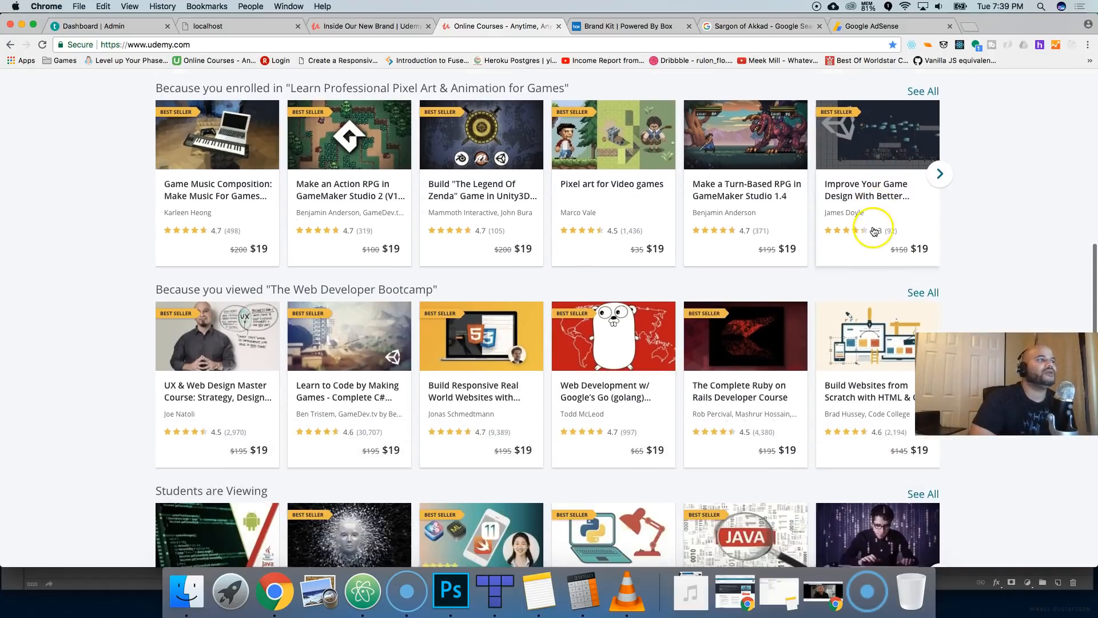
{"action": "scroll", "scroll_direction": "down", "scroll_amount": 3}
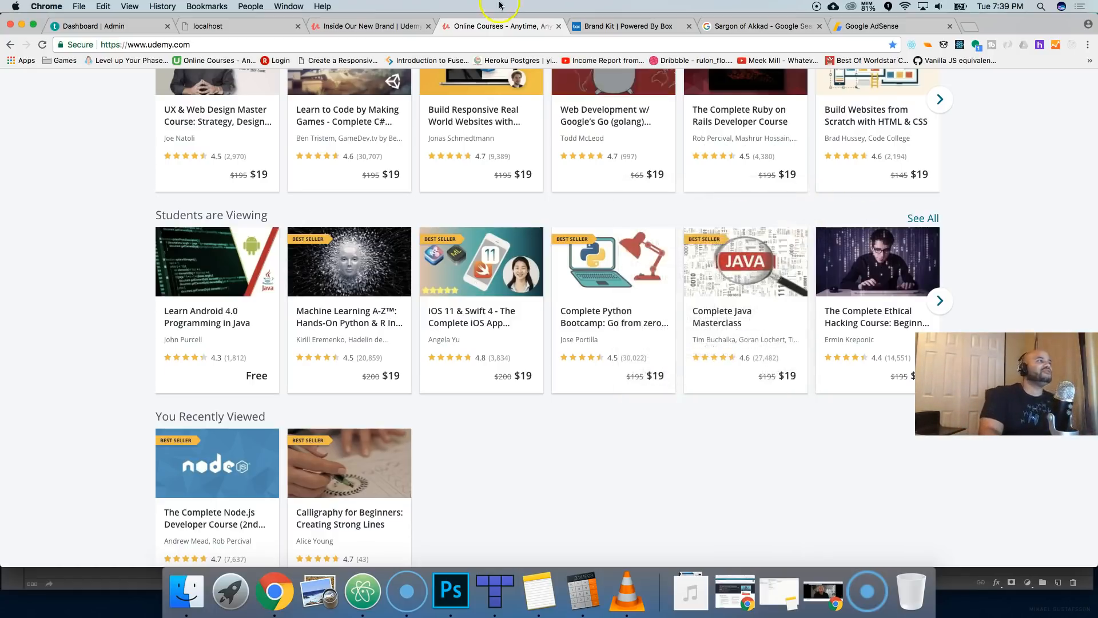
Switch back to the Inside Our New Brand page in the browser
{"action": "left_click", "coordinate": [367, 26]}
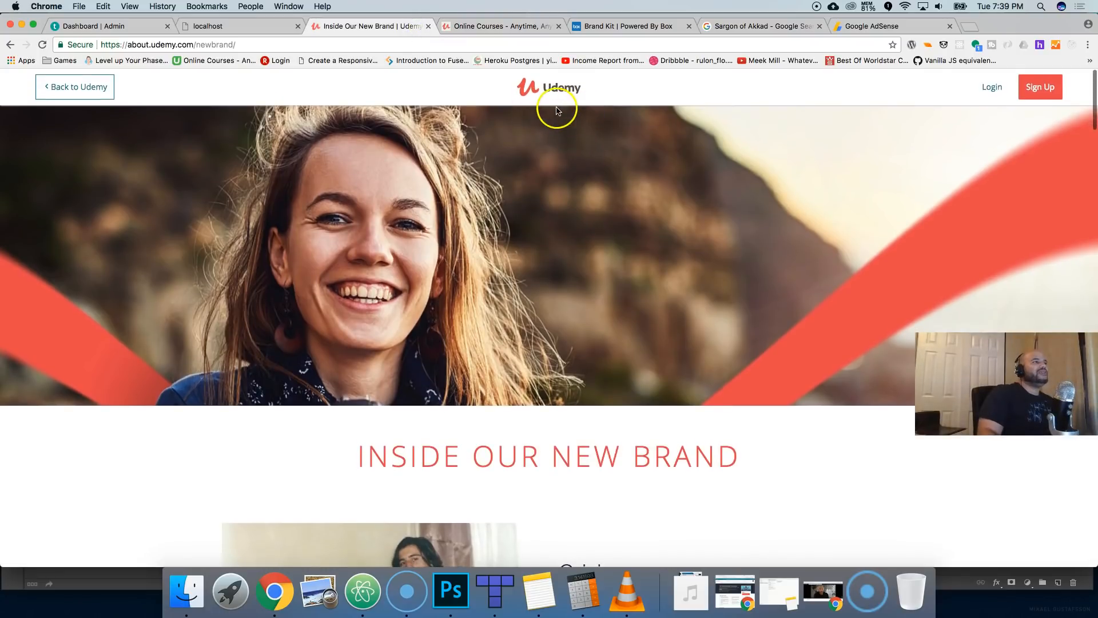
{"action": "mouse_move", "coordinate": [554, 108]}
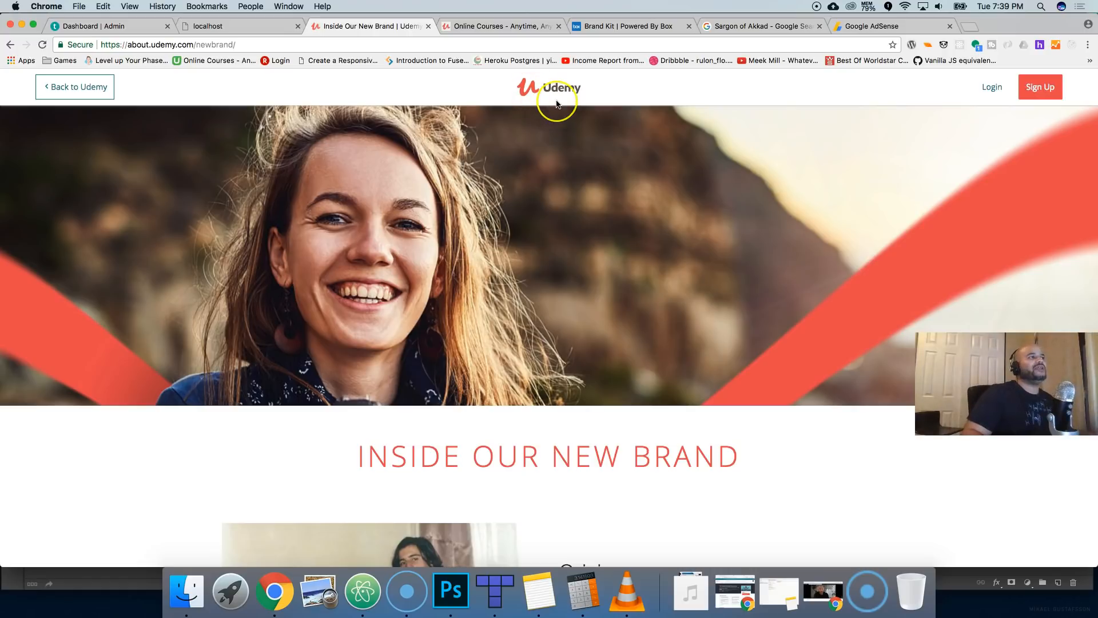
{"action": "mouse_move", "coordinate": [557, 102]}
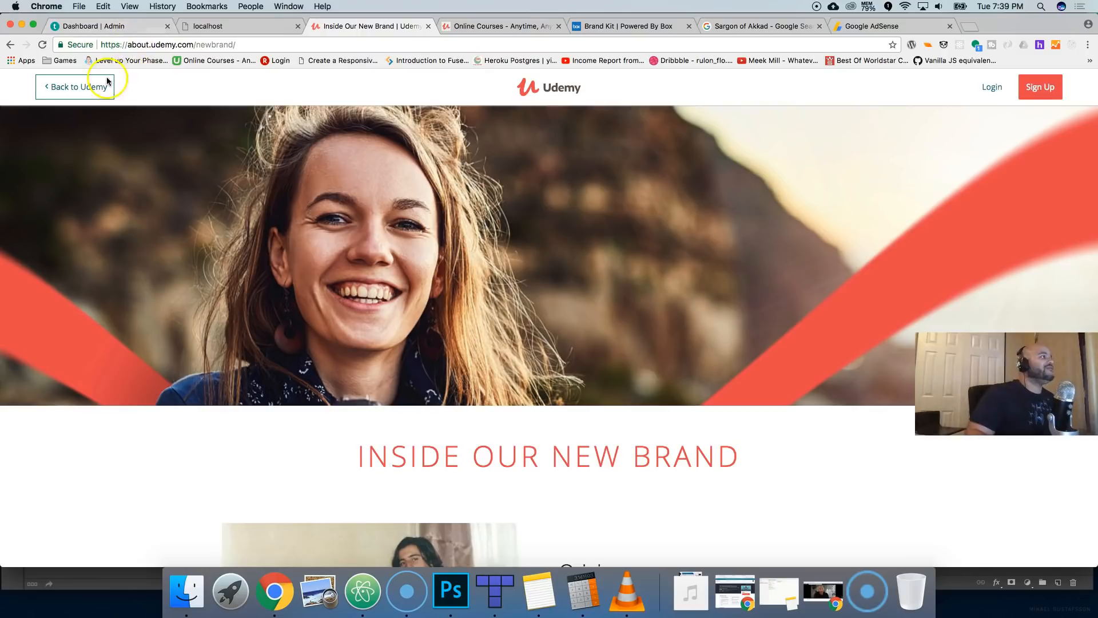
Return to Udemy and search courses for 'joe santo'
{"action": "left_click", "coordinate": [74, 86]}
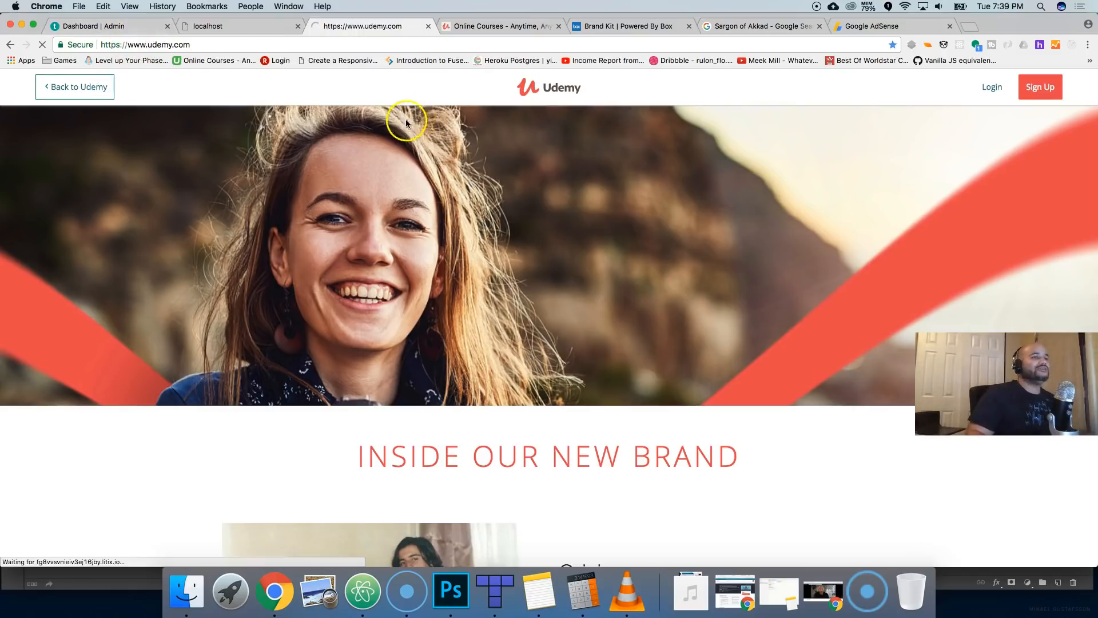
{"action": "left_click", "coordinate": [74, 87]}
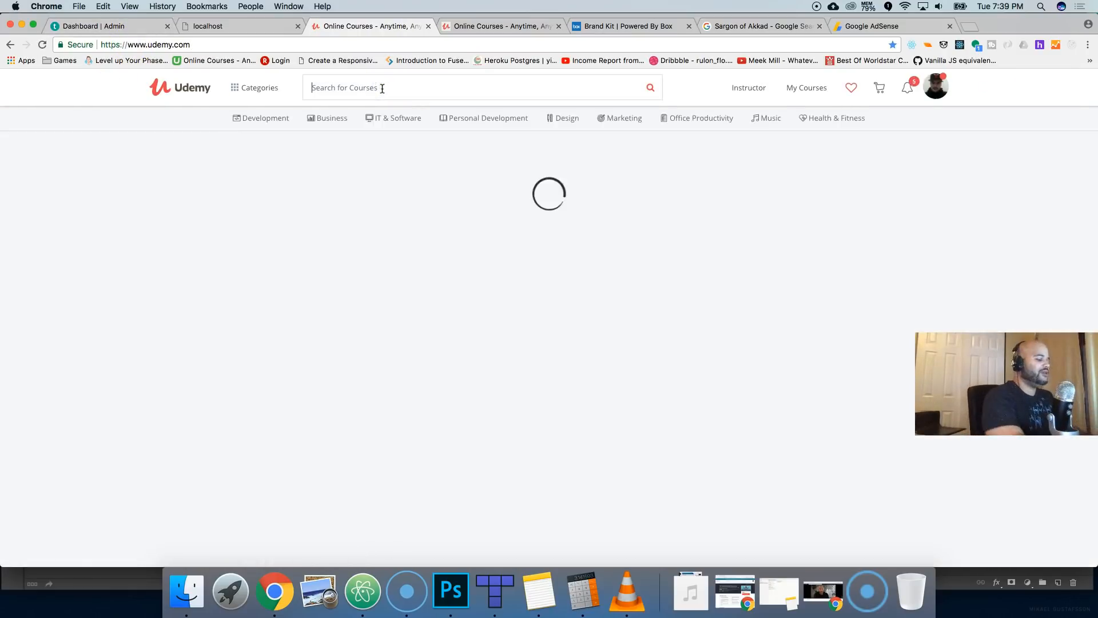
{"action": "type", "text": "joe santos garcia"}
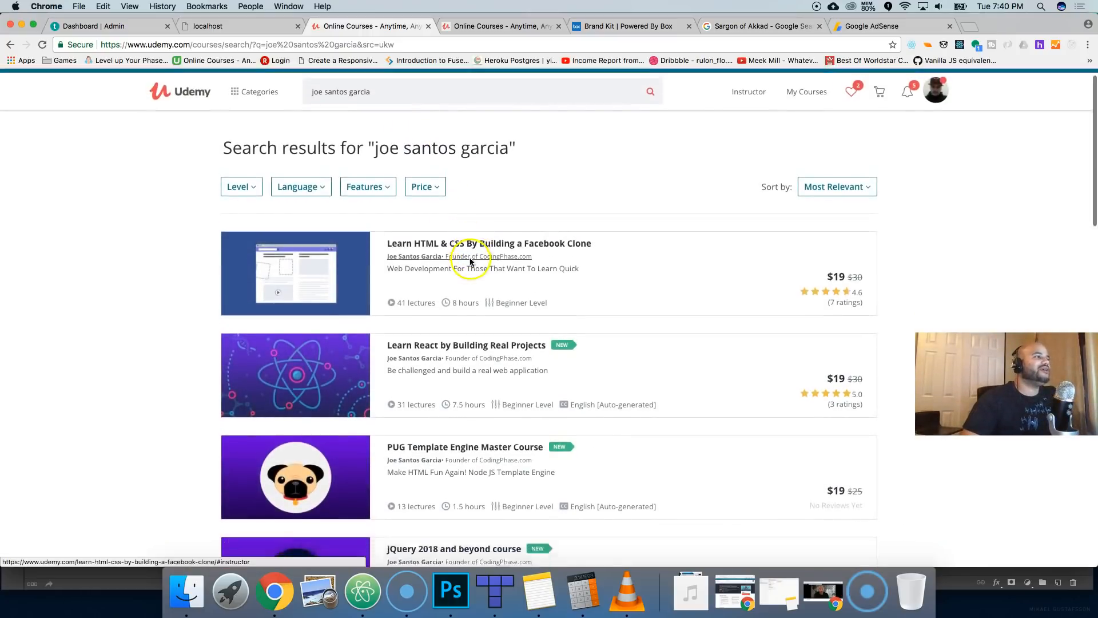
Look through Joe Santos Garcia's course results, including the Facebook Clone and React courses, and return to the top
{"action": "scroll", "scroll_direction": "down", "scroll_amount": 3}
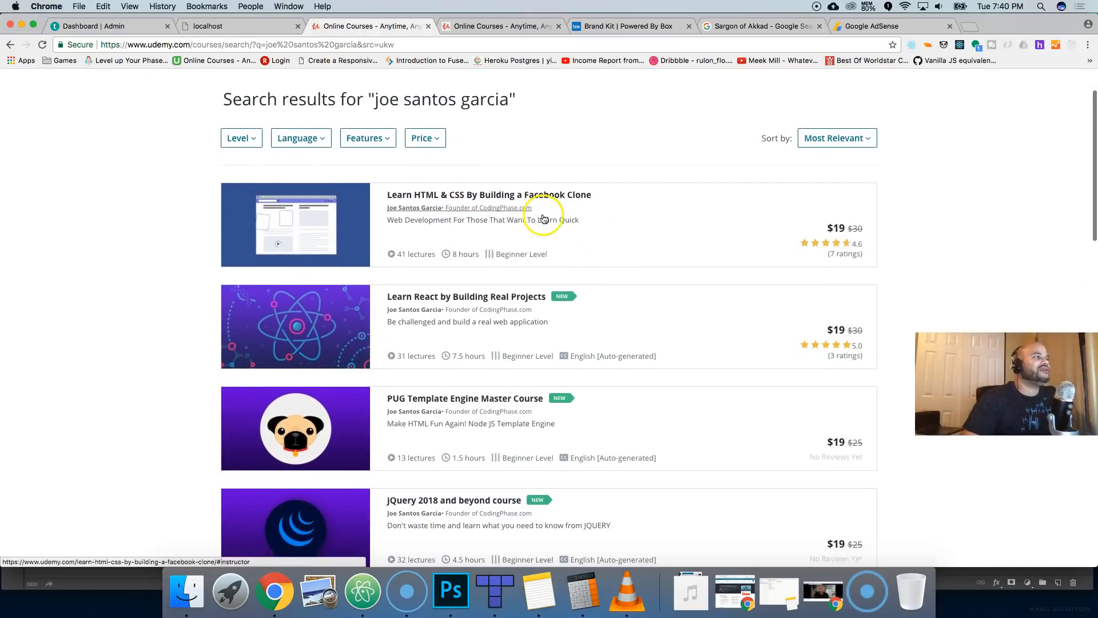
{"action": "scroll", "scroll_direction": "down", "scroll_amount": 3}
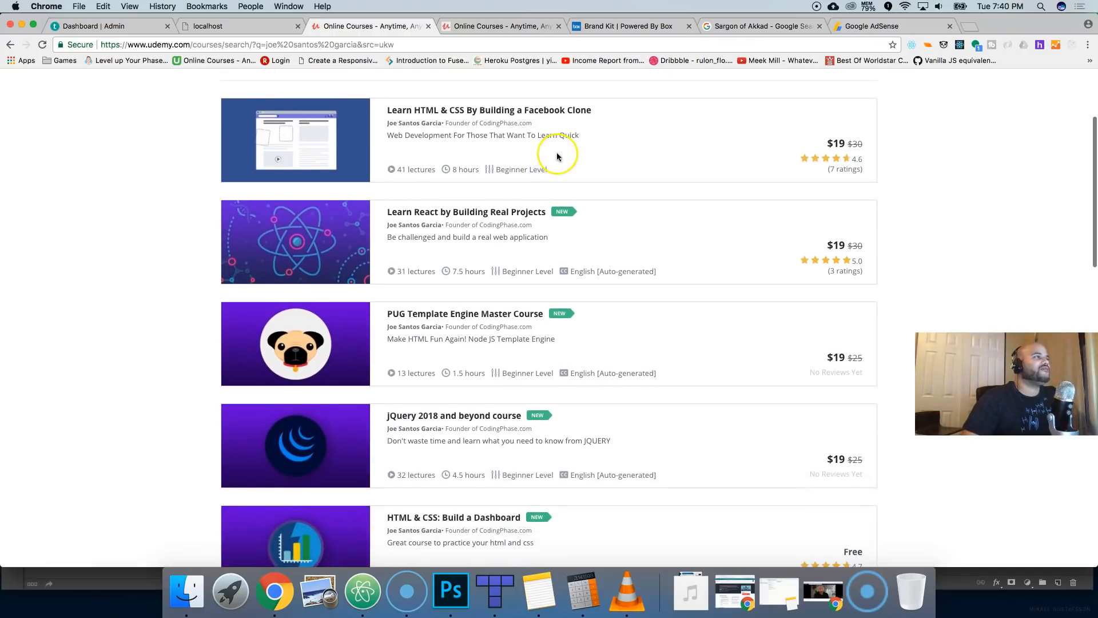
{"action": "scroll", "scroll_direction": "down", "scroll_amount": 3}
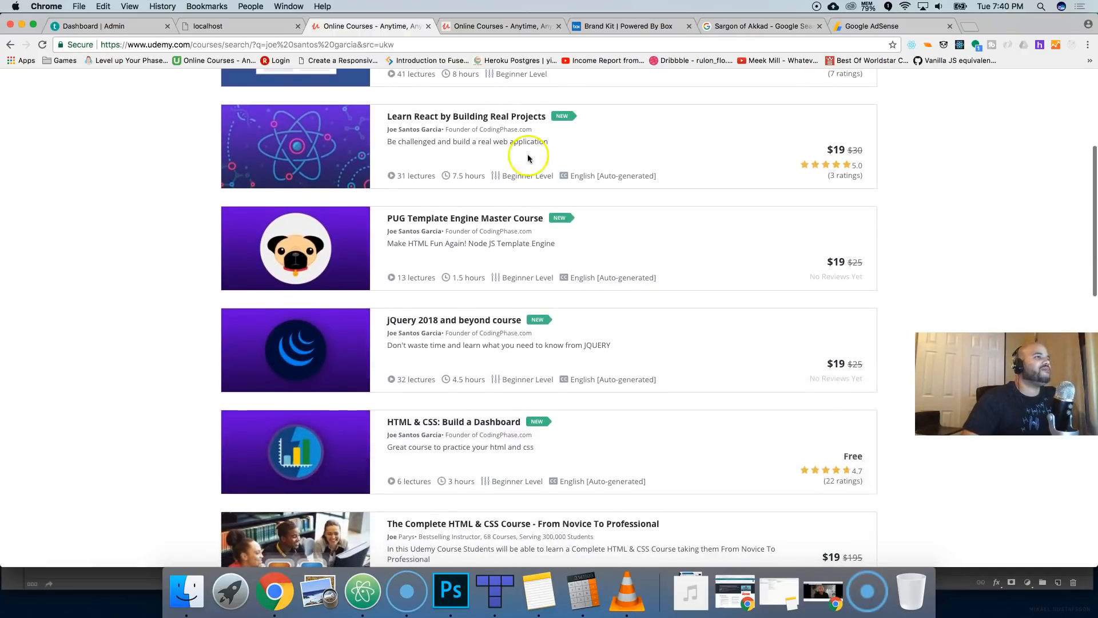
{"action": "scroll", "scroll_direction": "down", "scroll_amount": 3}
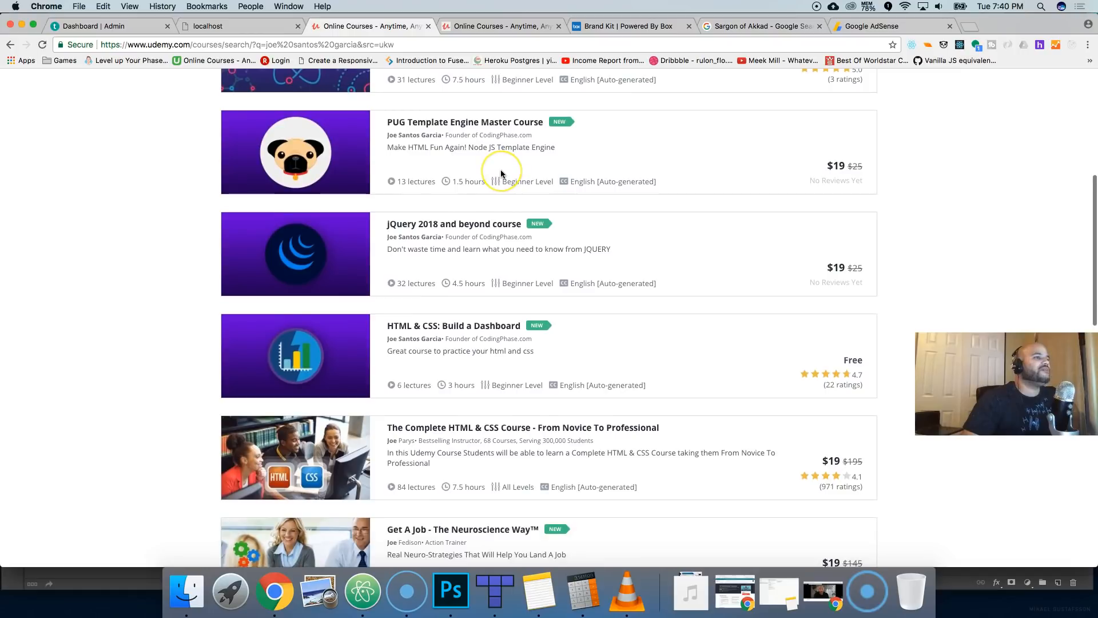
{"action": "scroll", "scroll_direction": "down", "scroll_amount": 3}
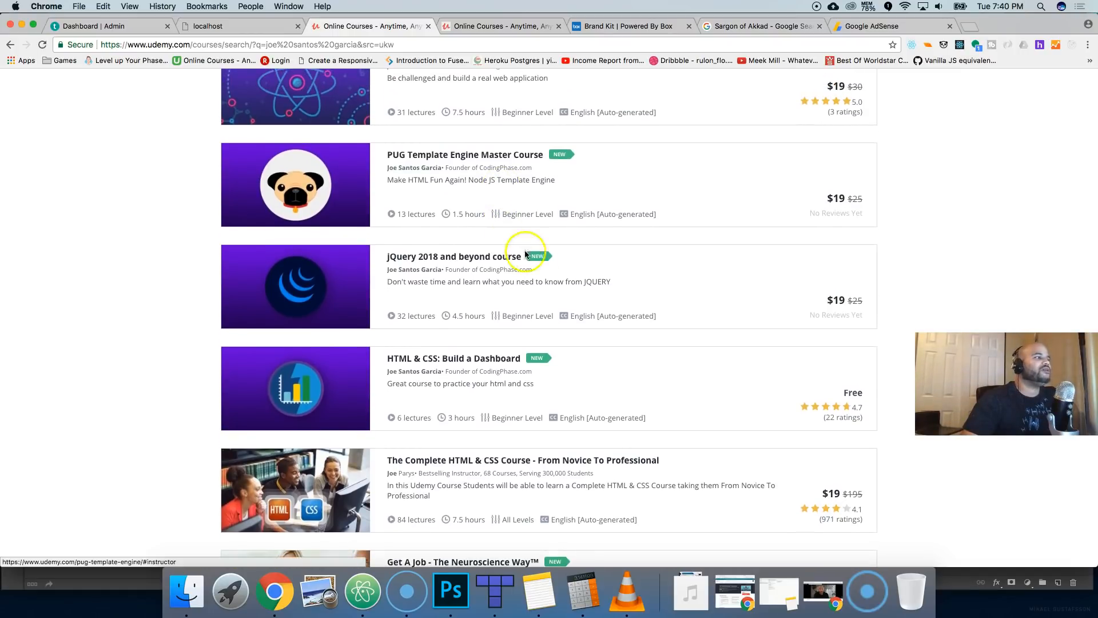
{"action": "mouse_move", "coordinate": [462, 358]}
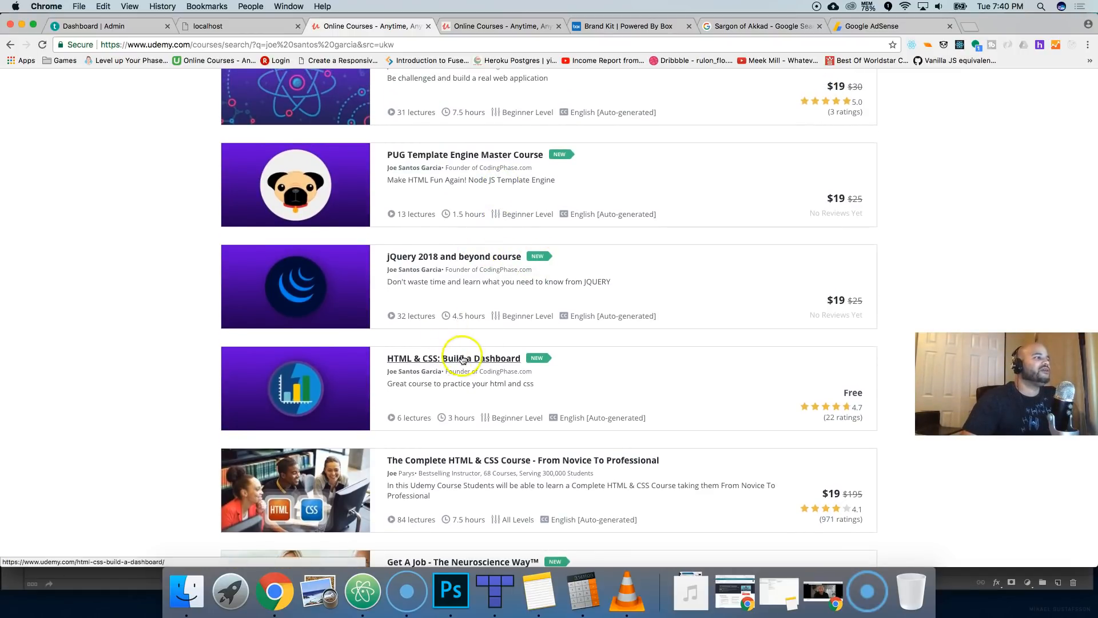
{"action": "mouse_move", "coordinate": [456, 363]}
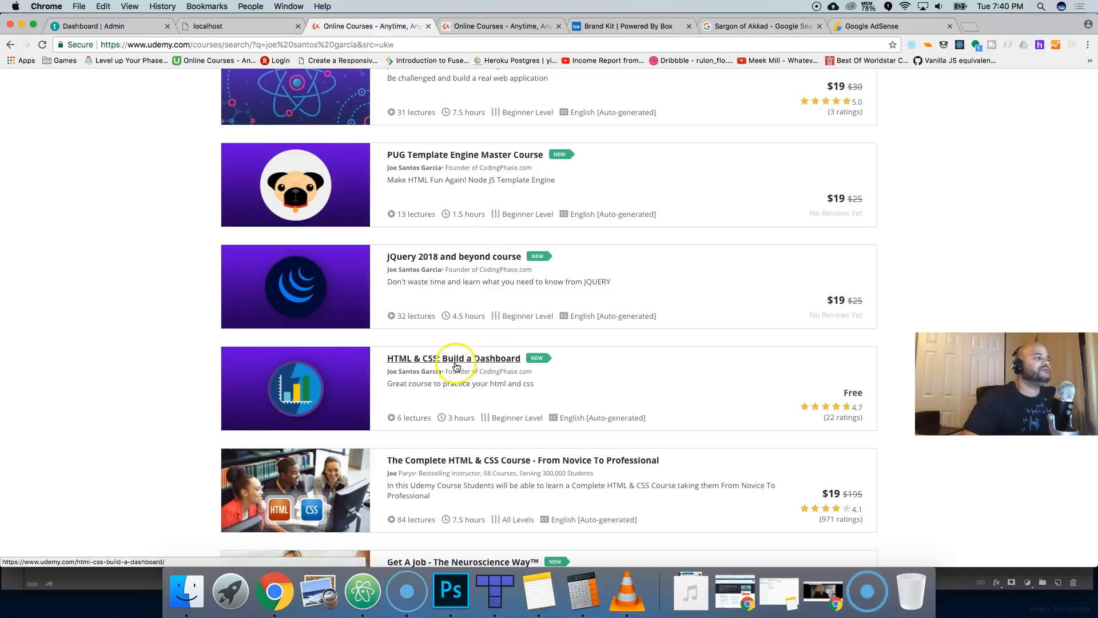
{"action": "scroll", "scroll_direction": "up", "scroll_amount": 3}
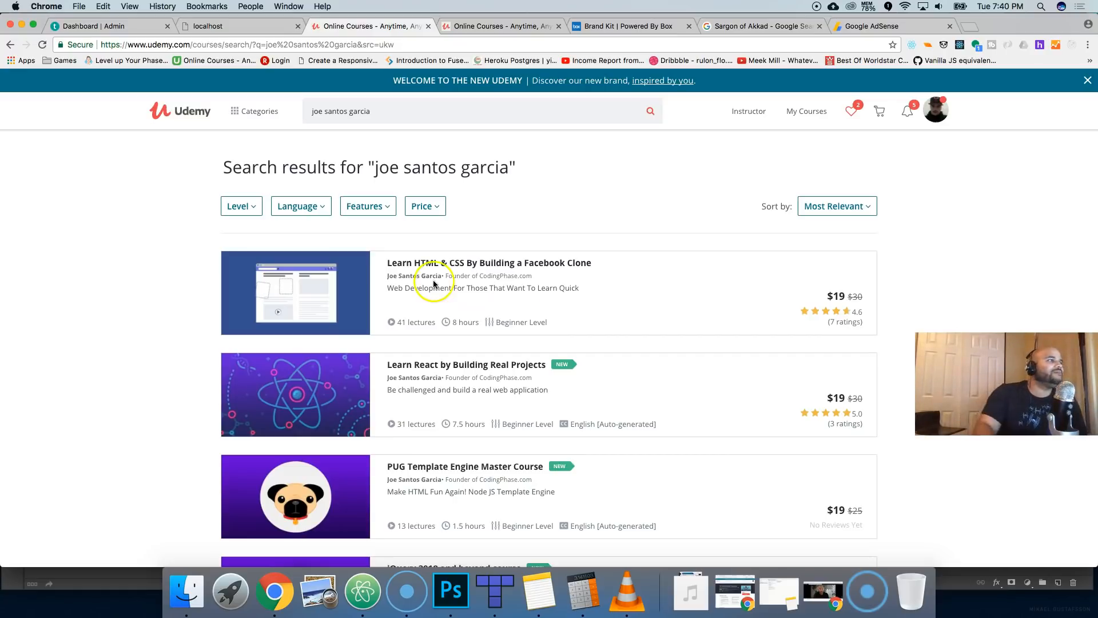
Open the Learn HTML & CSS By Building a Facebook Clone course and view its Instructor section
{"action": "left_click", "coordinate": [414, 276]}
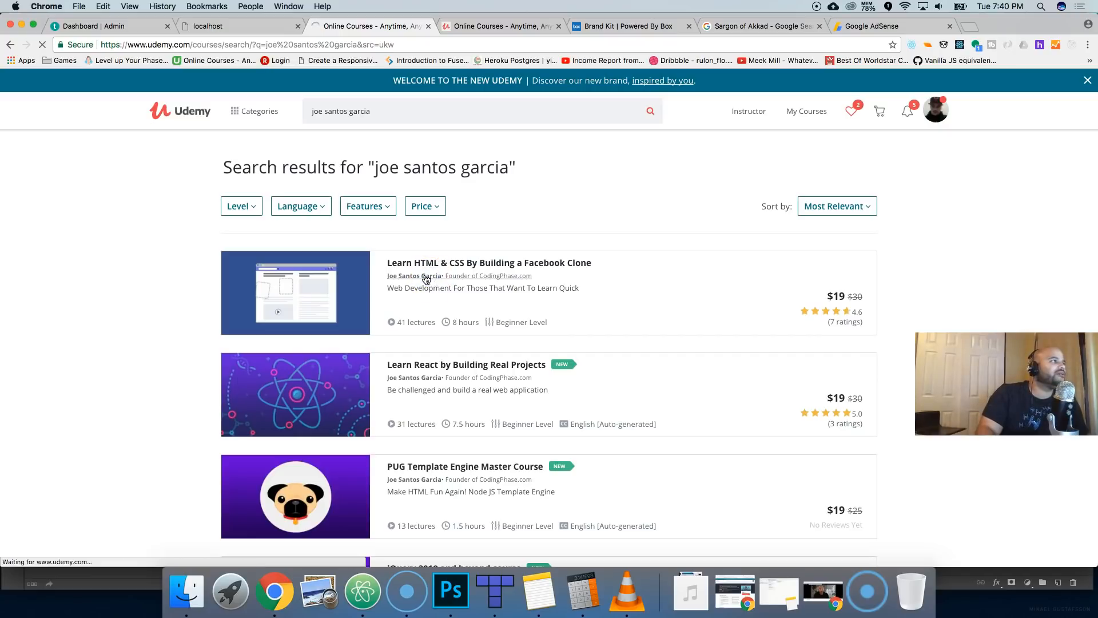
{"action": "left_click", "coordinate": [488, 263]}
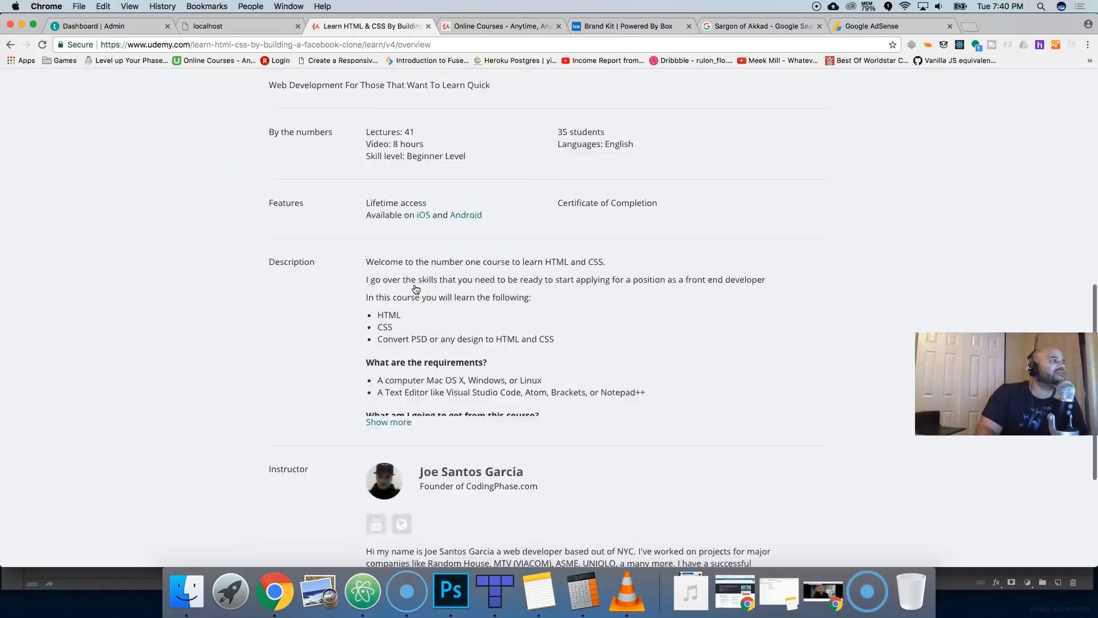
{"action": "scroll", "scroll_direction": "down", "scroll_amount": 3}
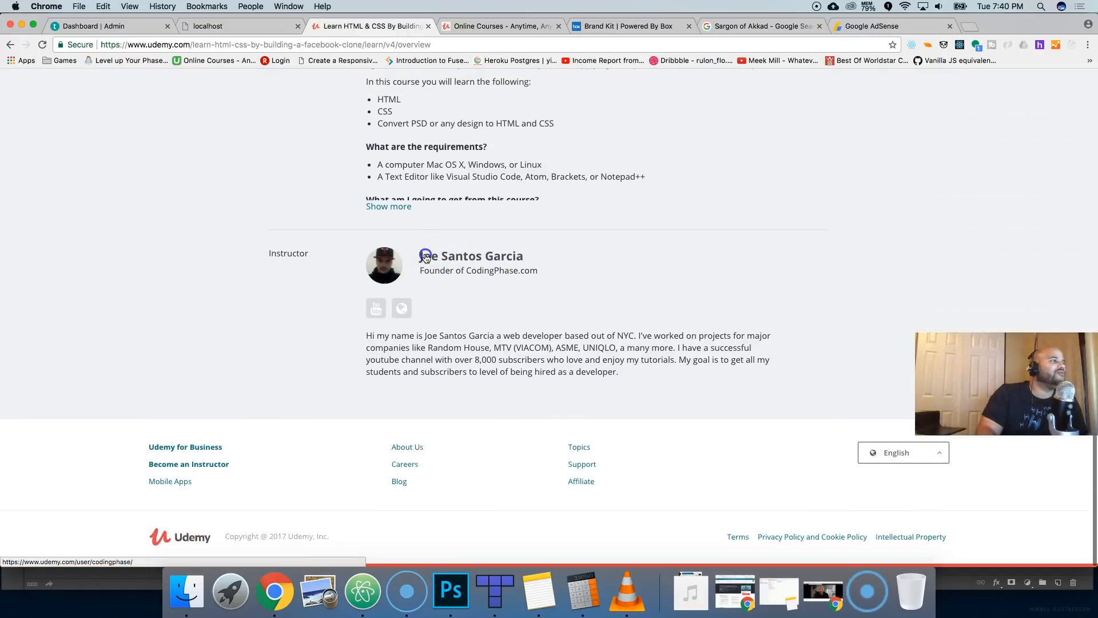
Open Joe Santos Garcia's instructor profile showing his bio, student, course and review counts
{"action": "left_click", "coordinate": [470, 255]}
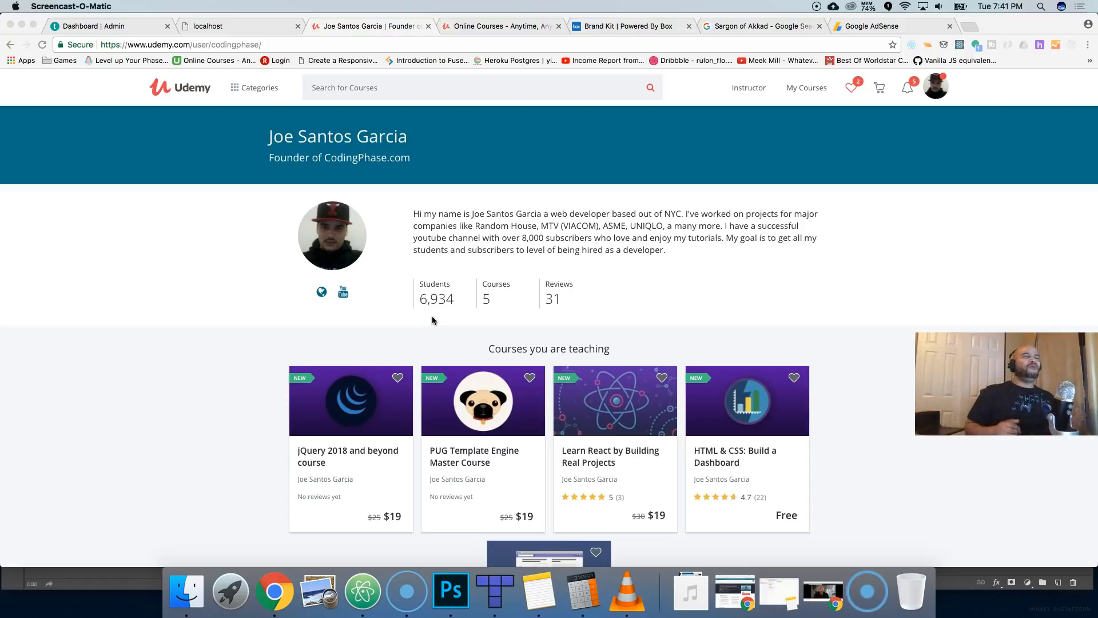
{"action": "mouse_move", "coordinate": [313, 174]}
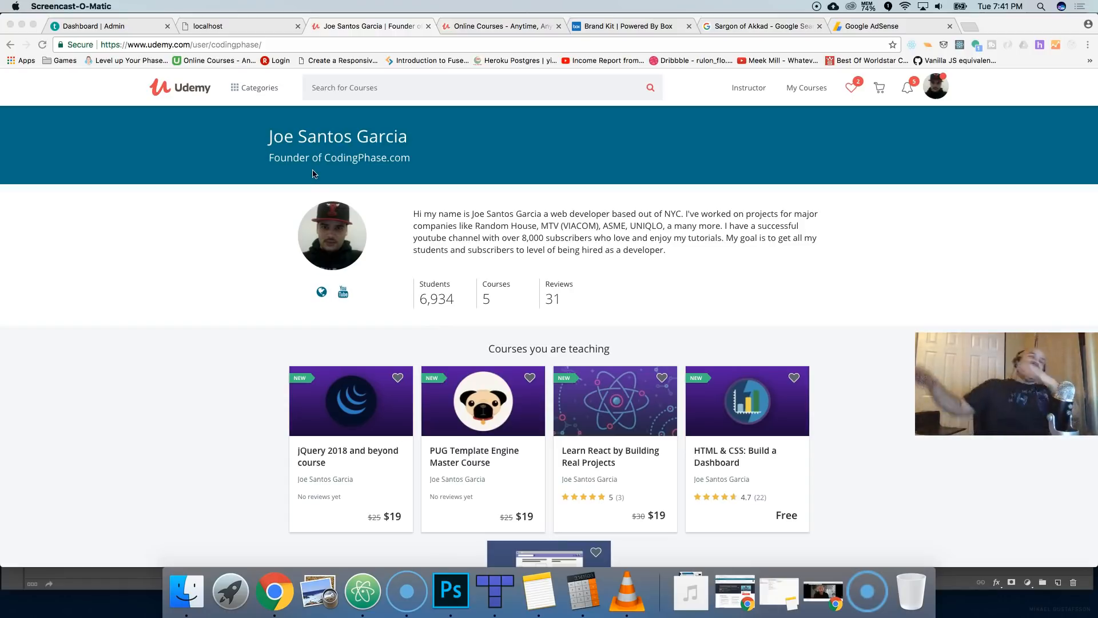